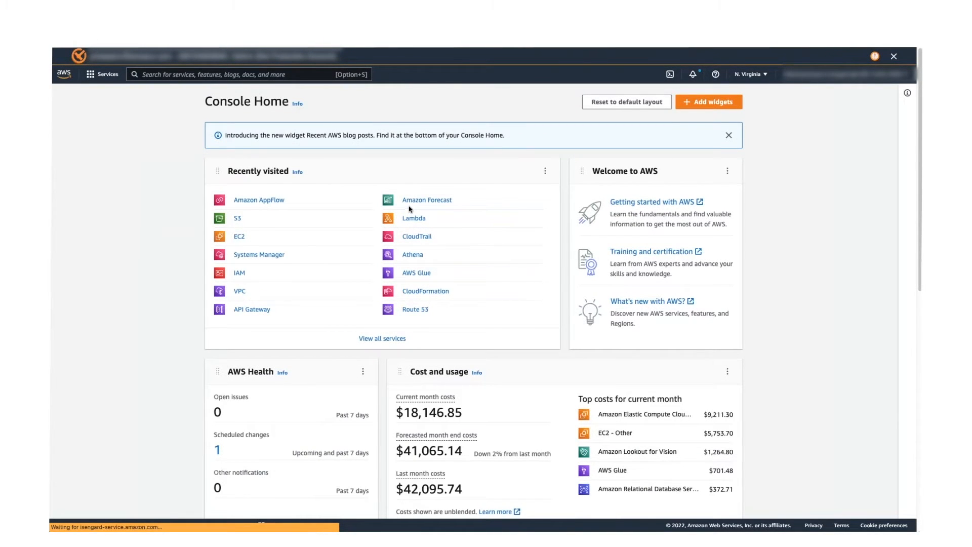
Step: Filter the AppFlow Connections page to the SAP OData connector, showing its nine connections
click(258, 200)
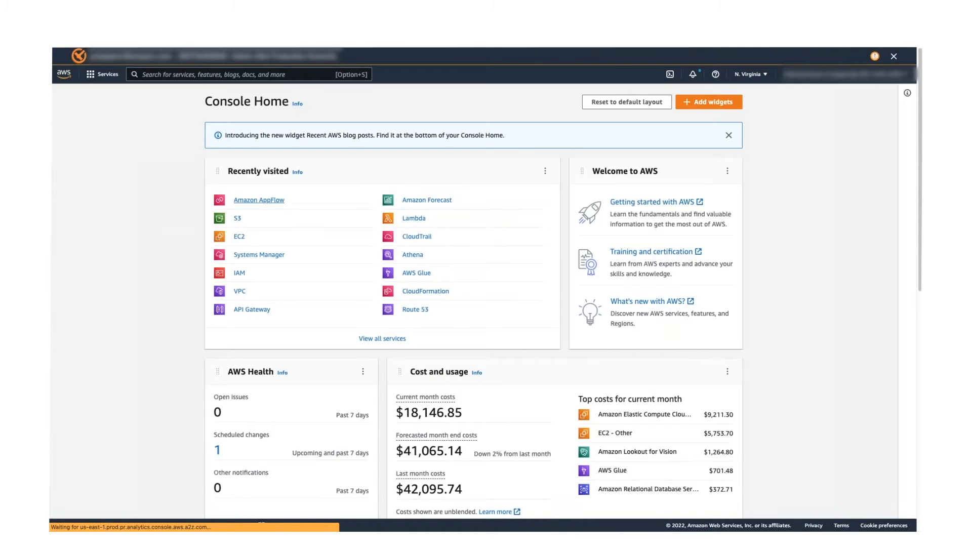
click(258, 199)
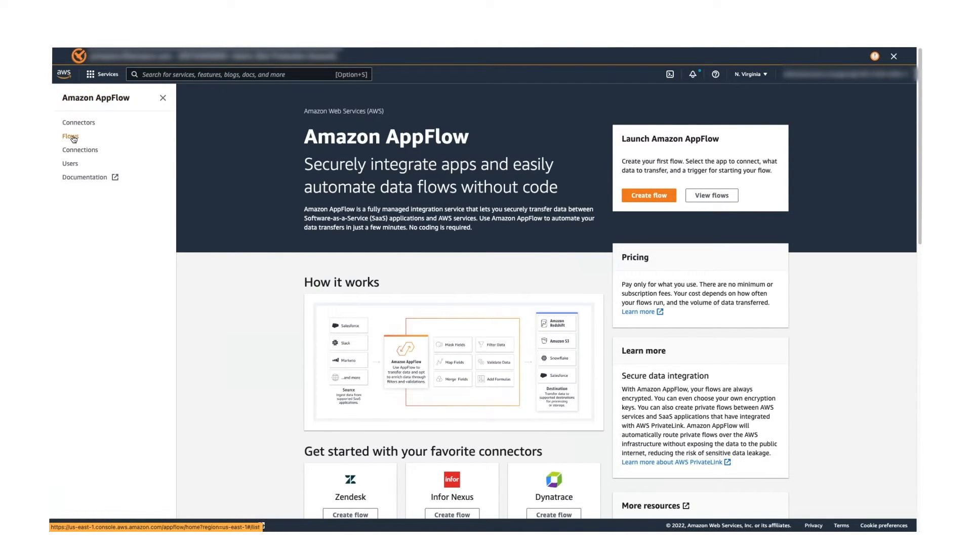
click(81, 150)
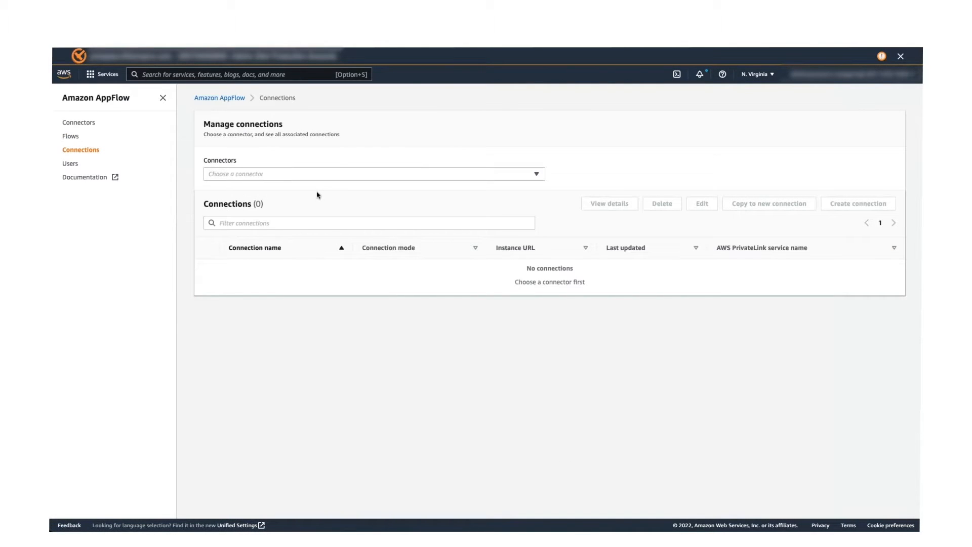
click(374, 174)
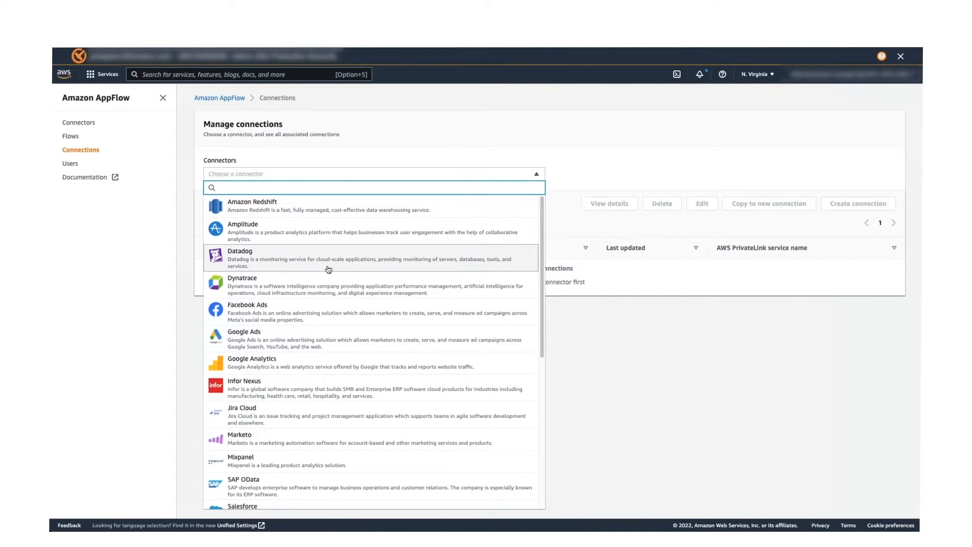
click(243, 486)
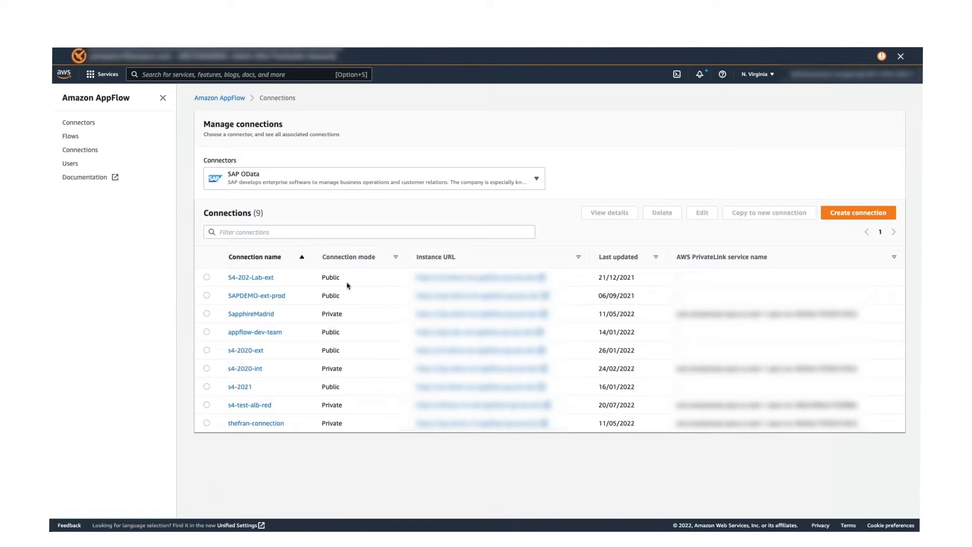
mouse_move(376, 282)
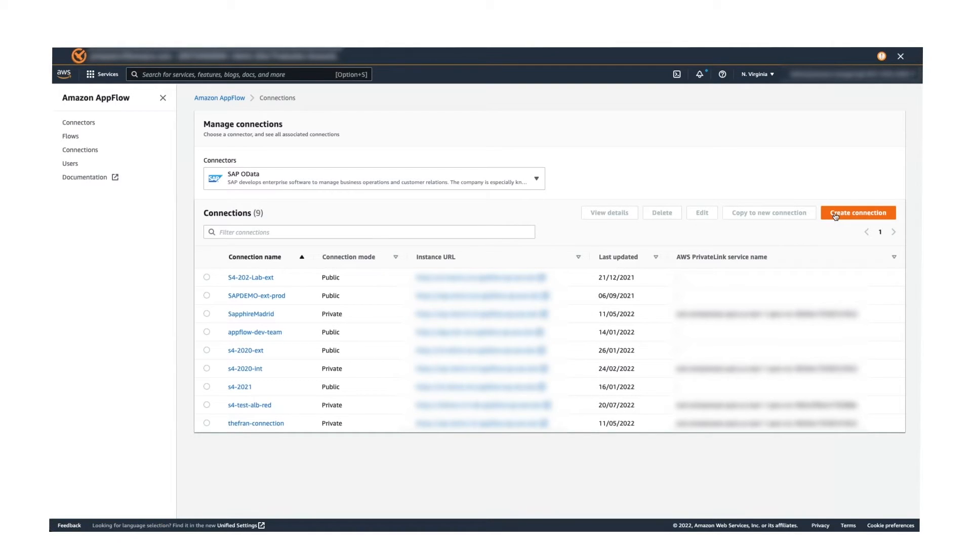
Step: Bring up the Connect to SAP OData form and scroll through all its connection fields
click(859, 213)
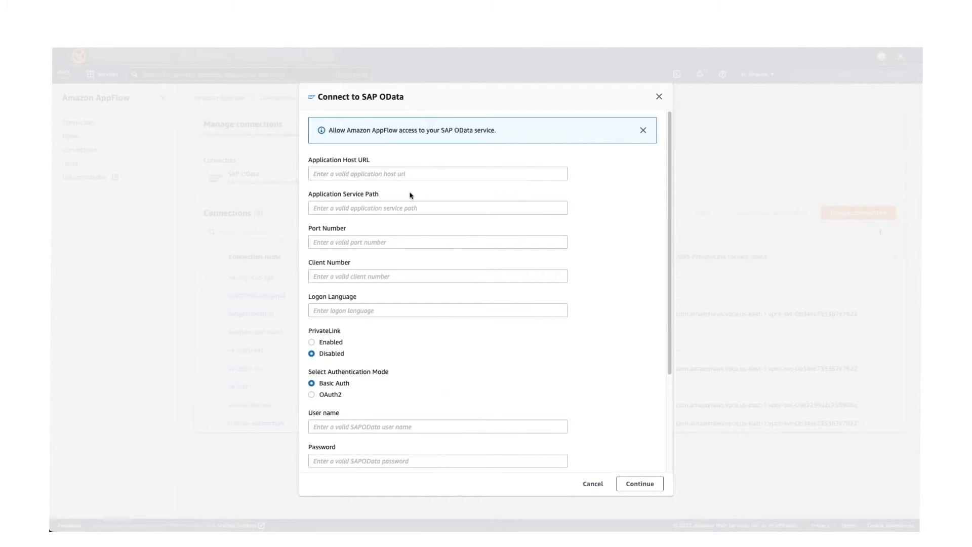
mouse_move(390, 186)
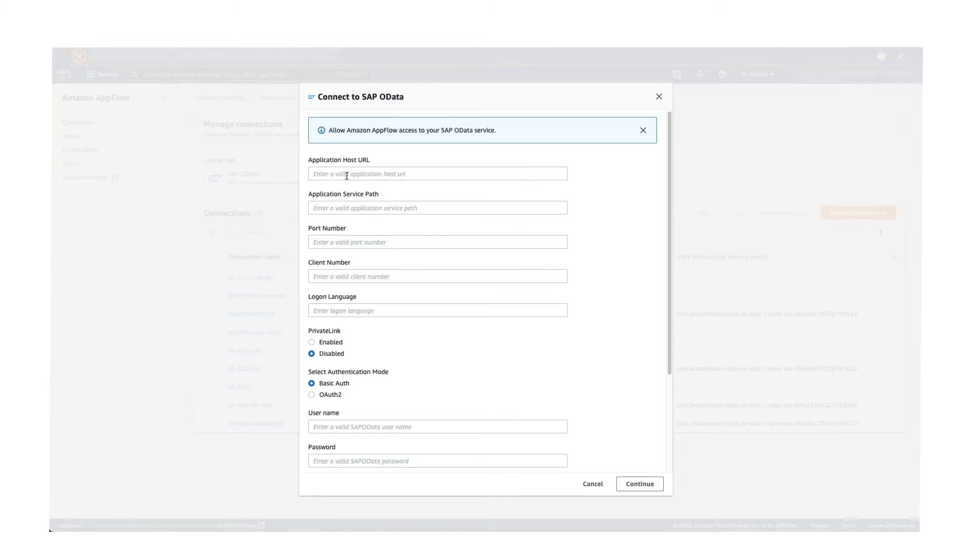
mouse_move(342, 200)
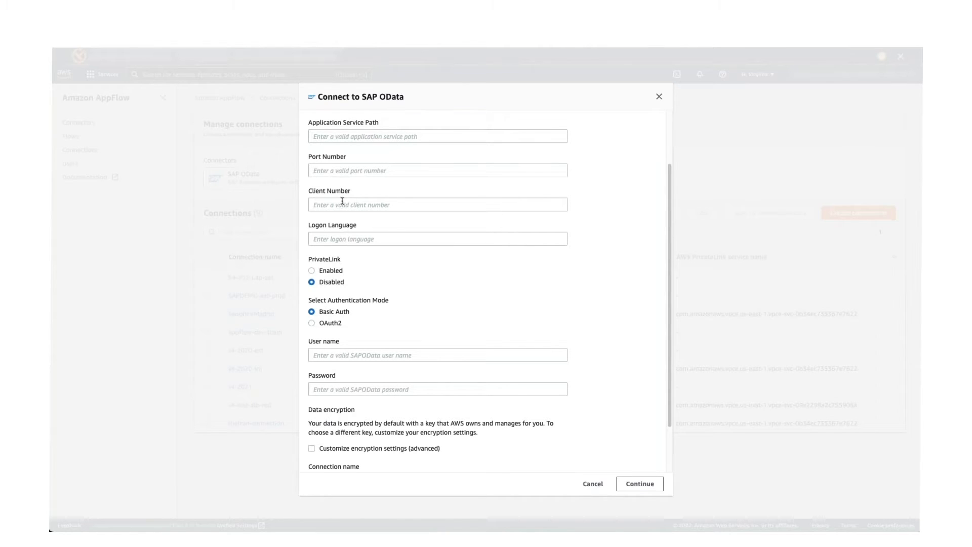
scroll(down, 3)
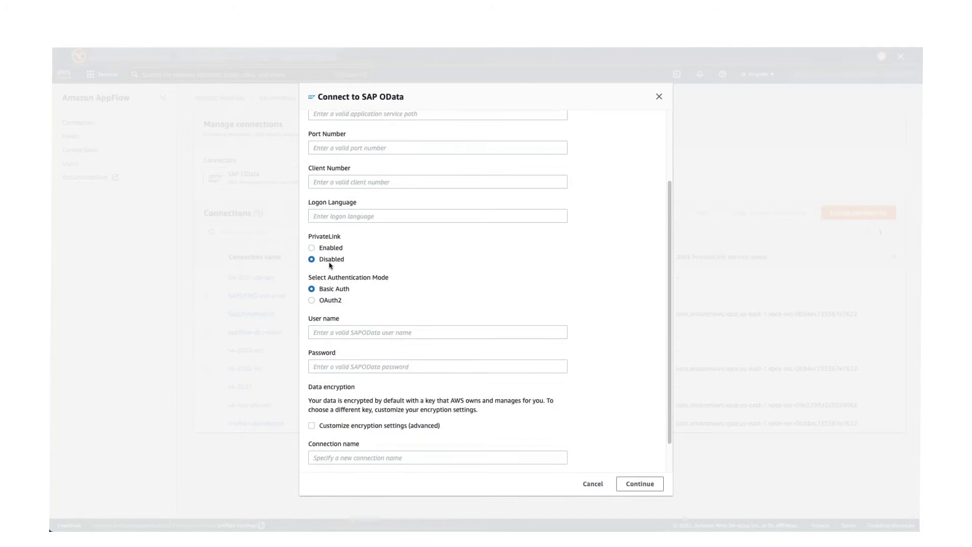
scroll(down, 3)
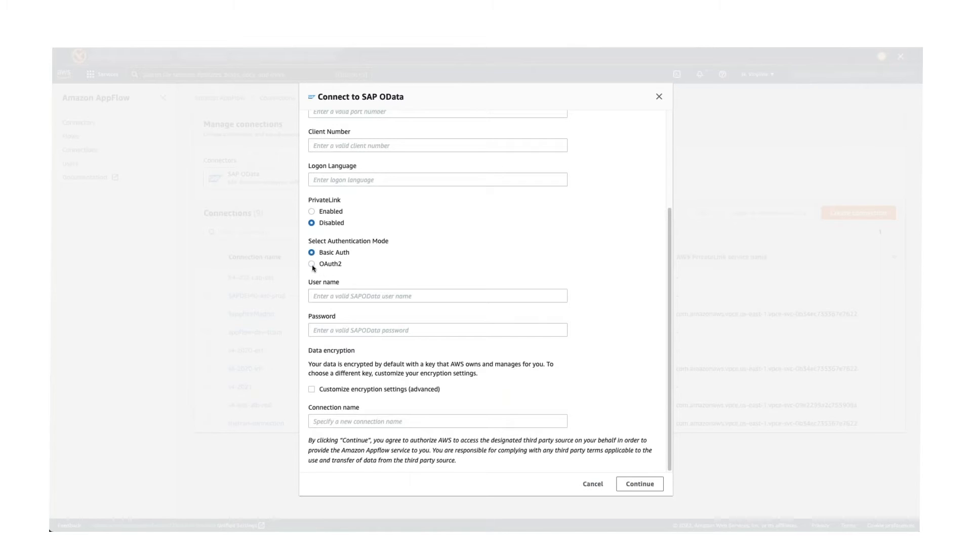
Step: Toggle authentication between OAuth2 and Basic Auth, then cancel the unsaved SAP OData connection
click(312, 263)
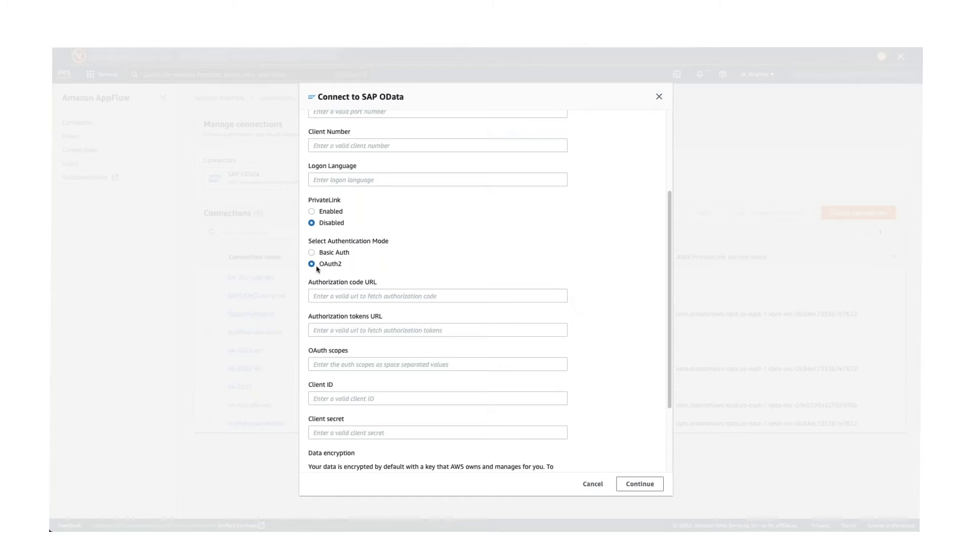
click(312, 253)
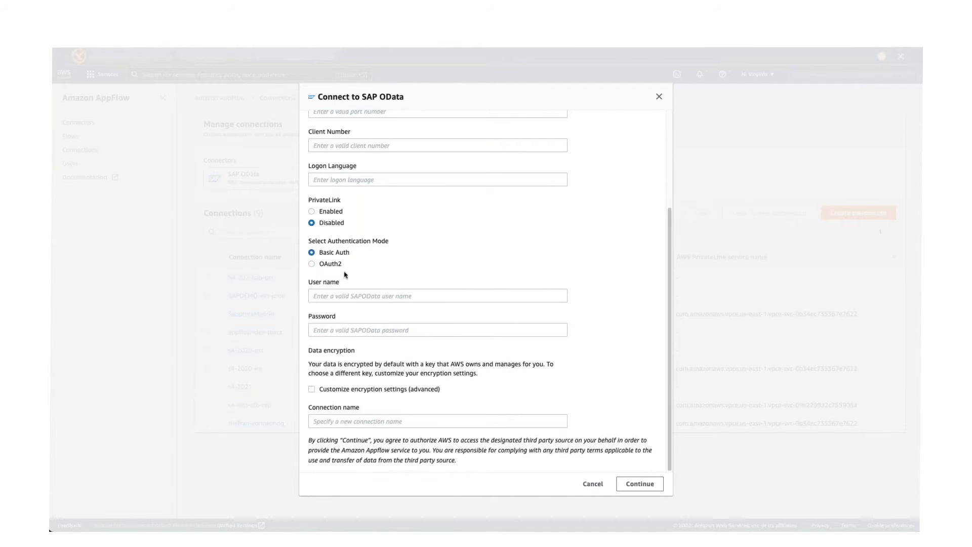
mouse_move(311, 389)
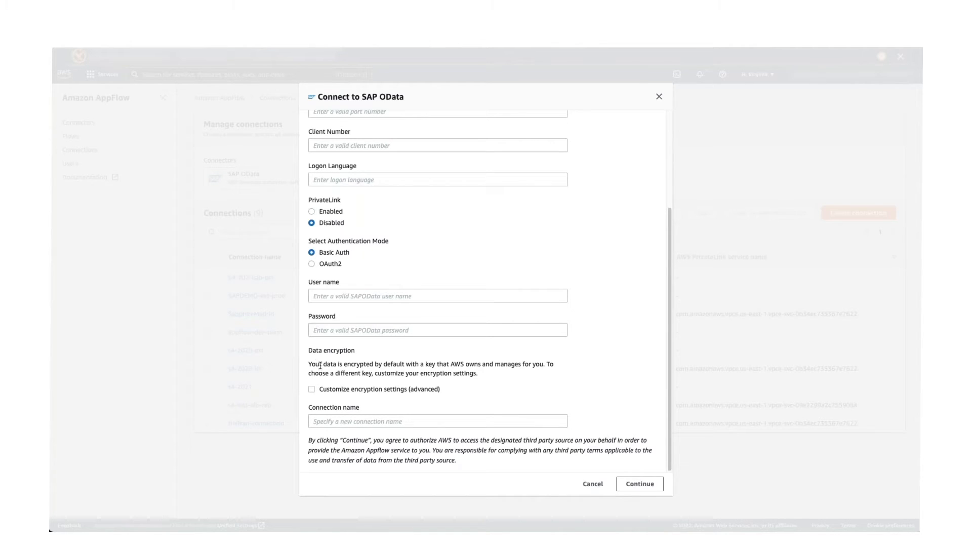
mouse_move(468, 421)
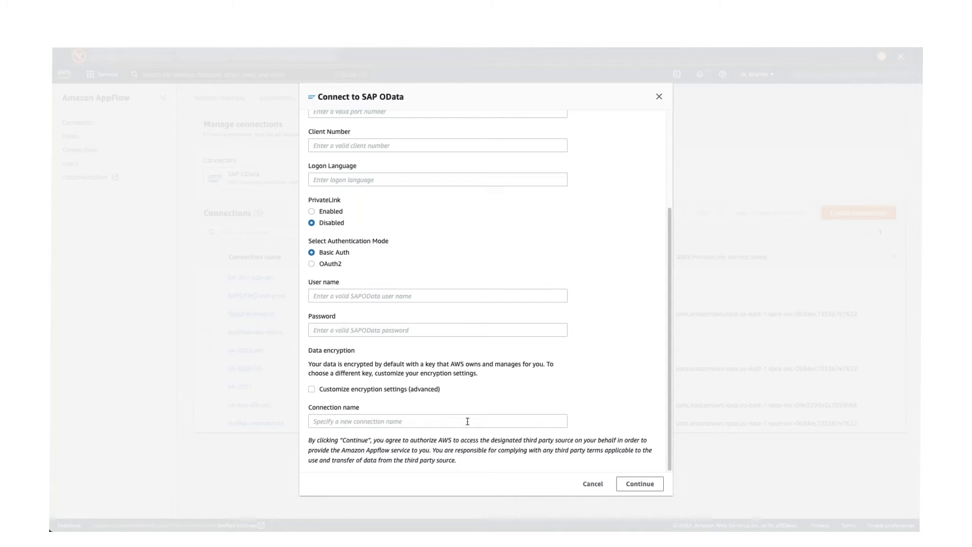
mouse_move(593, 486)
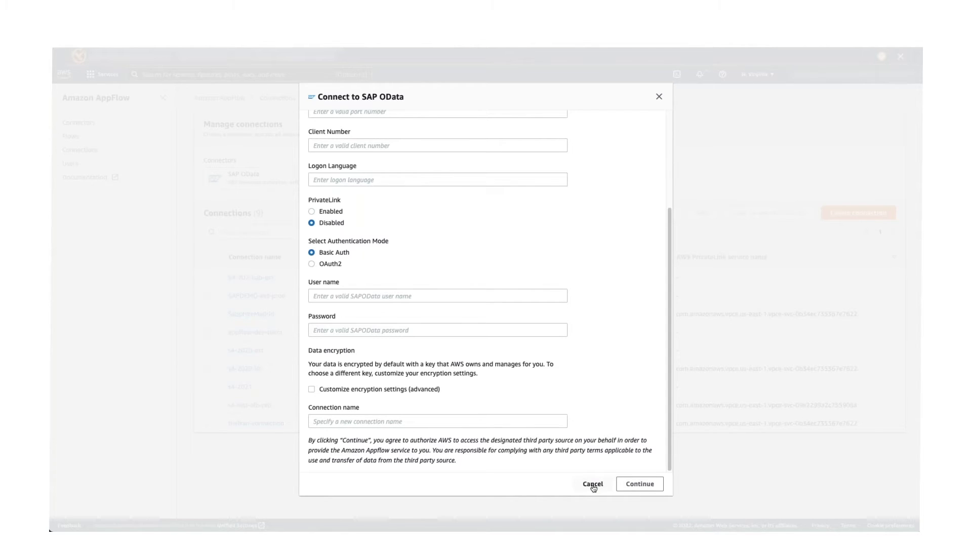
click(593, 483)
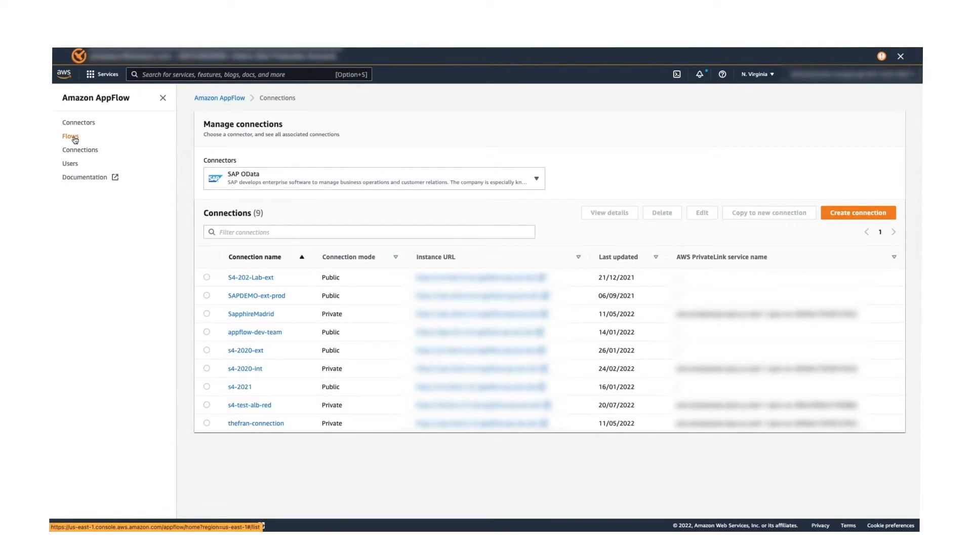
Step: Create a new flow named test-VAHDR and proceed to its source configuration
click(70, 136)
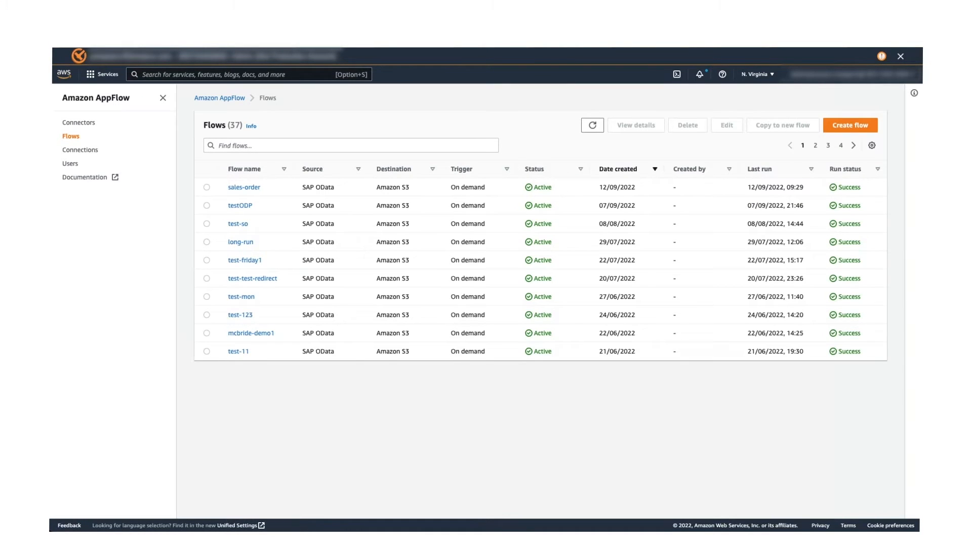
click(850, 124)
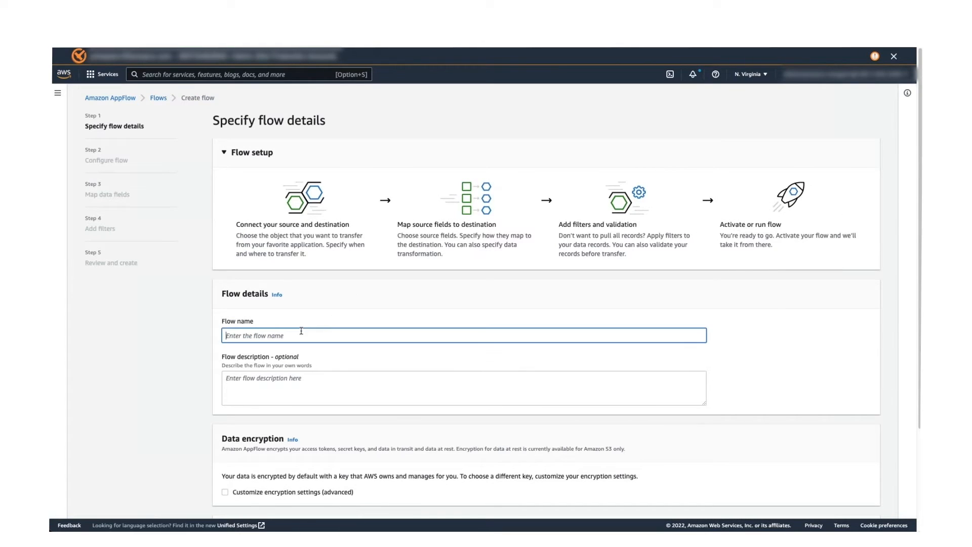
text(test-)
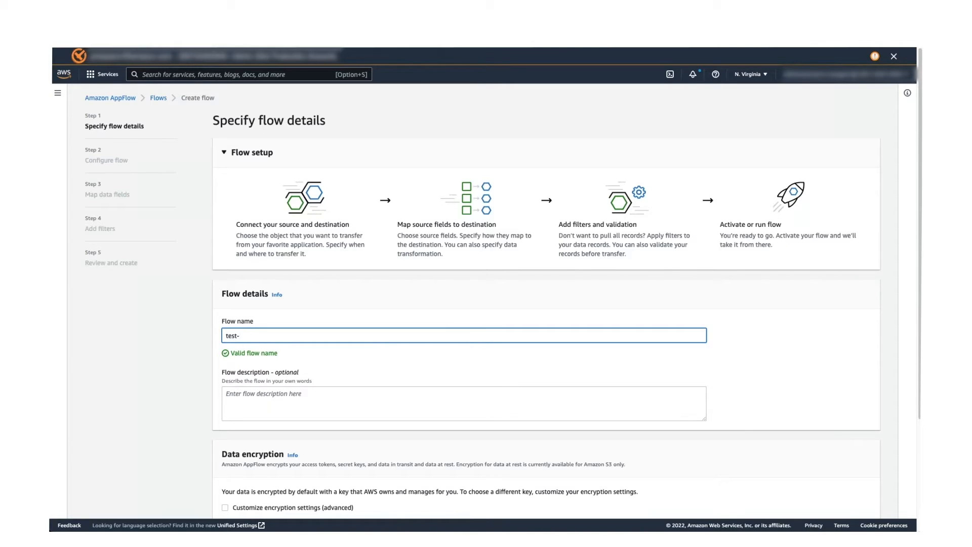
text(VA)
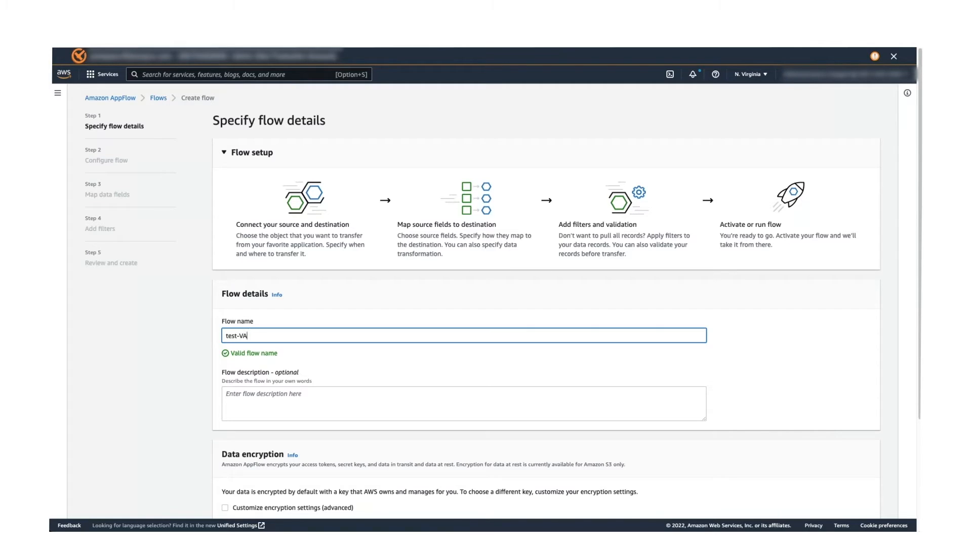
text(HDR)
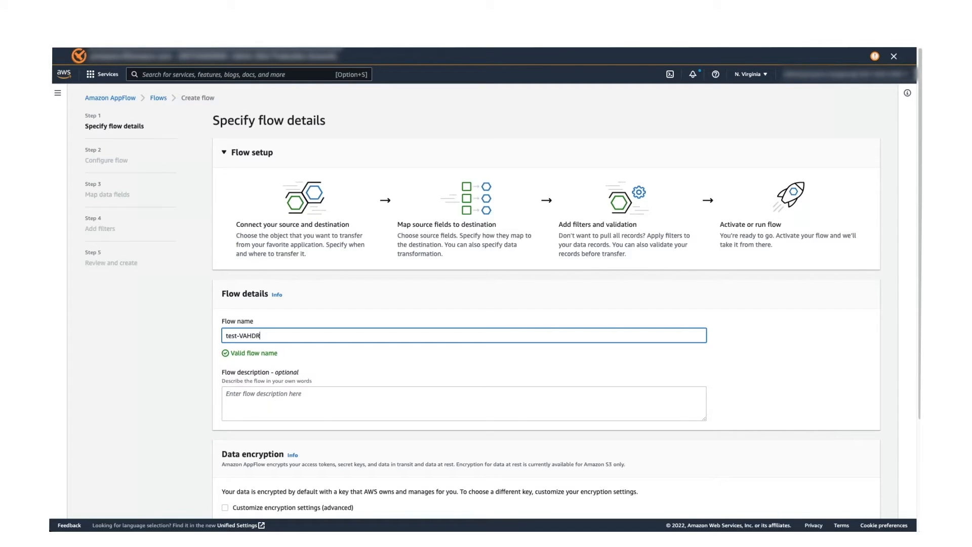
scroll(down, 3)
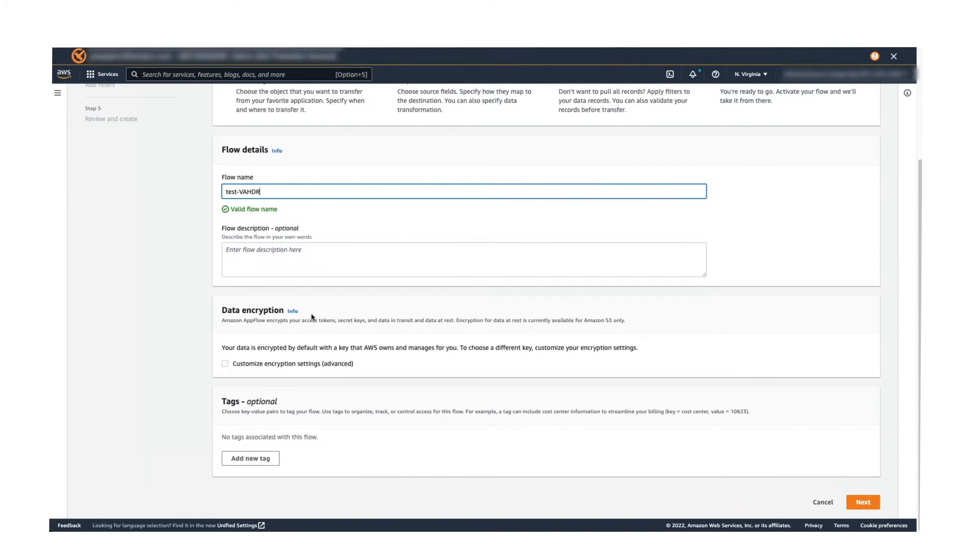
mouse_move(263, 367)
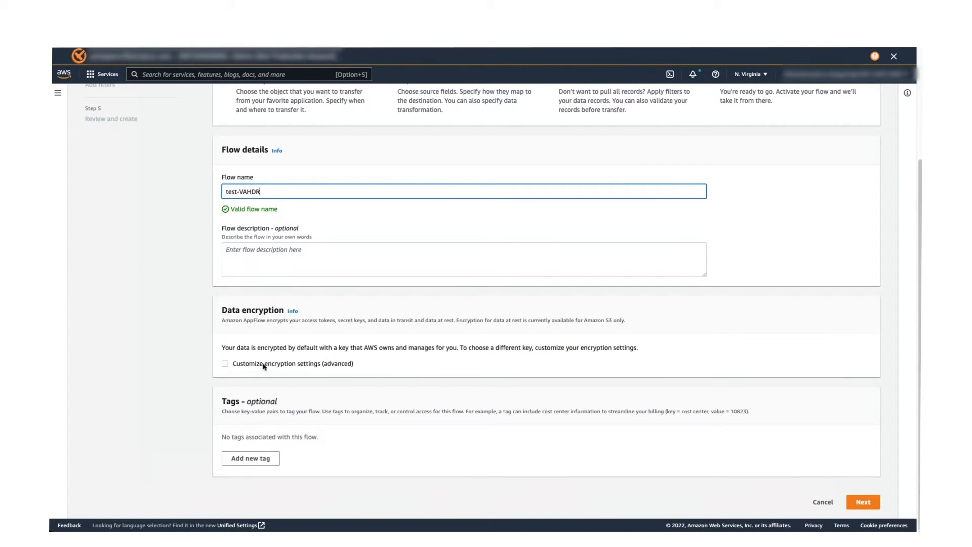
mouse_move(316, 410)
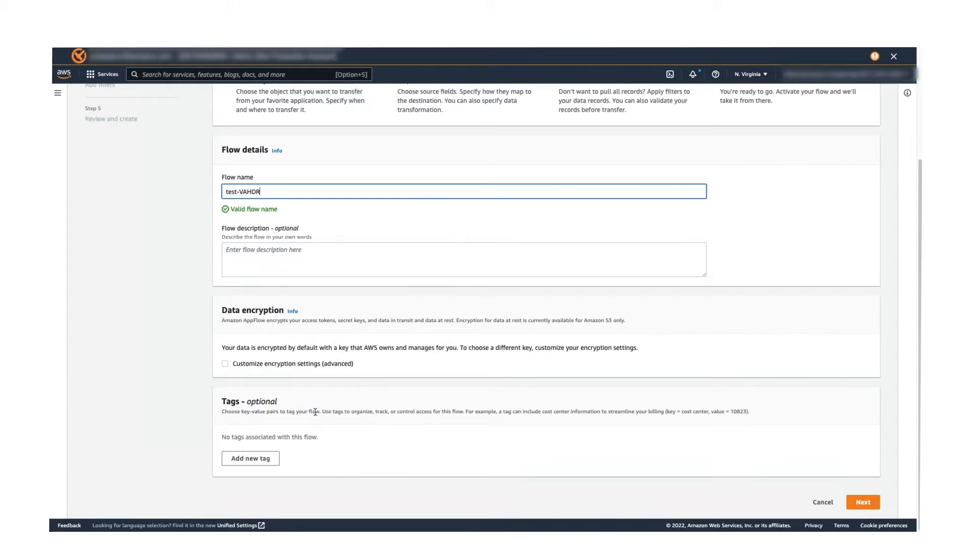
mouse_move(829, 481)
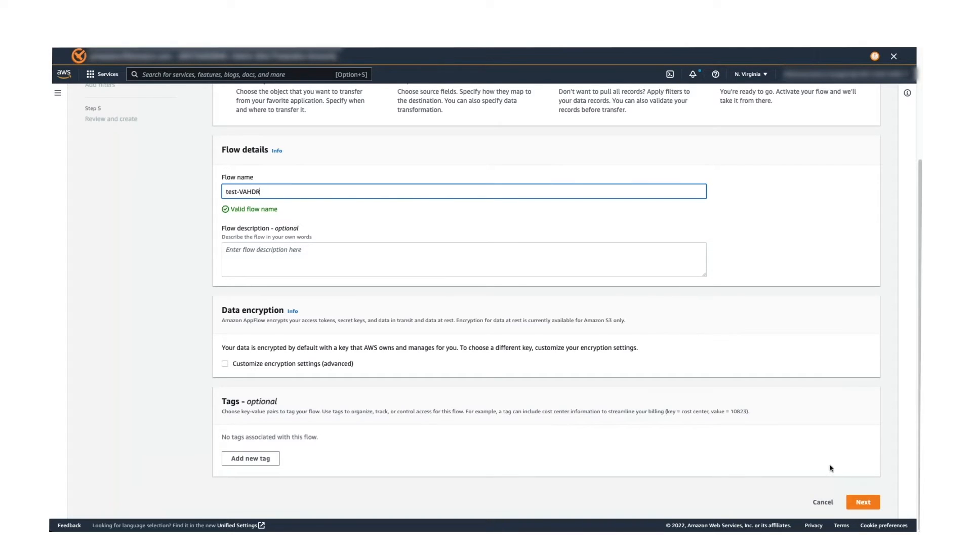
click(866, 501)
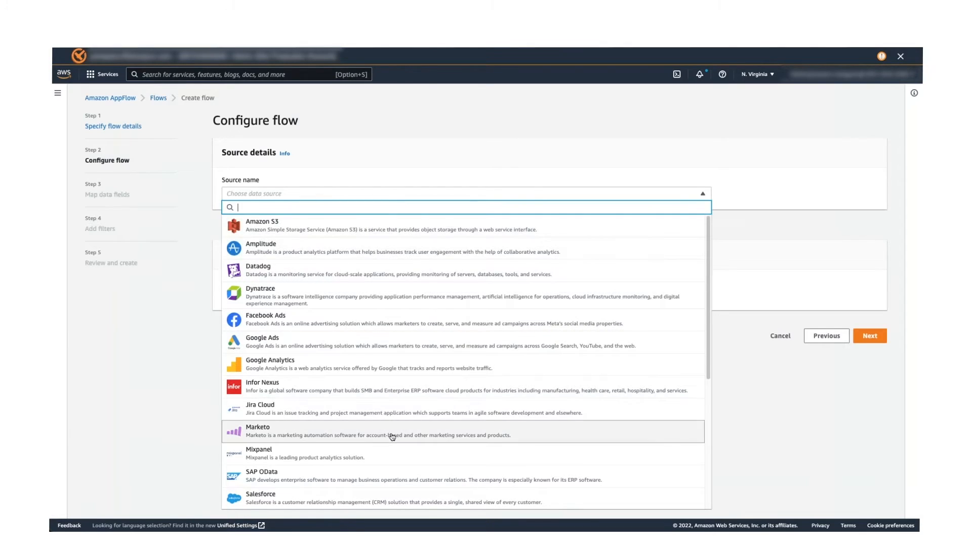
Step: Set the source to SAP OData connection s4-2020-int, object ZSALES_HEADER_SRV_0001, subobject EntityOf2LIS_11_VAHDR
click(262, 470)
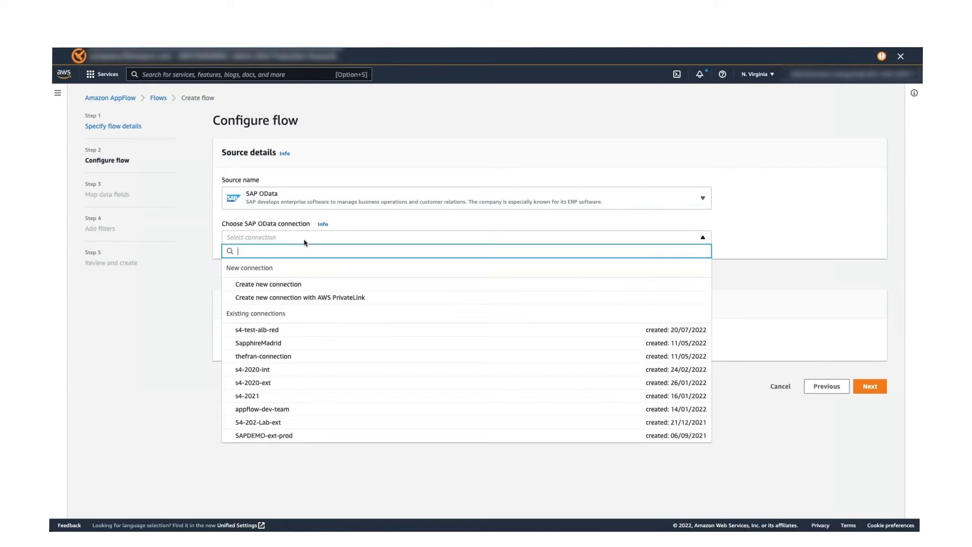
click(251, 369)
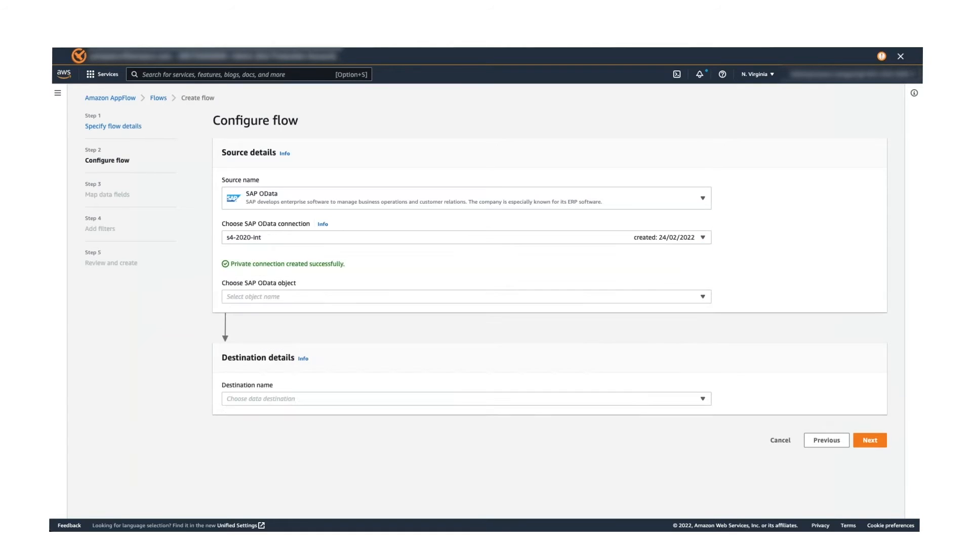
mouse_move(243, 269)
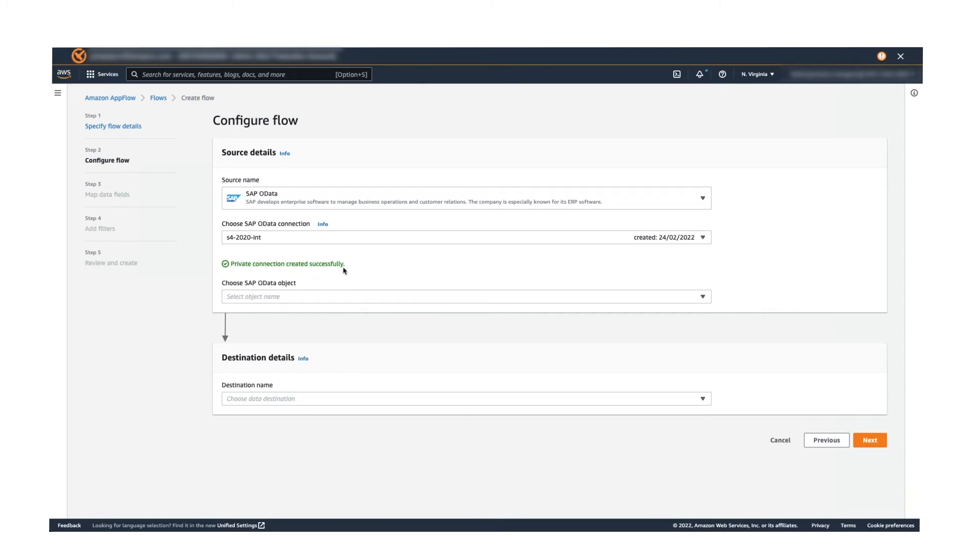
mouse_move(334, 298)
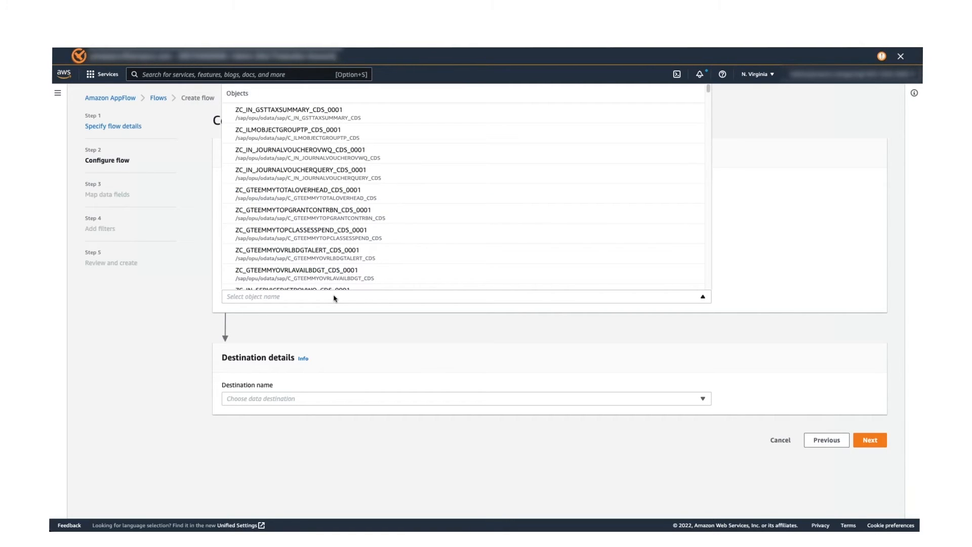
text(zsales)
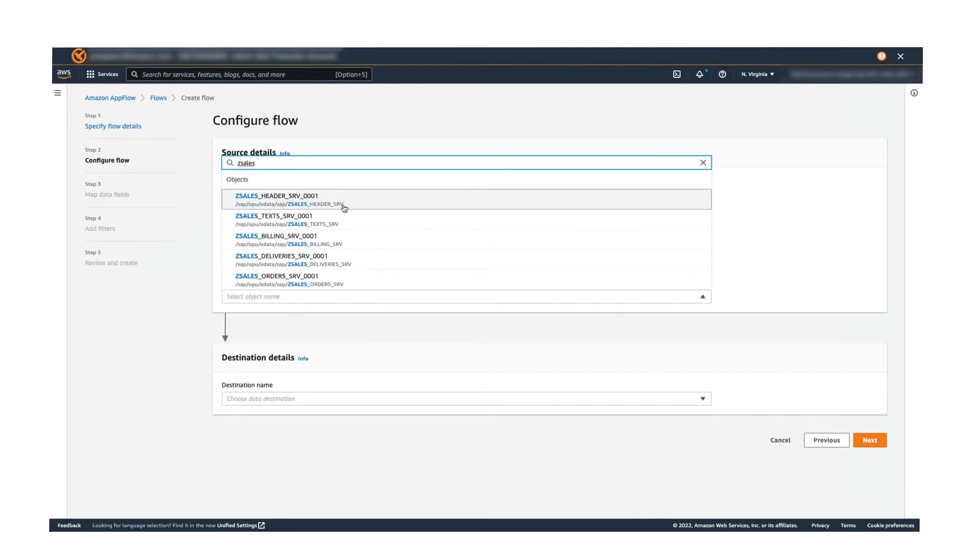
click(266, 195)
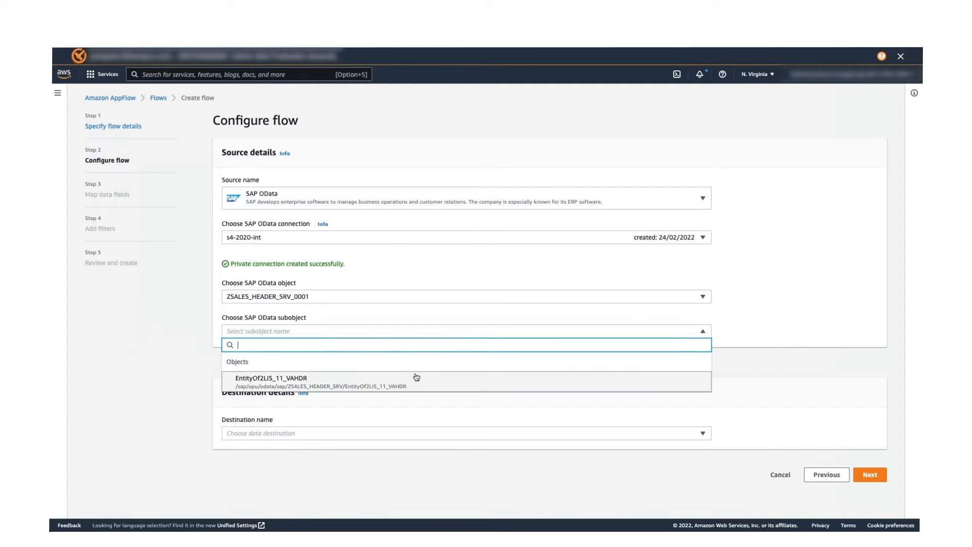
mouse_move(415, 378)
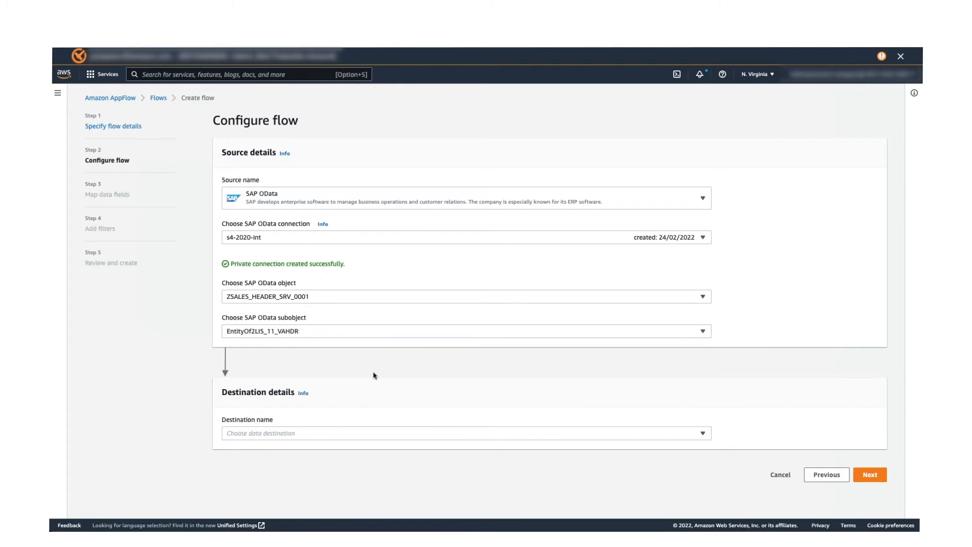
click(465, 433)
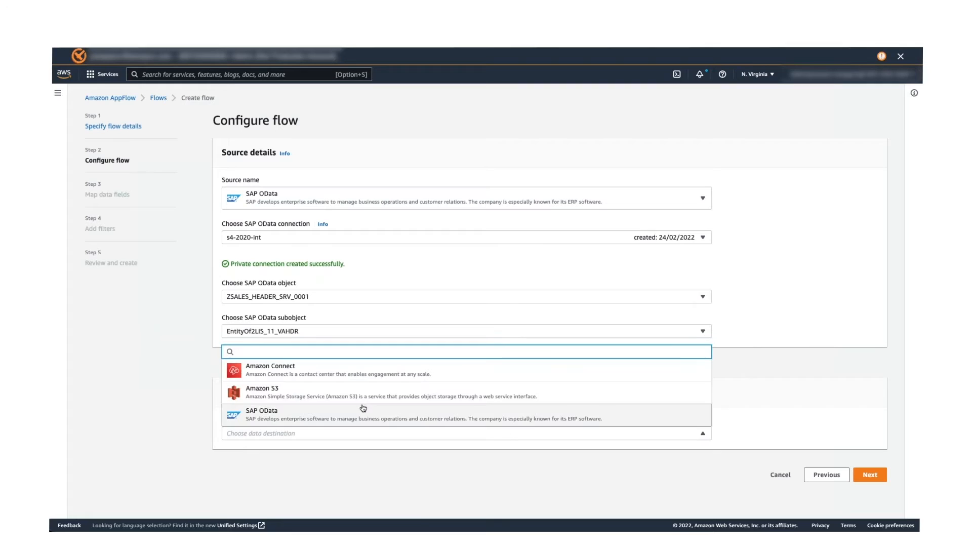
Step: Send the flow's output to Amazon S3 bucket sap-appflow-demo
click(261, 391)
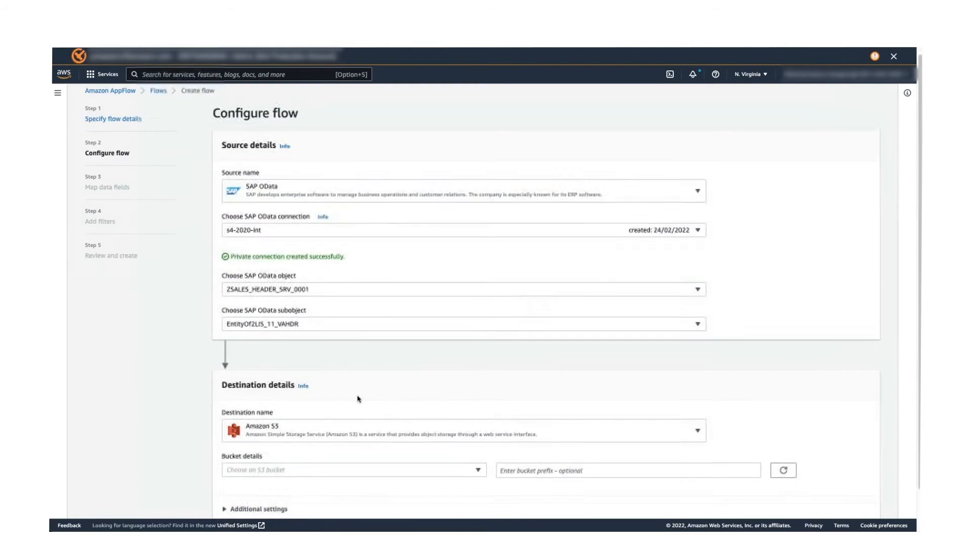
scroll(down, 3)
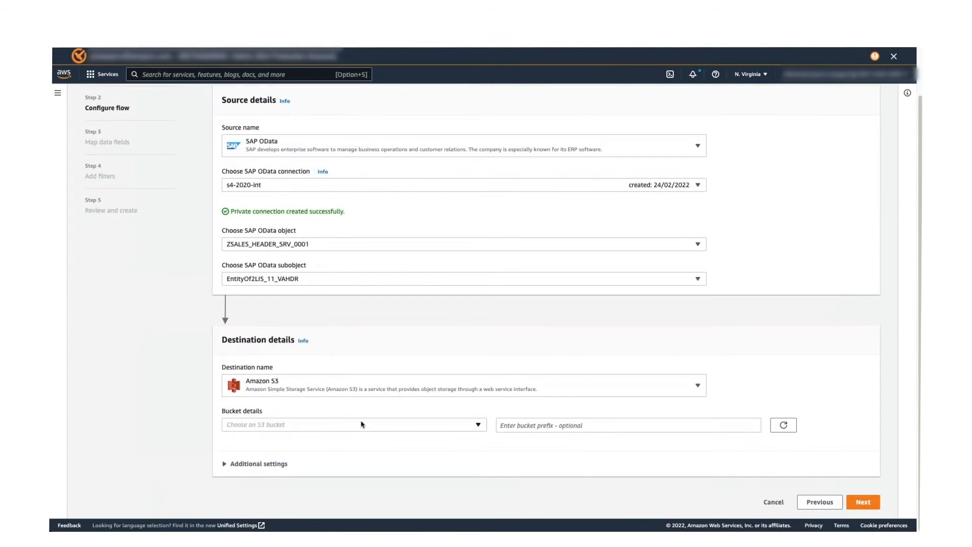
click(354, 424)
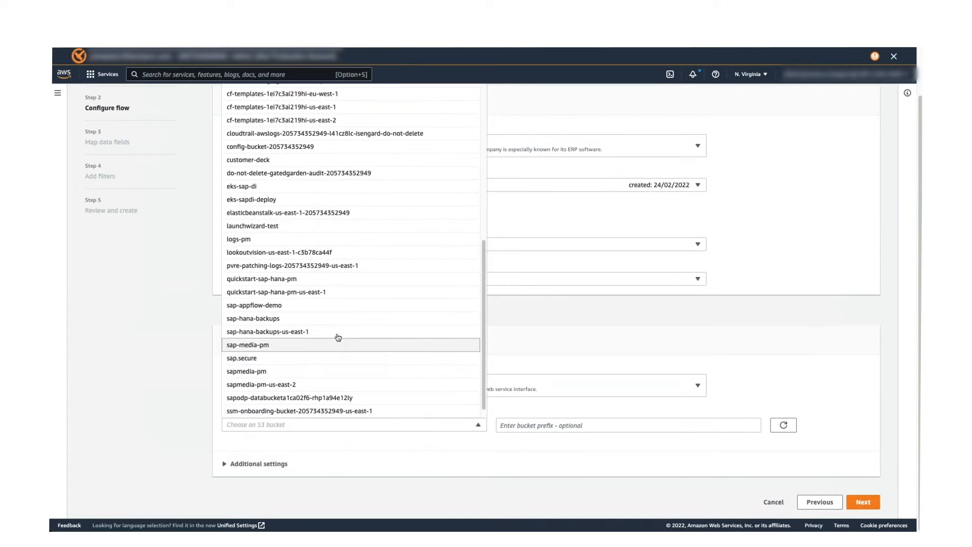
click(253, 305)
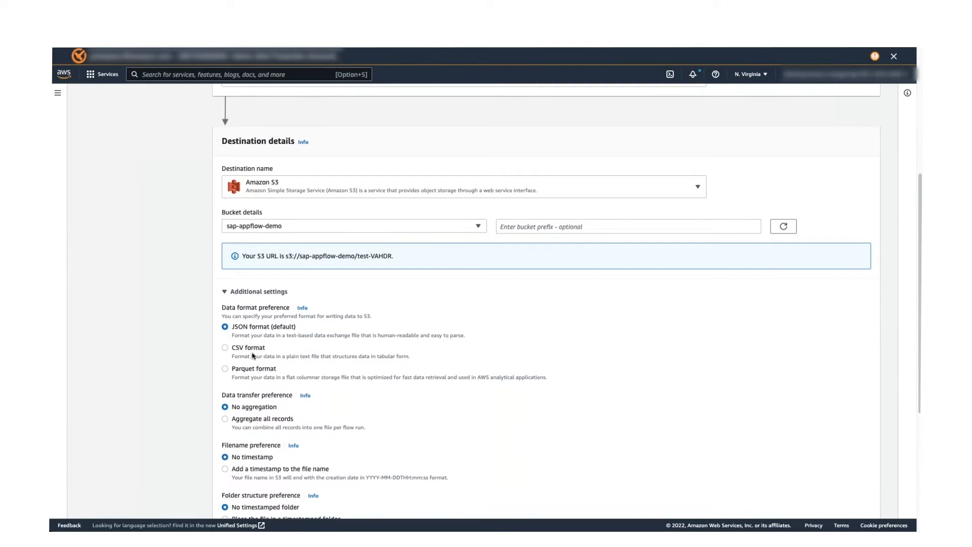
Step: Enable Aggregate all records under Additional settings and review the scheduling and transfer options
scroll(down, 3)
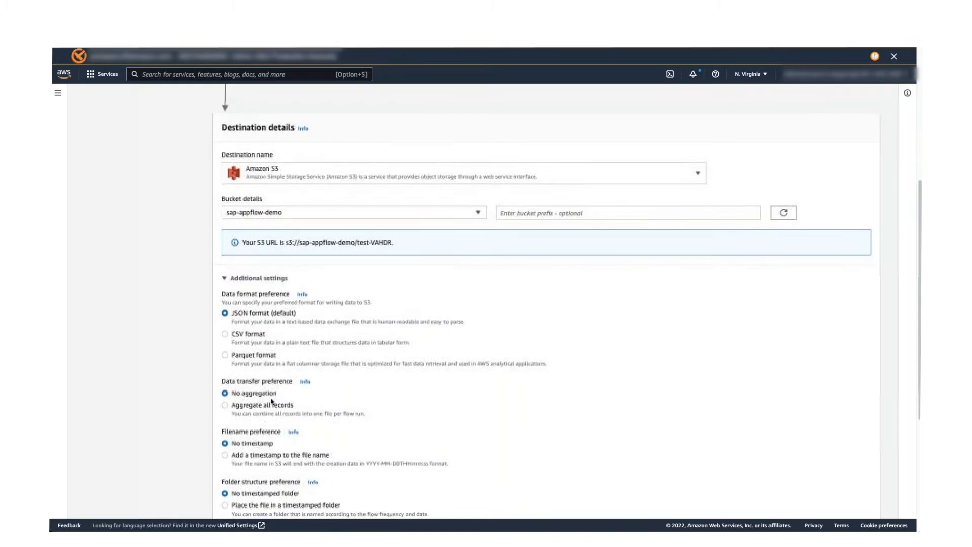
click(225, 405)
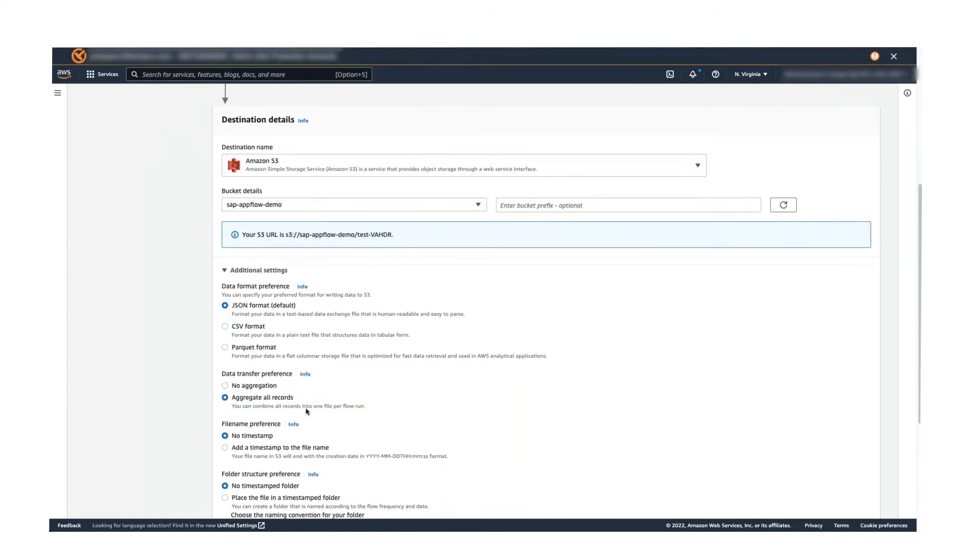
scroll(down, 3)
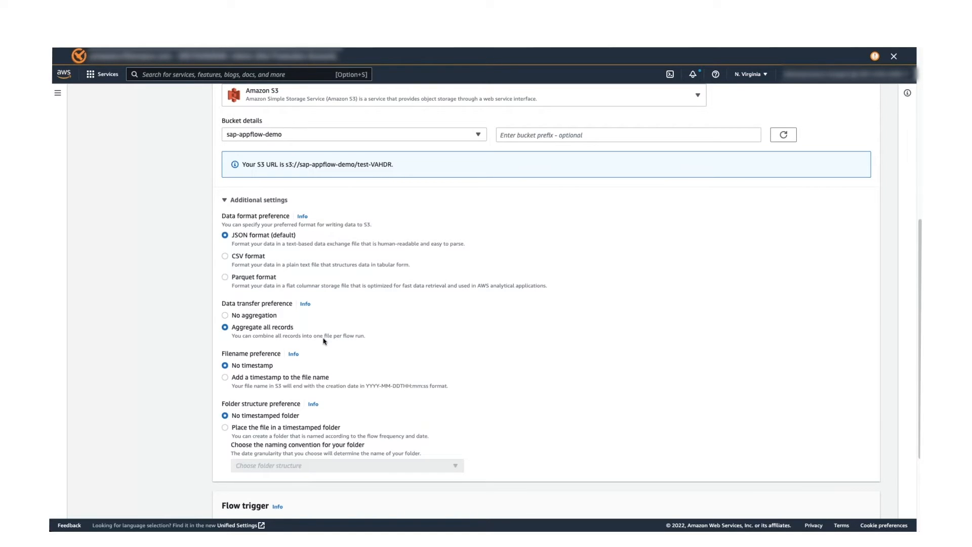
mouse_move(263, 347)
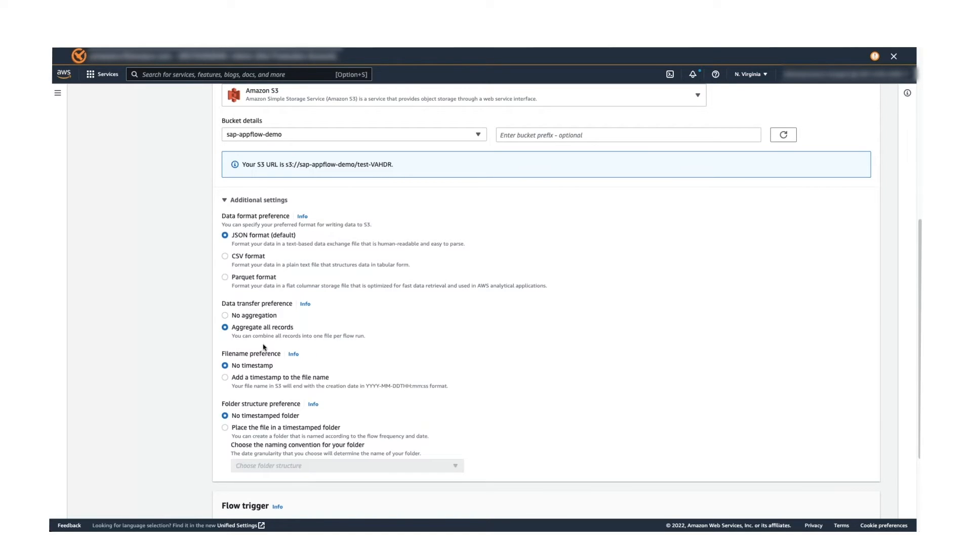
mouse_move(249, 349)
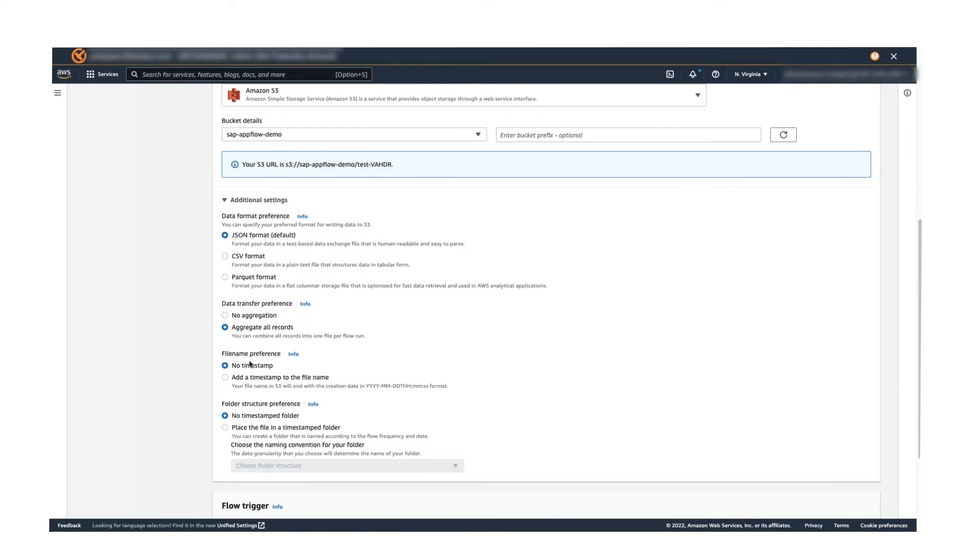
scroll(down, 3)
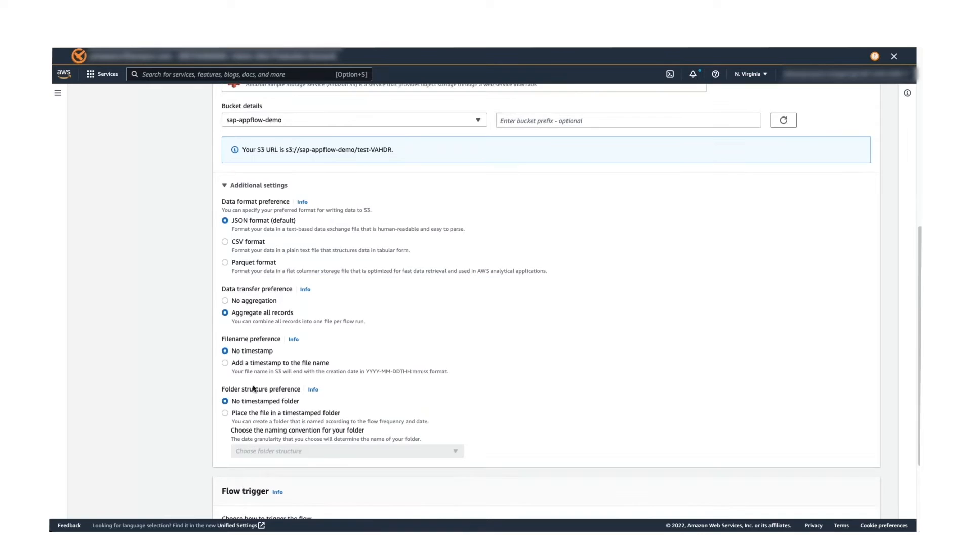
scroll(down, 3)
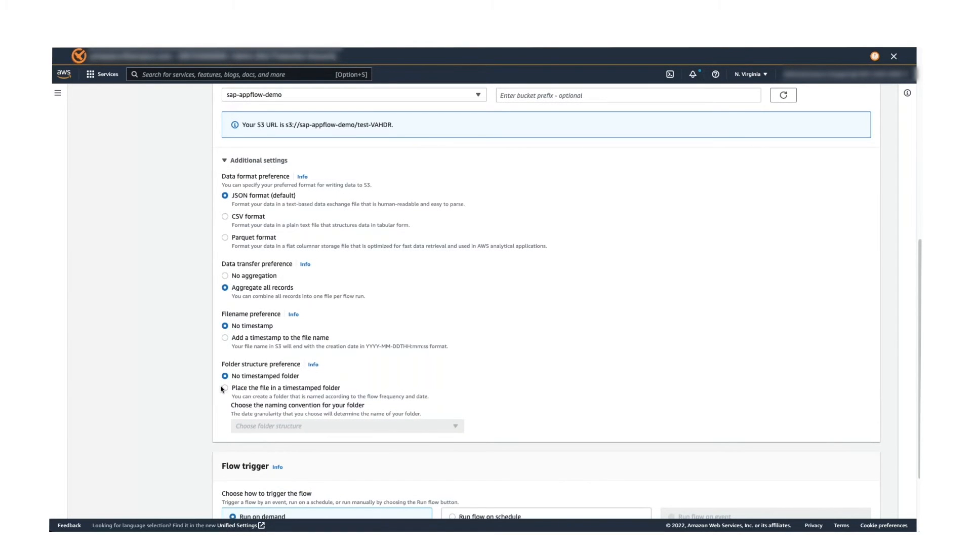
scroll(down, 3)
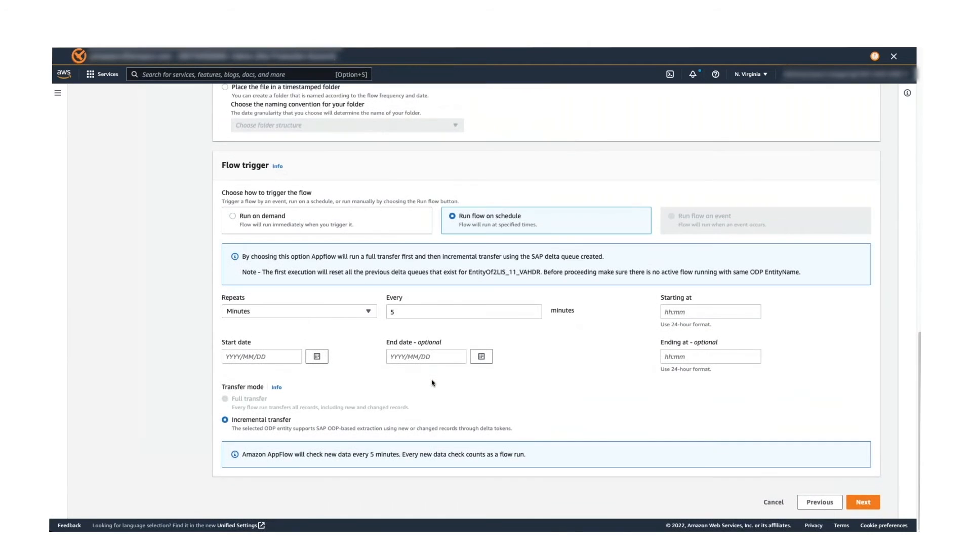
mouse_move(328, 262)
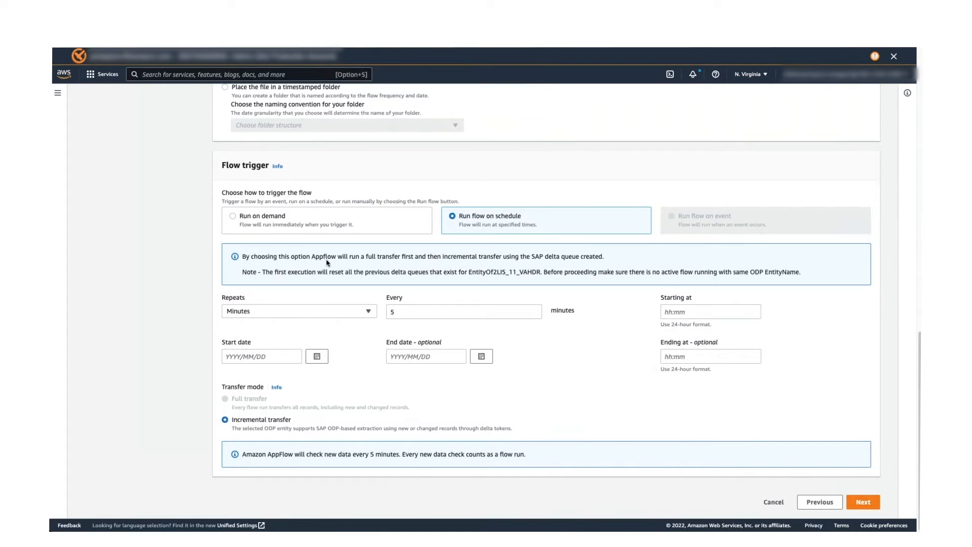
mouse_move(288, 255)
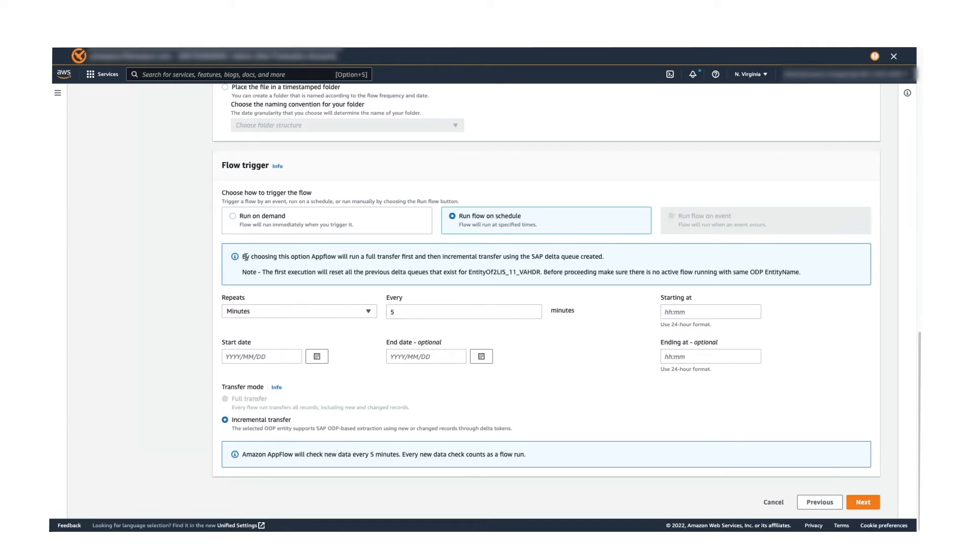
mouse_move(322, 256)
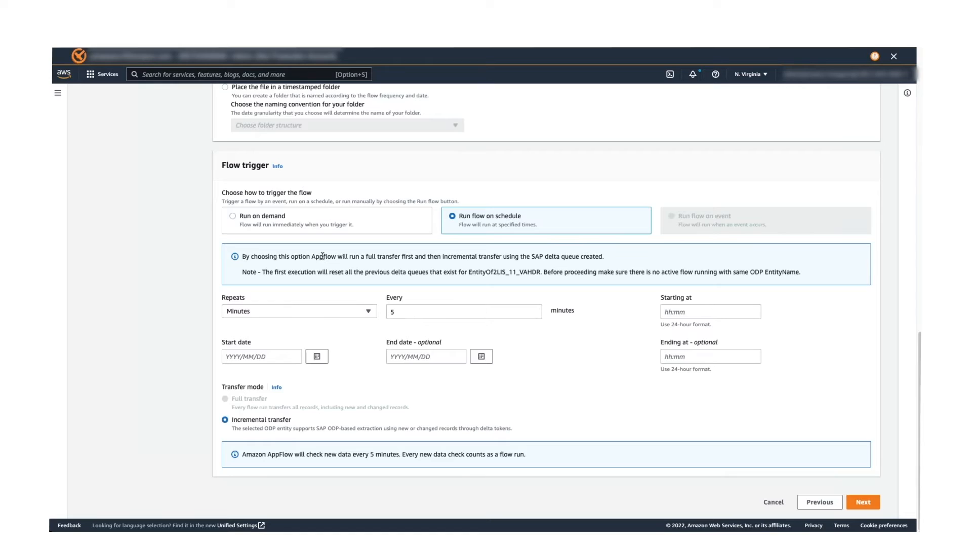
mouse_move(405, 266)
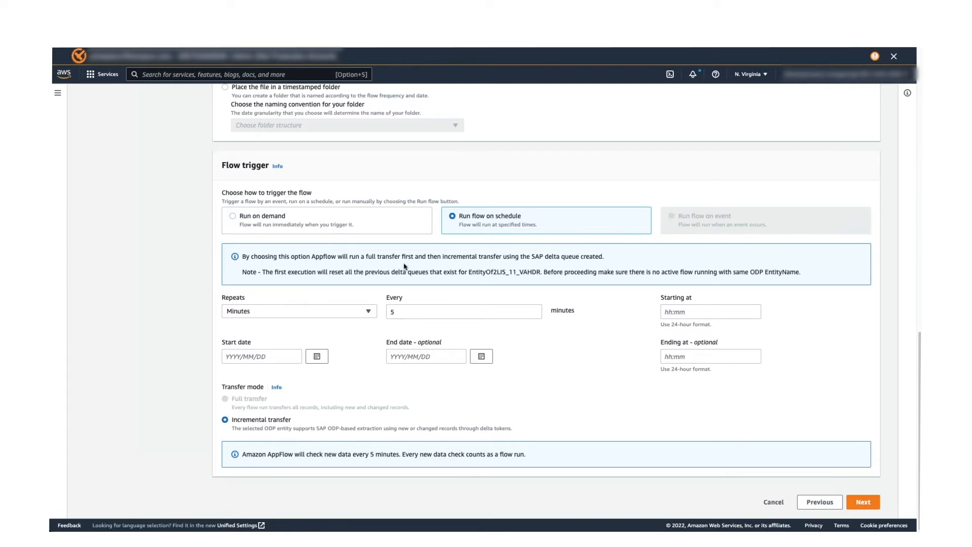
mouse_move(463, 253)
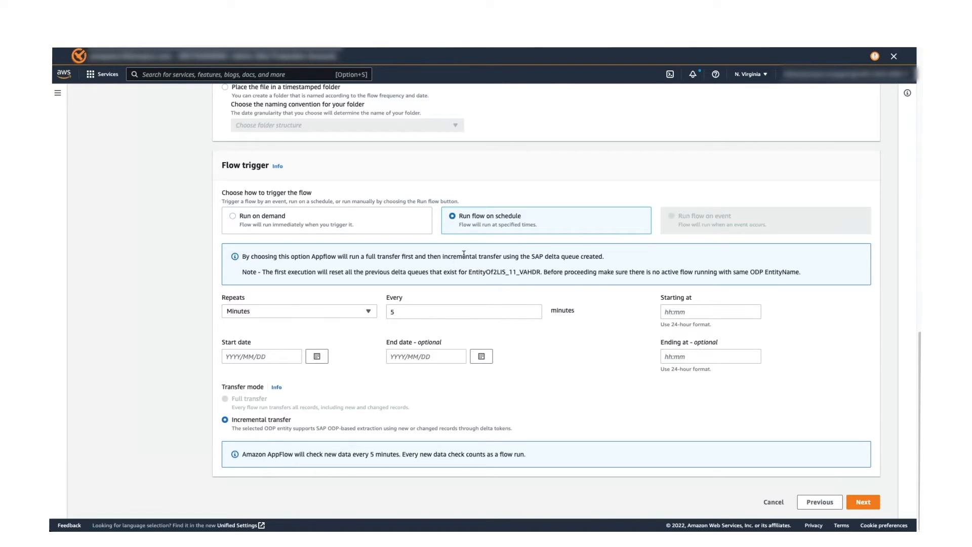
mouse_move(551, 264)
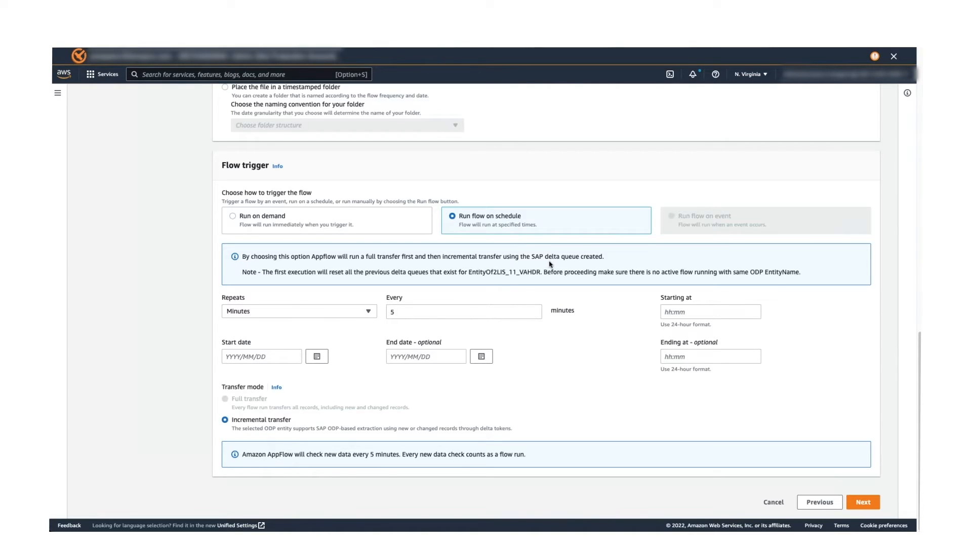
mouse_move(314, 292)
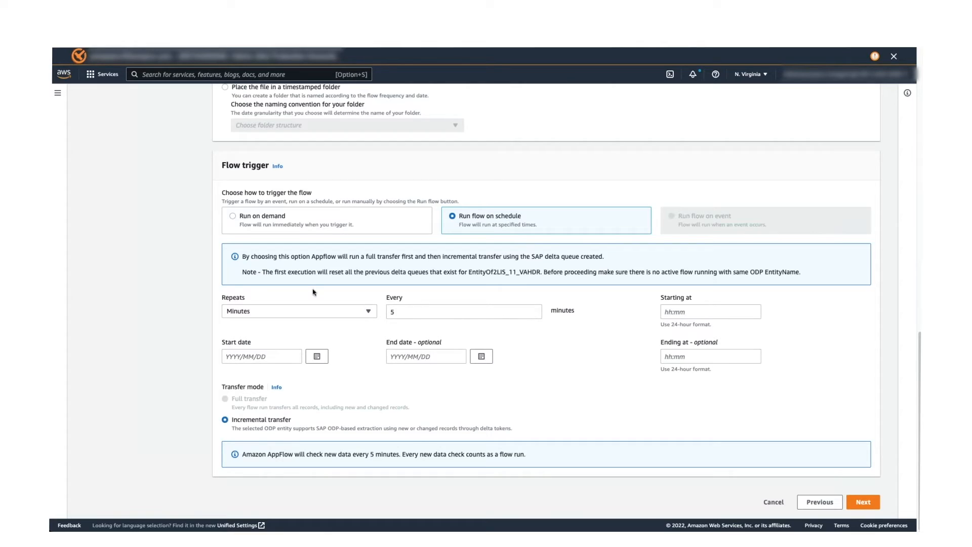
mouse_move(266, 285)
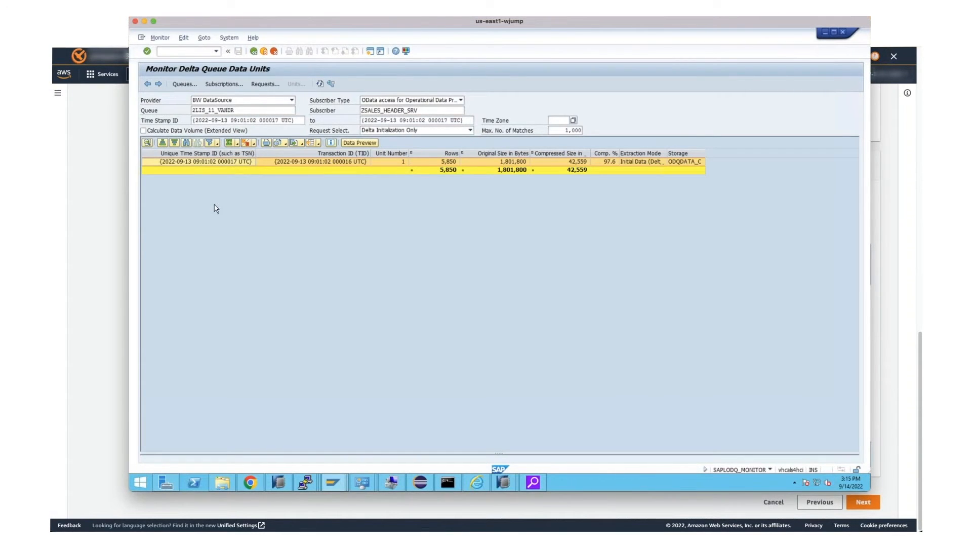
Step: Return from the 2LIS_11_VAHDR data units to the ODQMON delta queue overview
click(214, 51)
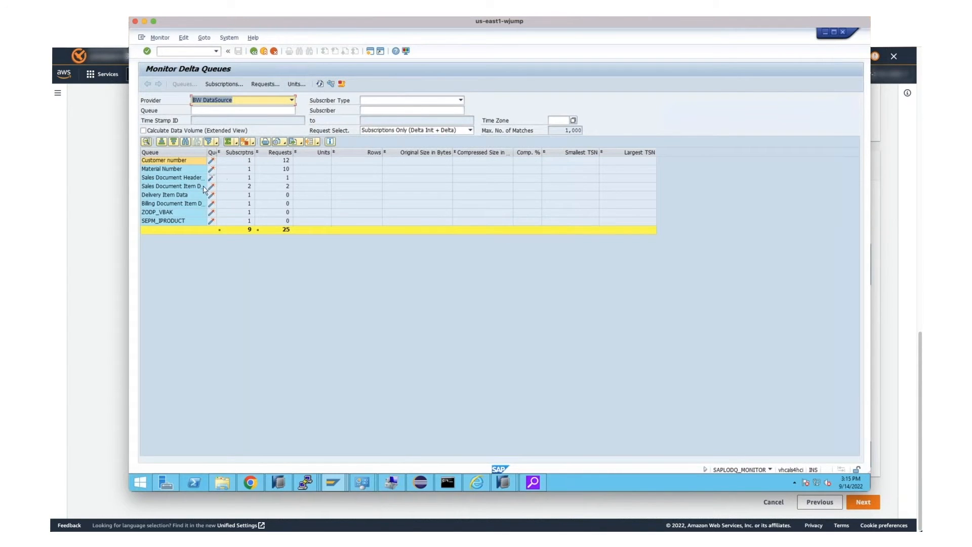
mouse_move(182, 180)
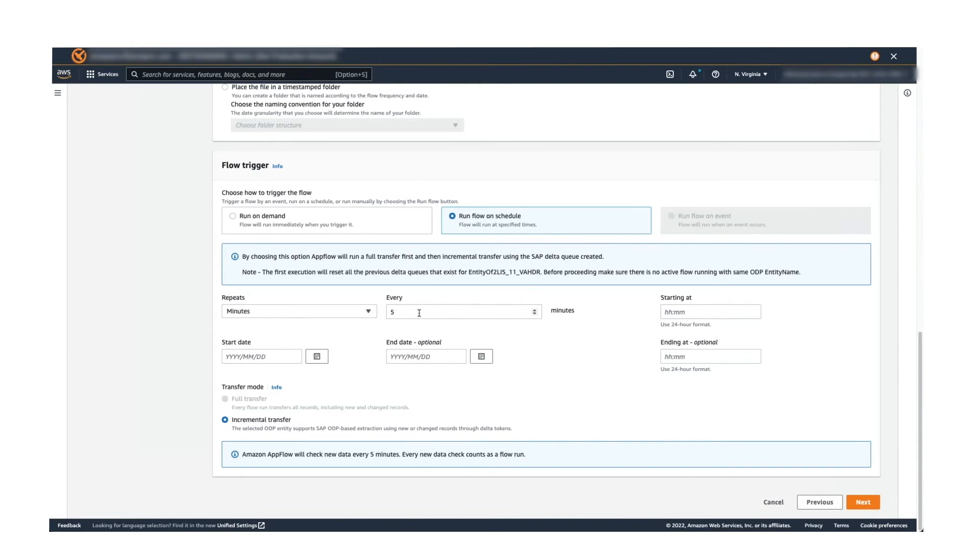
Step: Schedule the flow every 2 minutes starting 2022/09/14 at 17:17 and continue to field mapping
click(457, 312)
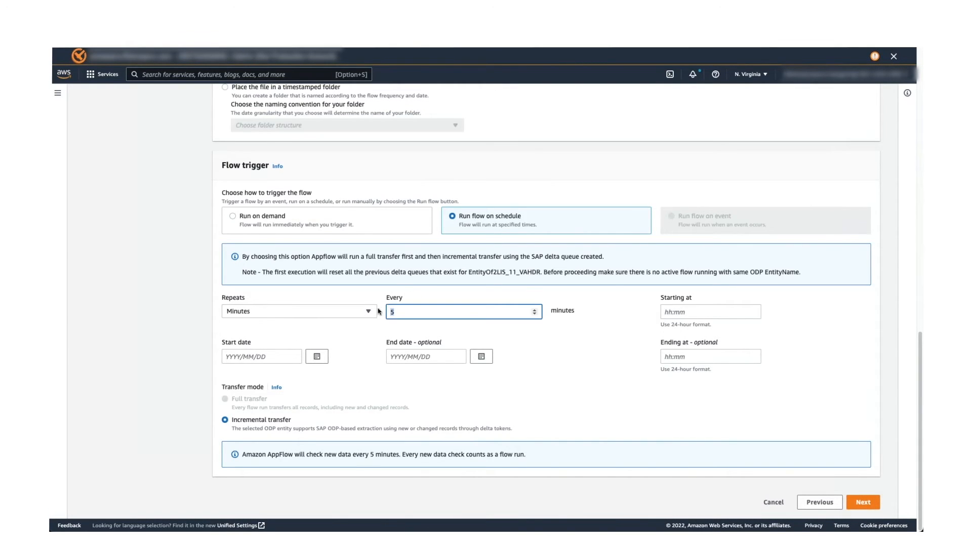
text(2)
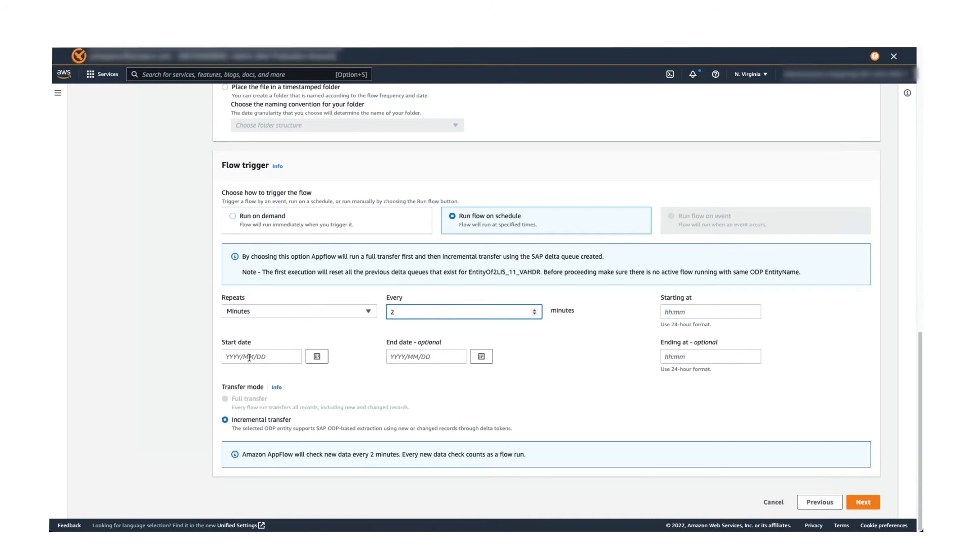
click(316, 356)
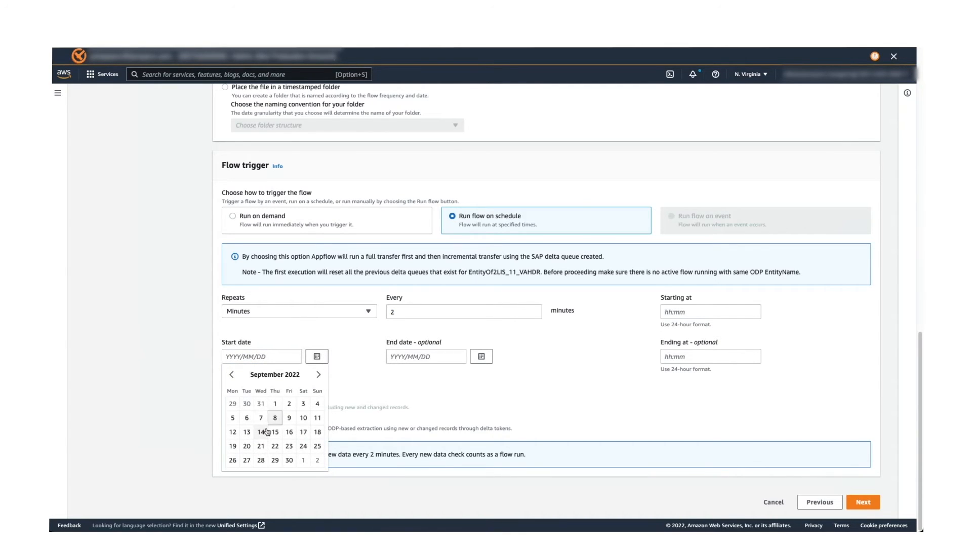
click(260, 431)
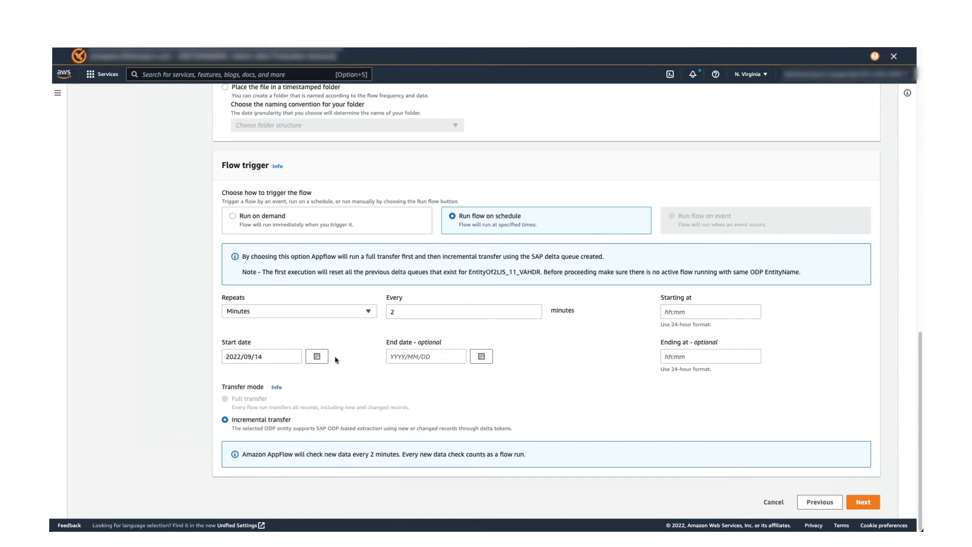
click(711, 312)
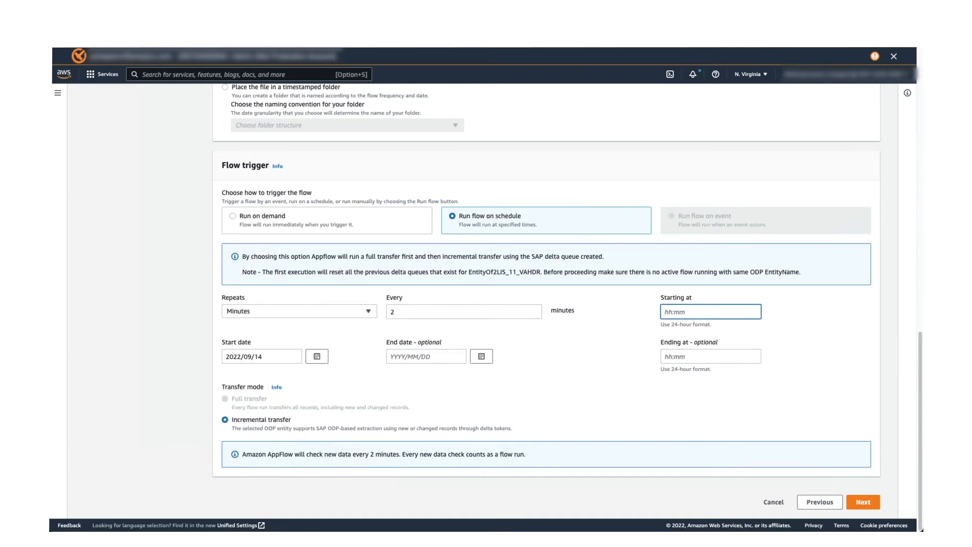
text(17:17)
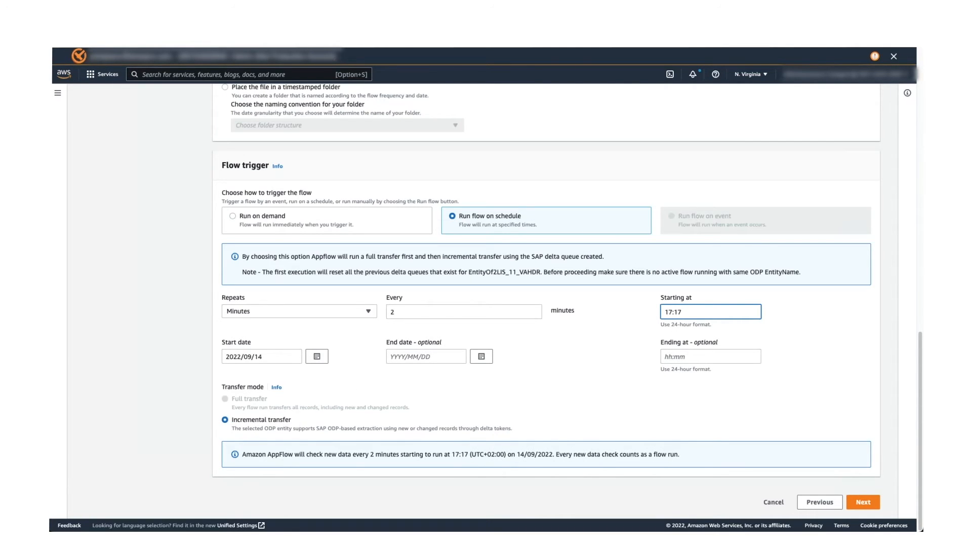
click(868, 501)
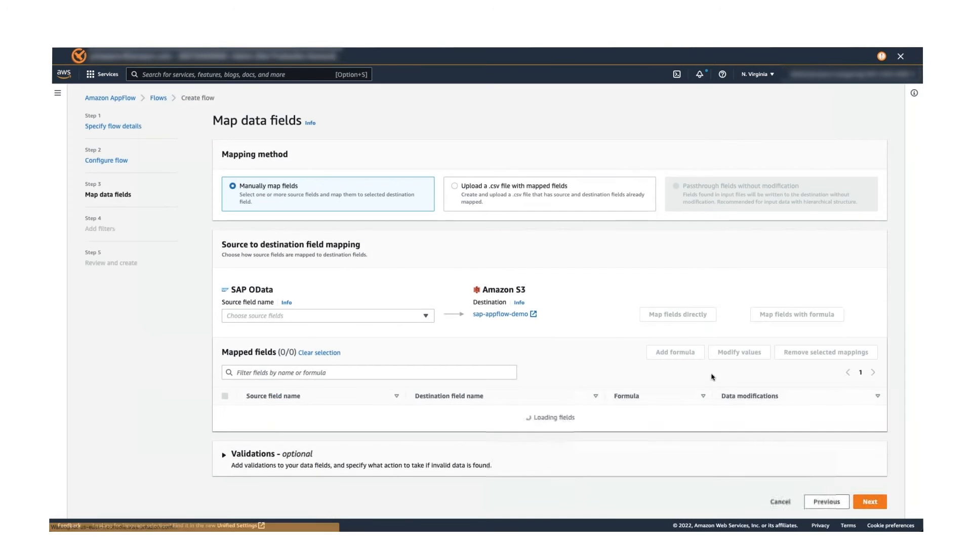
Step: Use the Map all fields directly bulk action to map all 33 source fields to S3
click(328, 316)
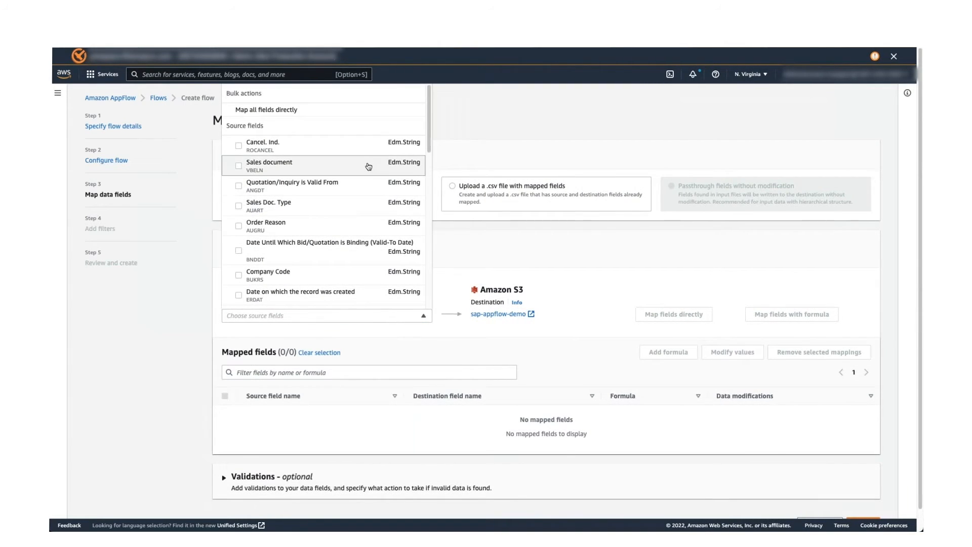
scroll(down, 3)
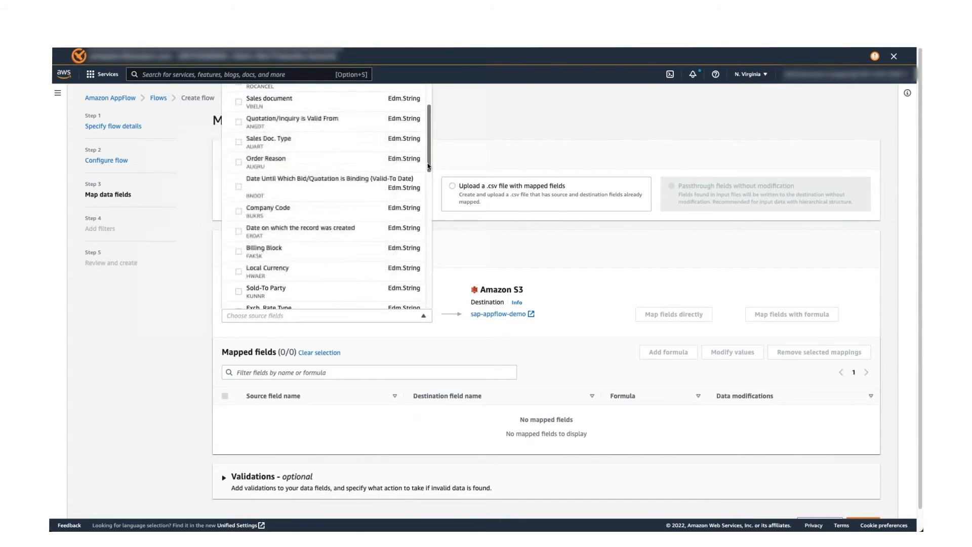
scroll(down, 3)
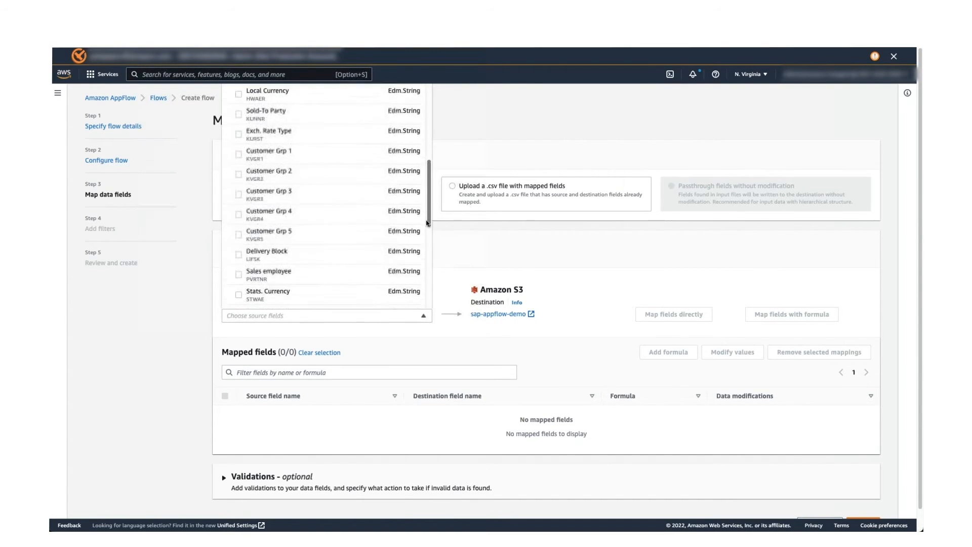
scroll(down, 3)
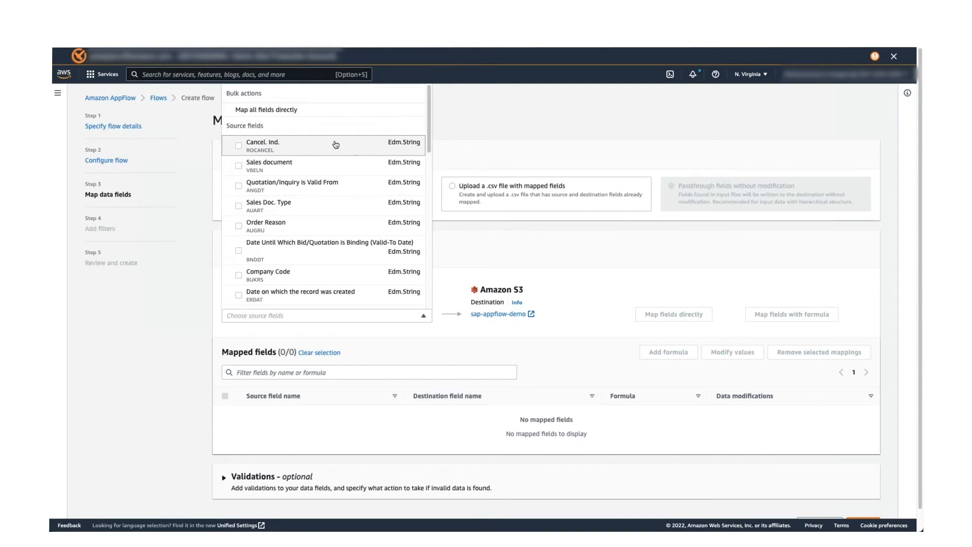
click(266, 109)
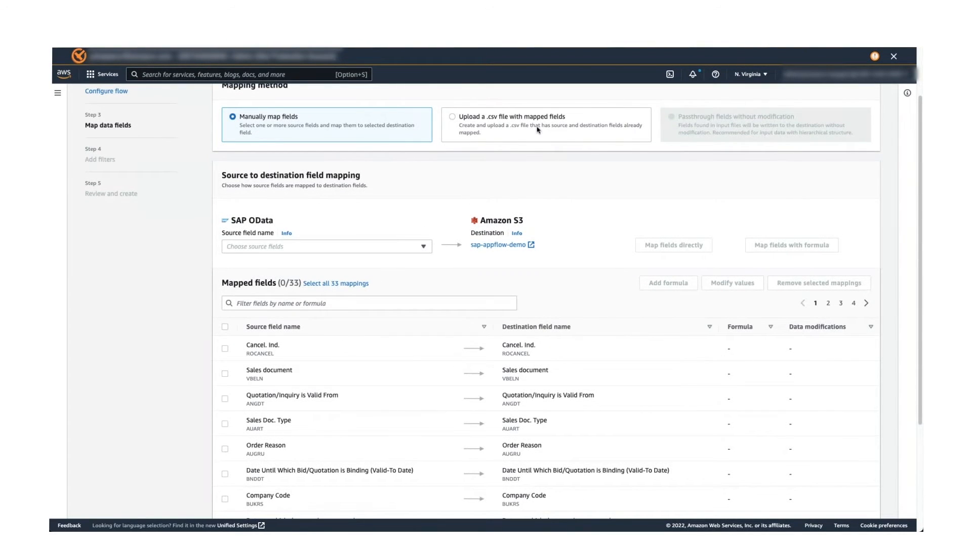
mouse_move(599, 166)
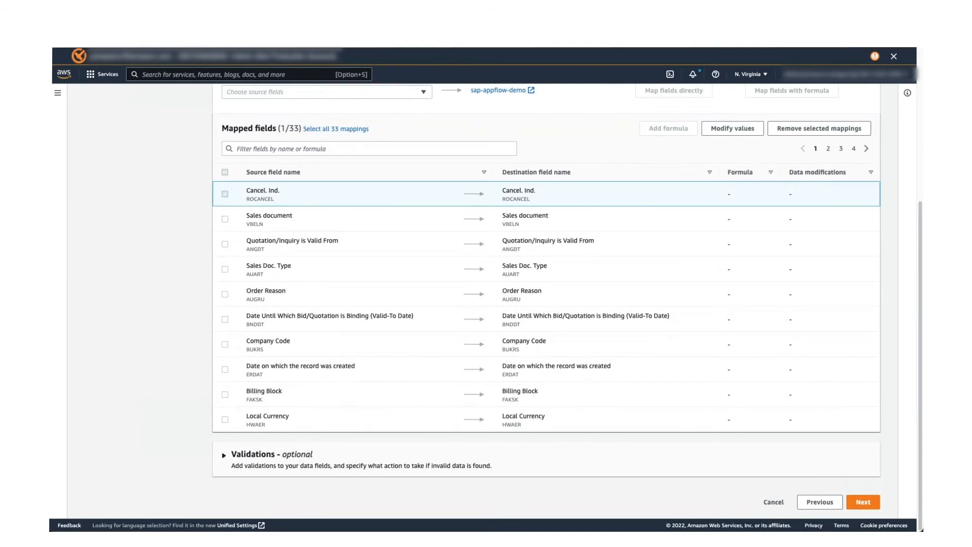
Step: Select the Cancel. Ind. (ROCANCEL) mapping and view the Modify values modification options
click(224, 193)
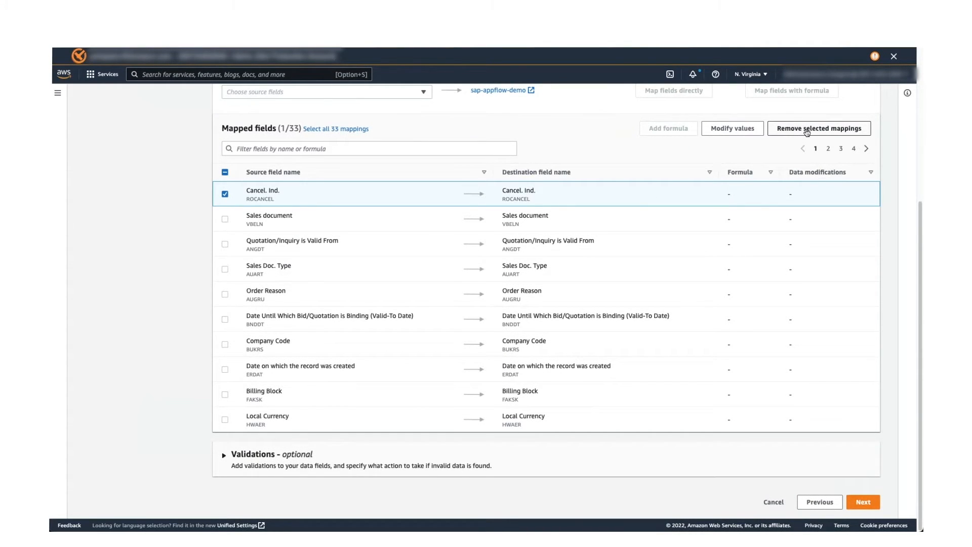
mouse_move(734, 152)
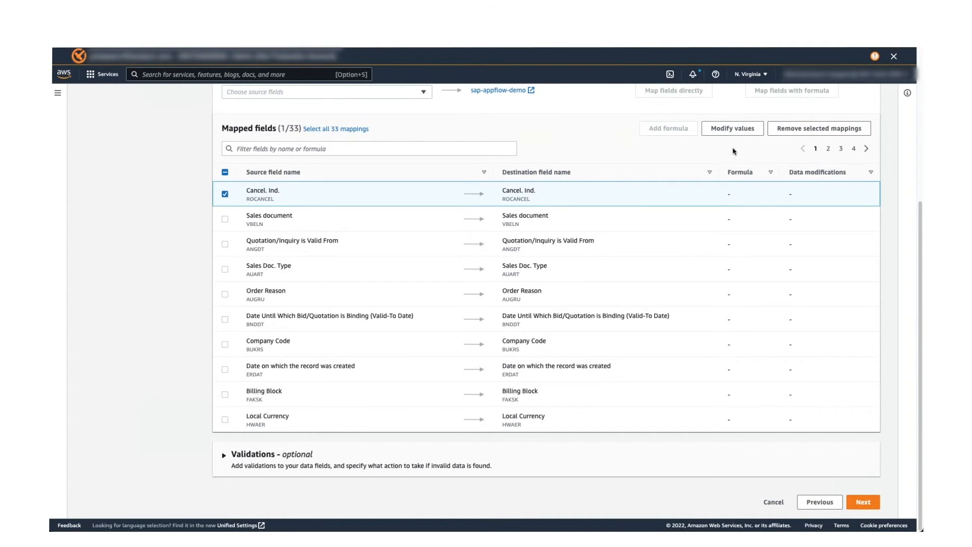
mouse_move(726, 135)
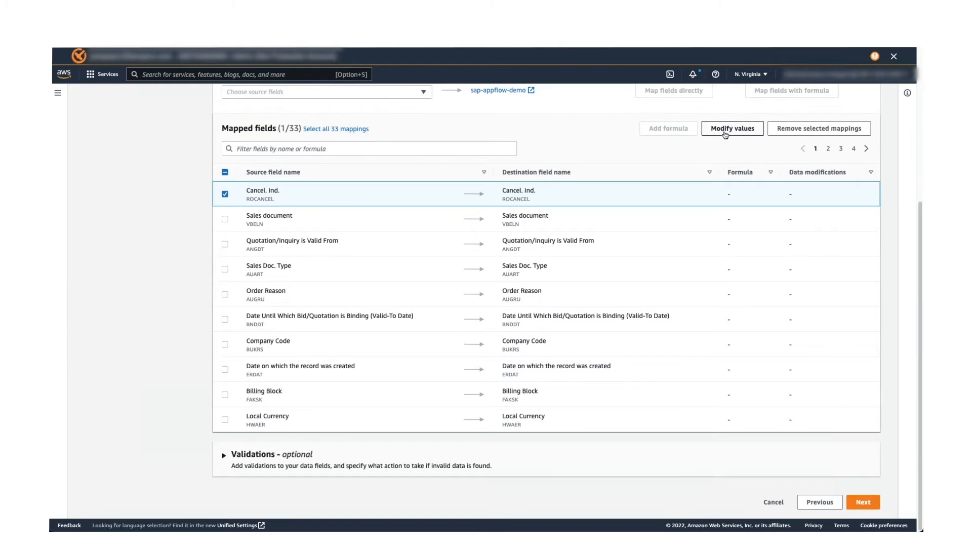
click(732, 129)
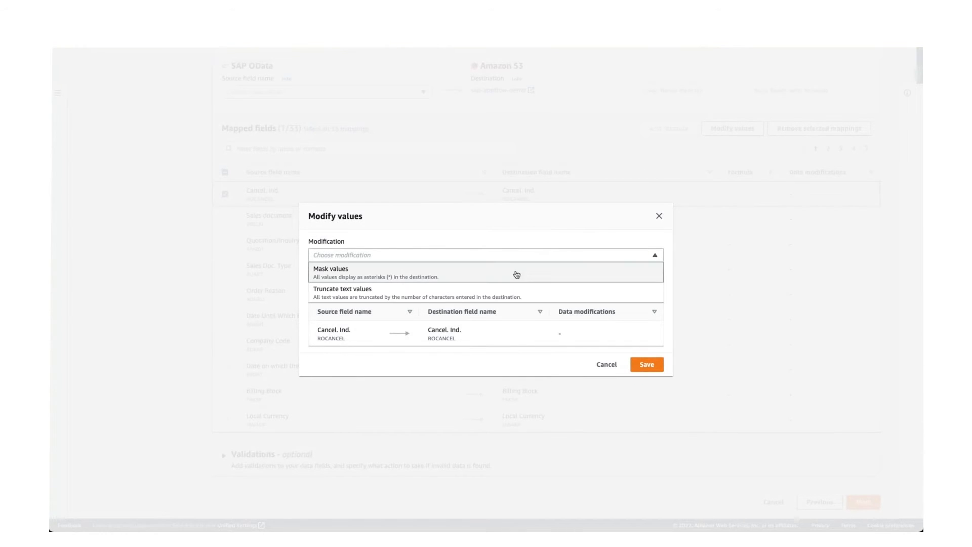
click(330, 271)
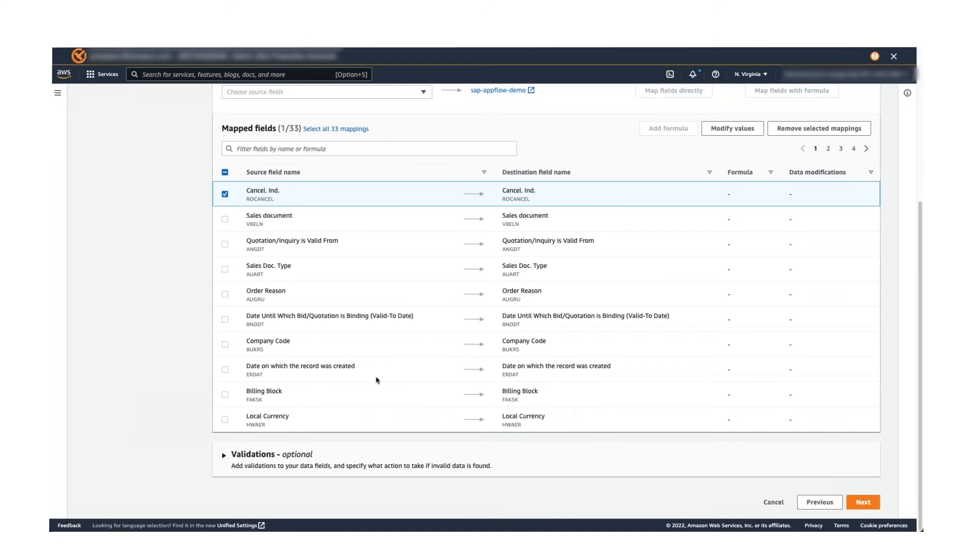
Step: Try adding a validation rule, remove it leaving no validations, and advance to the Add filters step
click(225, 453)
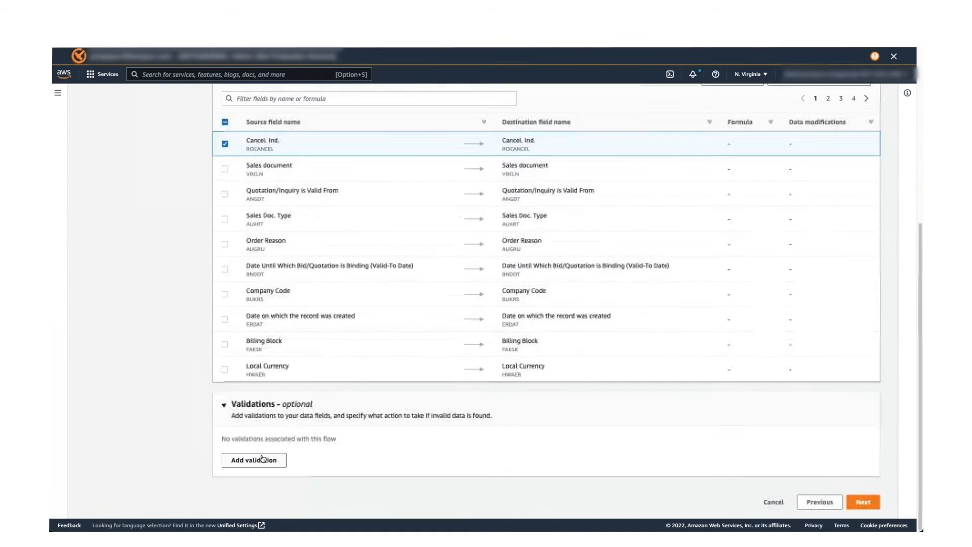
click(253, 460)
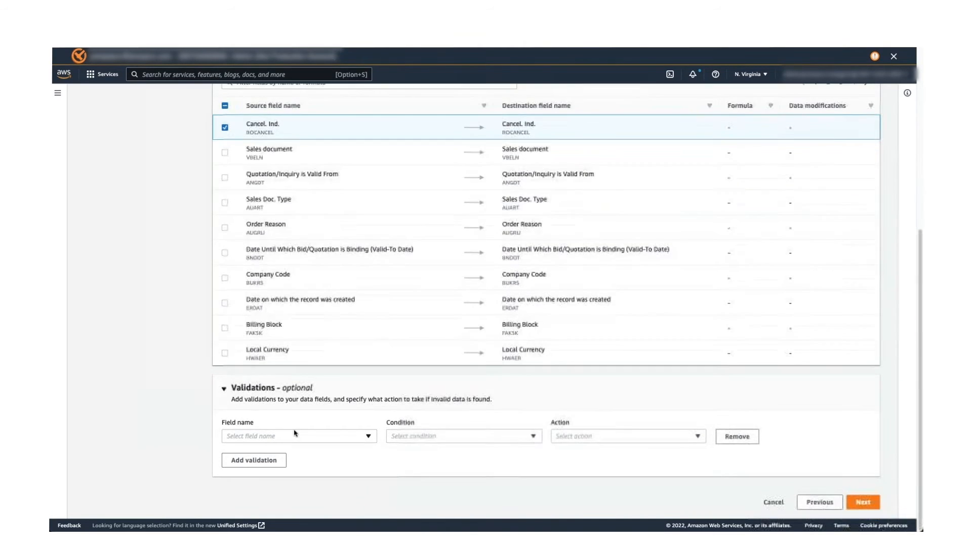
click(298, 435)
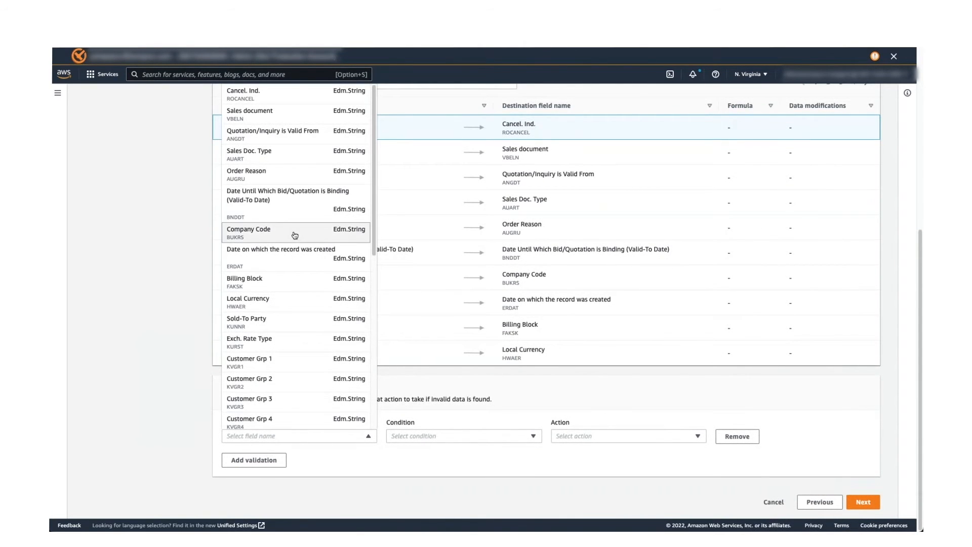
click(464, 435)
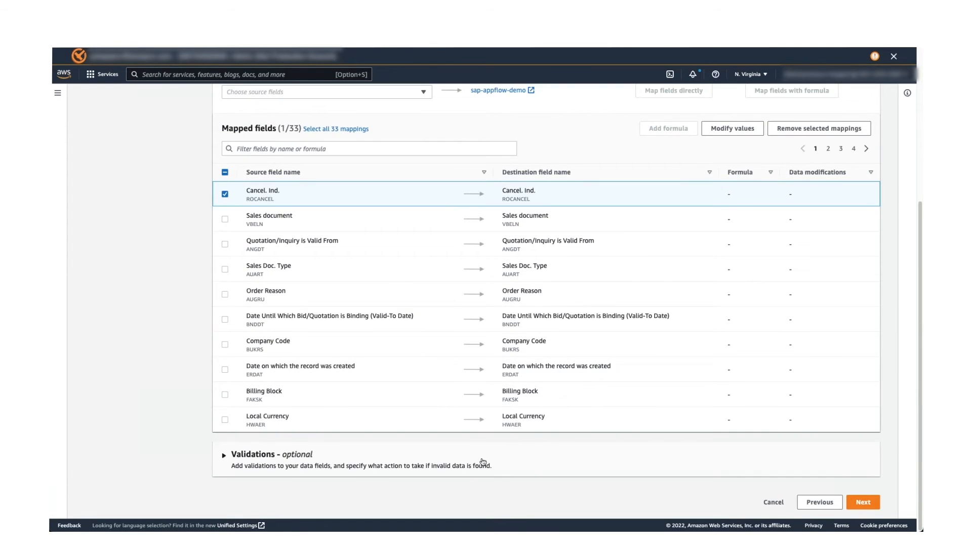
click(225, 453)
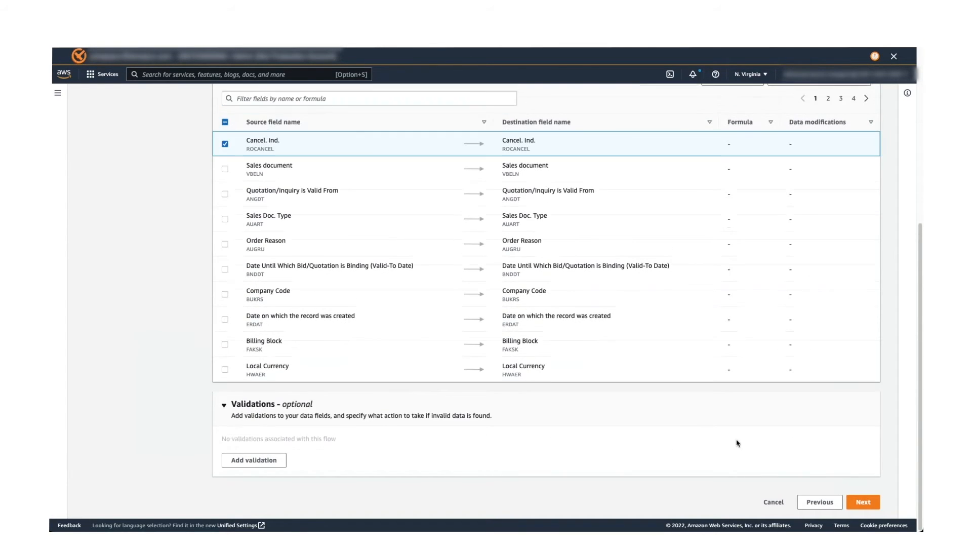
click(863, 501)
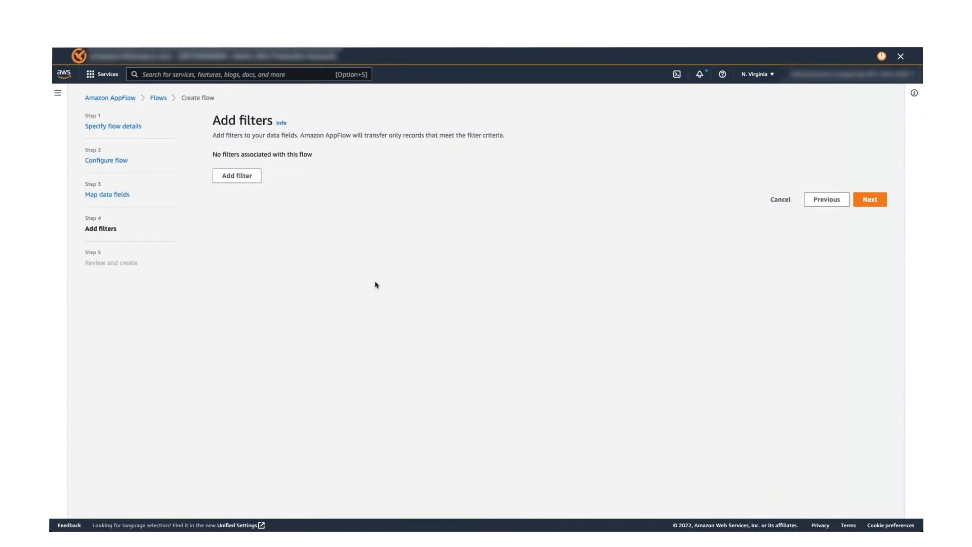
click(237, 177)
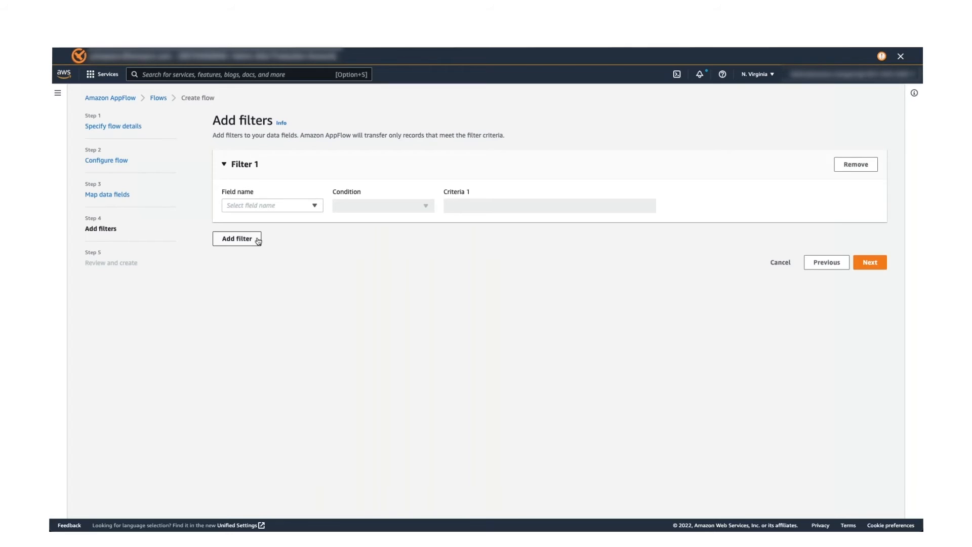
click(272, 204)
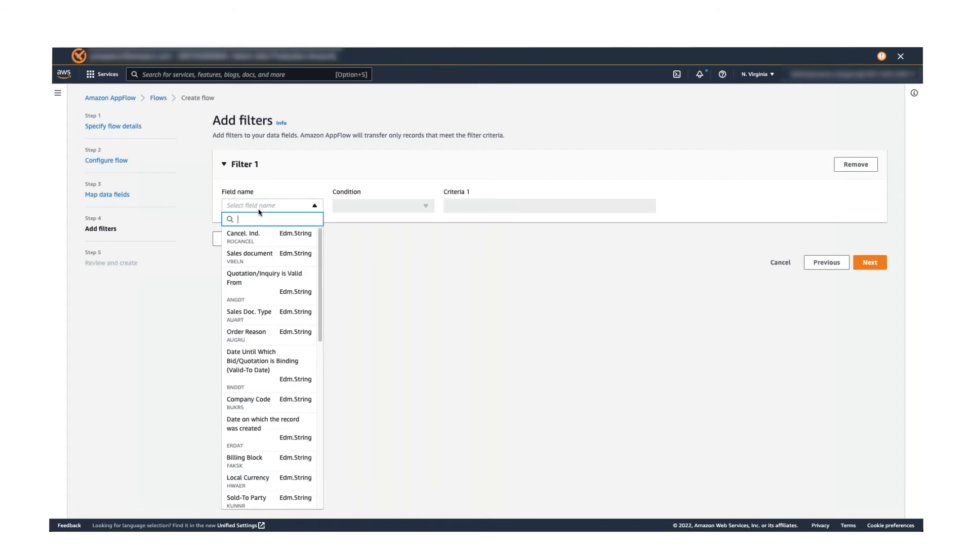
mouse_move(260, 316)
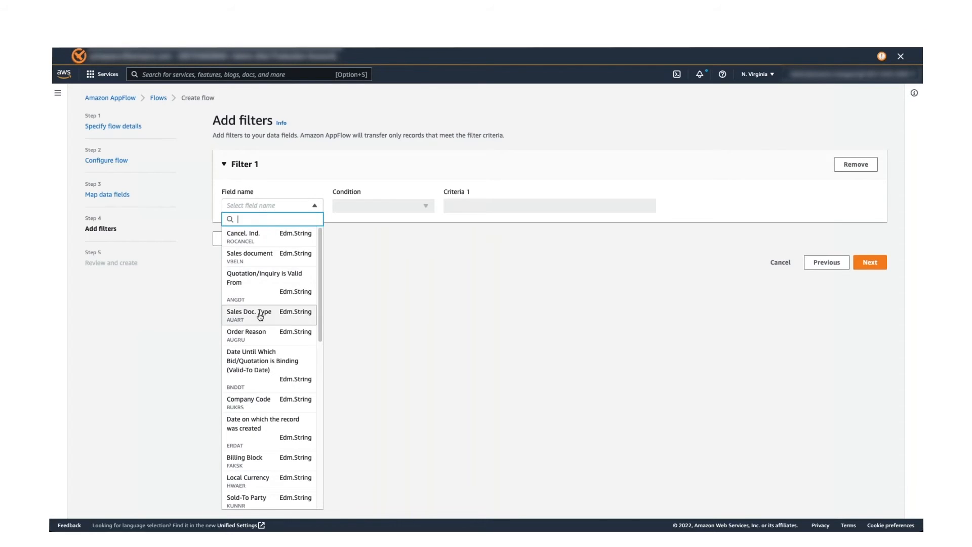
click(249, 399)
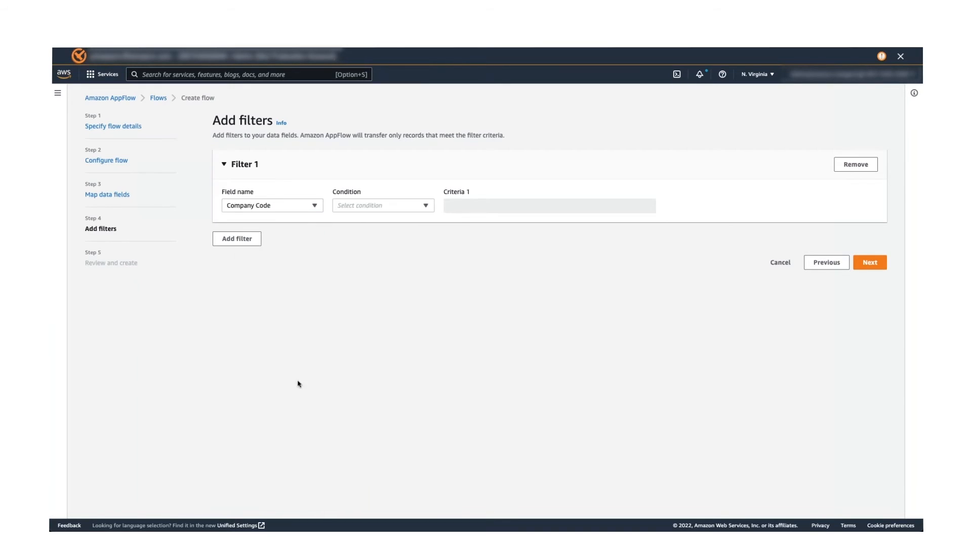
click(383, 205)
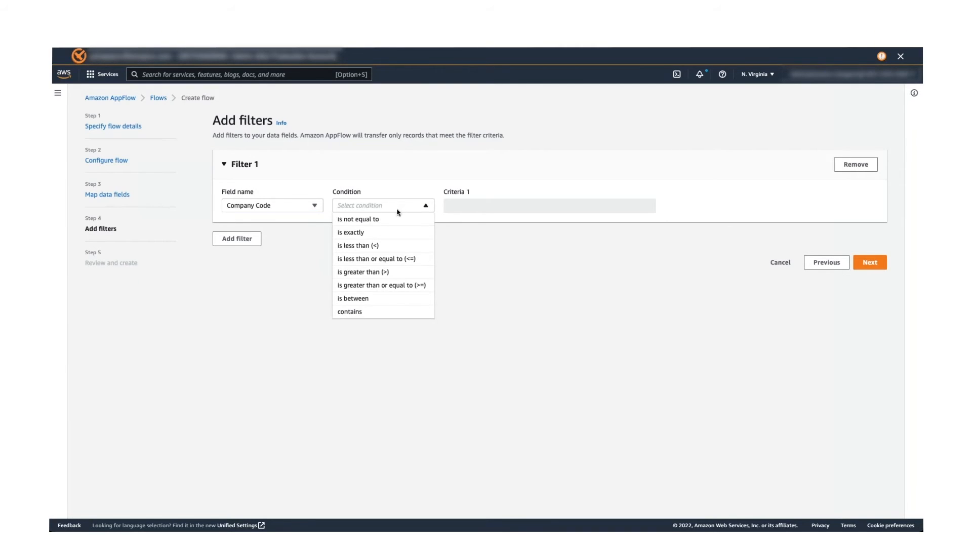
click(350, 232)
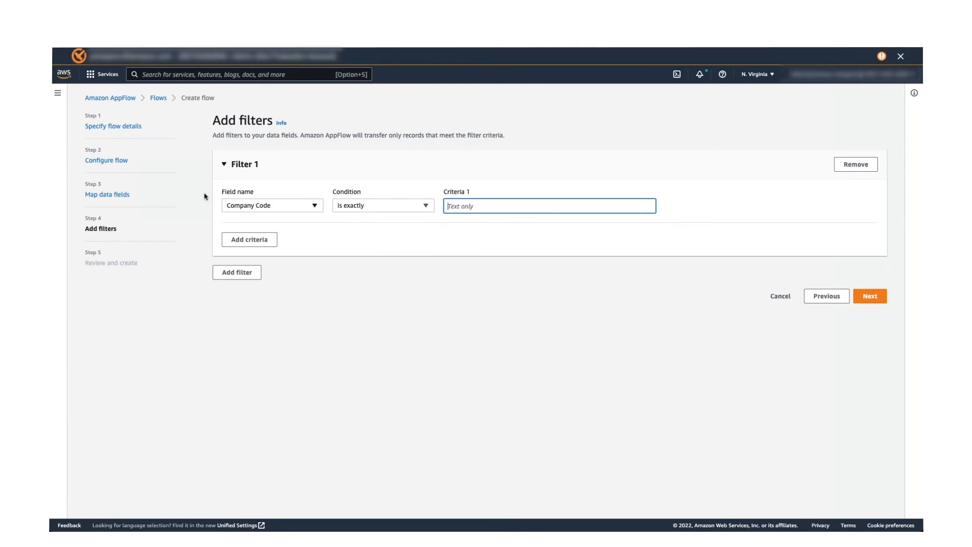
click(249, 239)
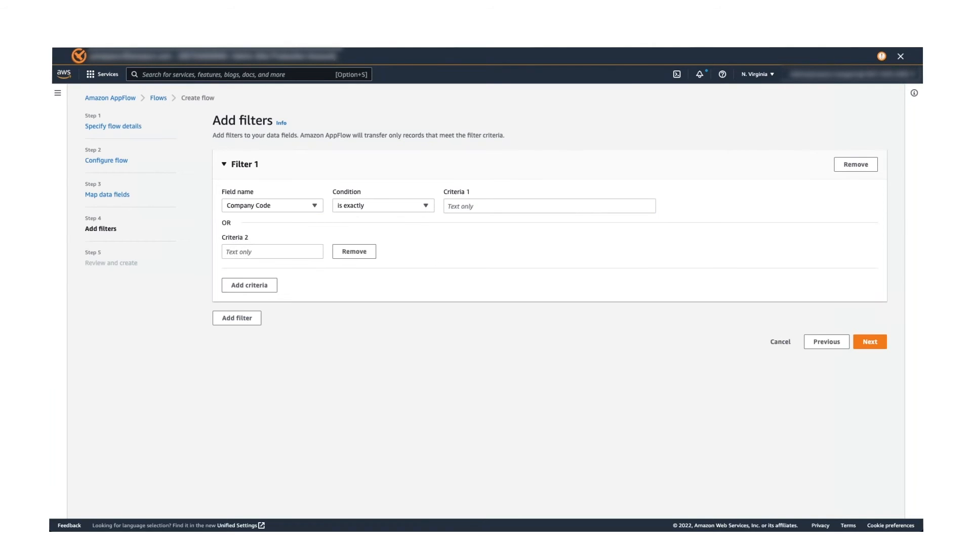
click(249, 285)
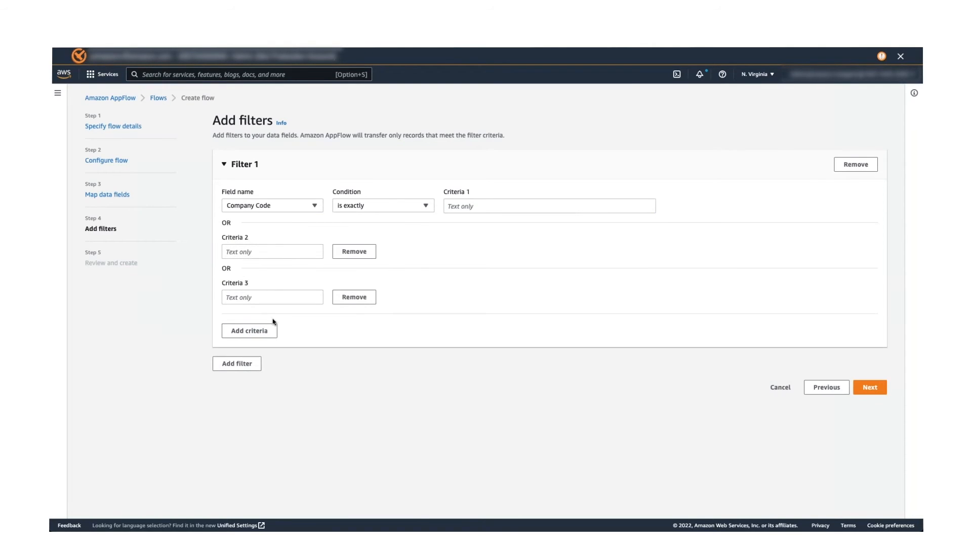
click(273, 251)
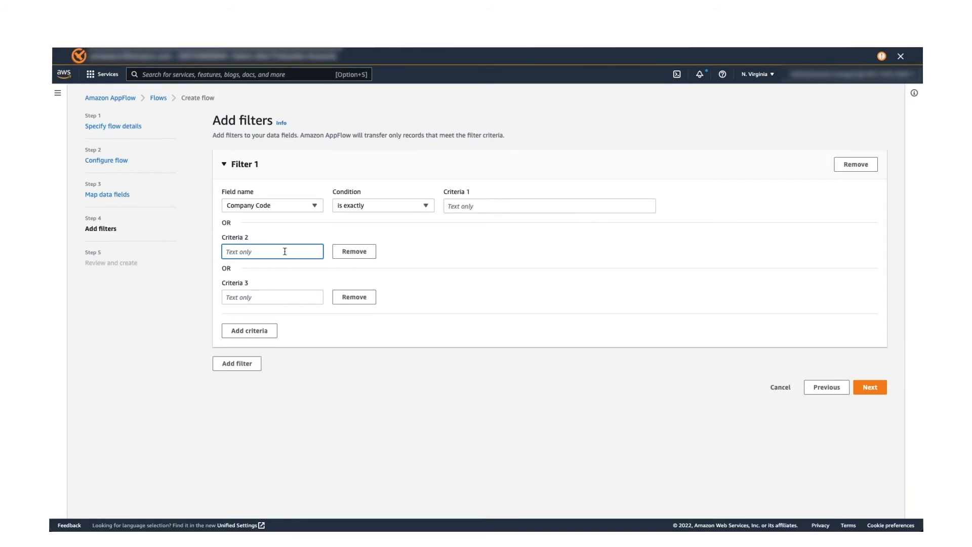
click(237, 363)
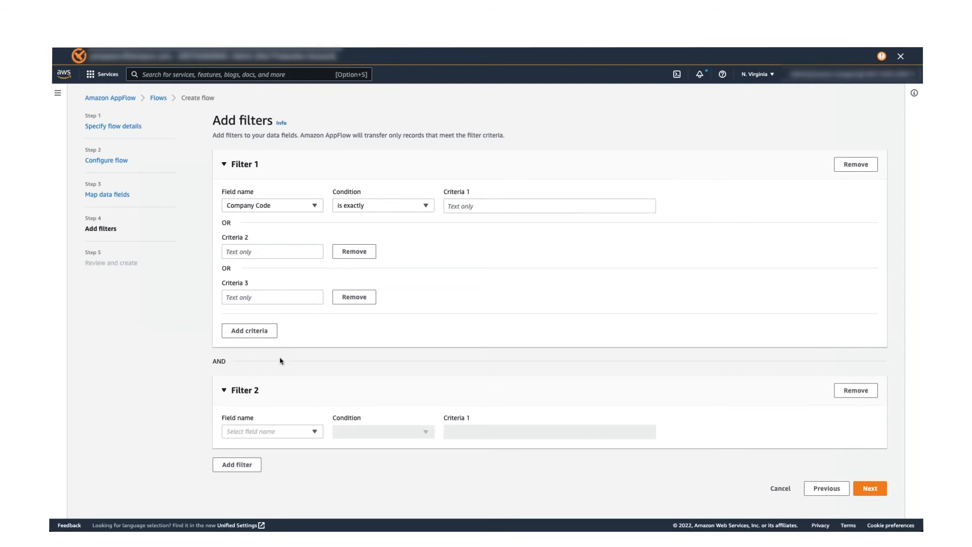
click(272, 431)
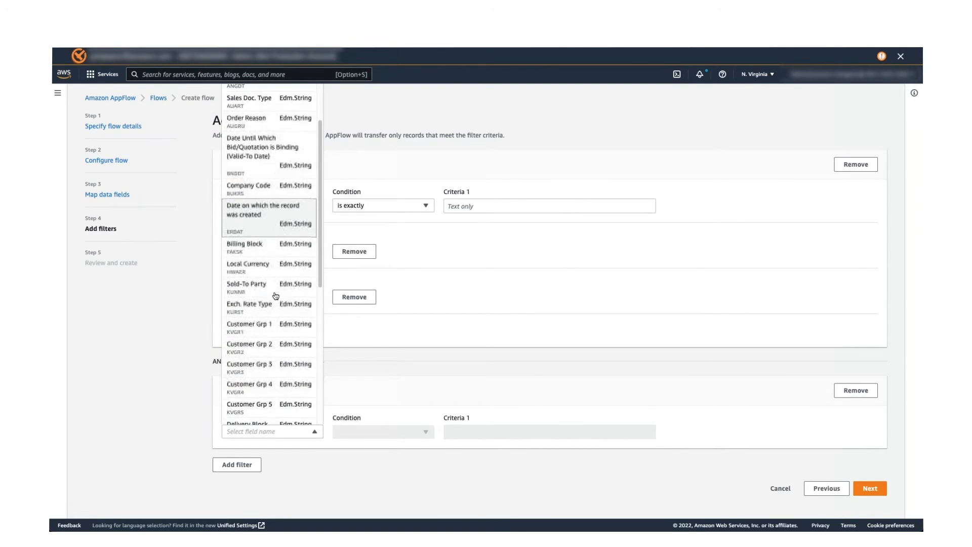
scroll(down, 3)
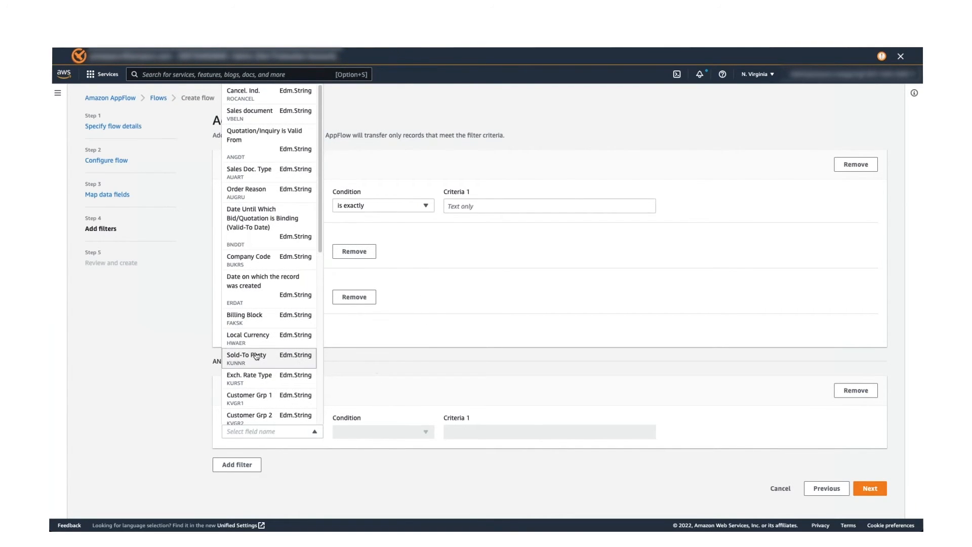
click(248, 256)
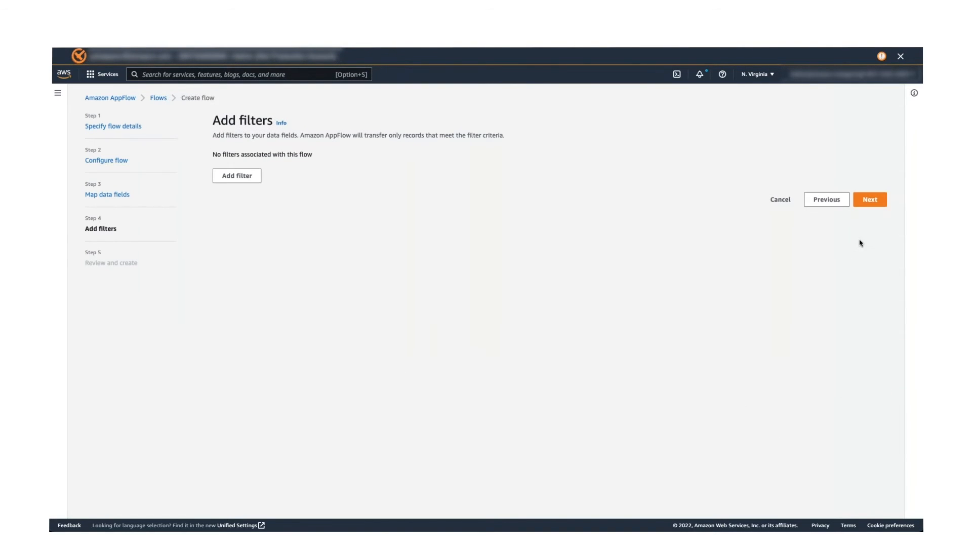
click(869, 198)
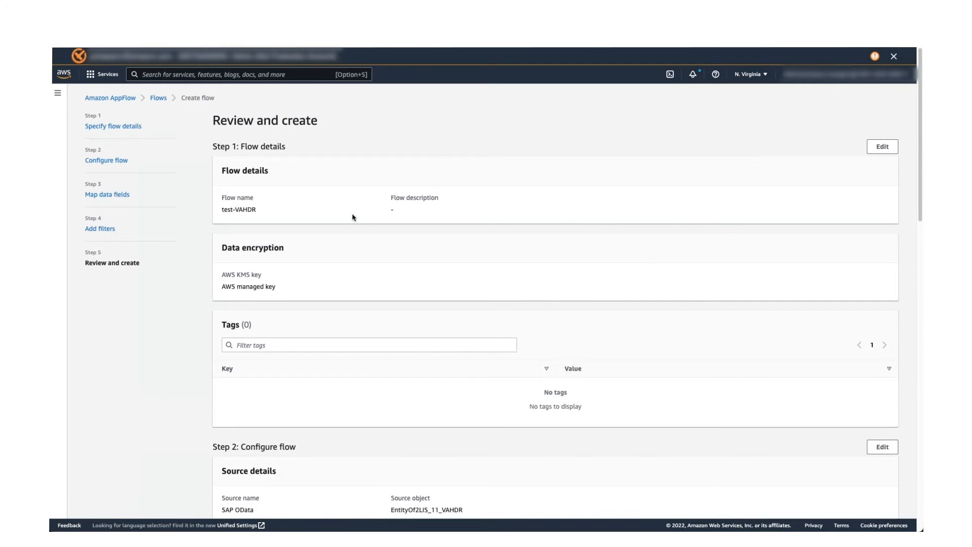
Step: Scroll through the review summary: flow details, S3 destination, scheduled trigger and 33 mapped fields
scroll(down, 3)
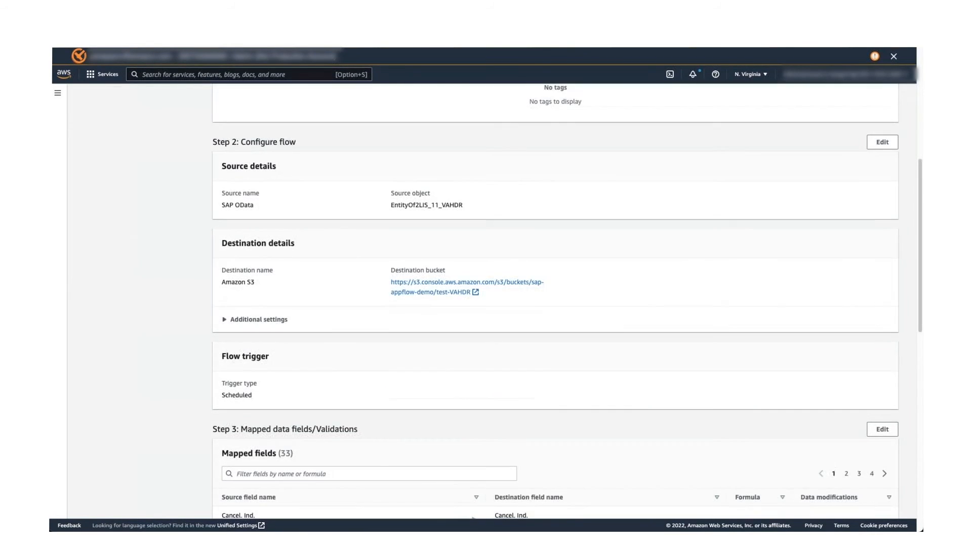
scroll(down, 3)
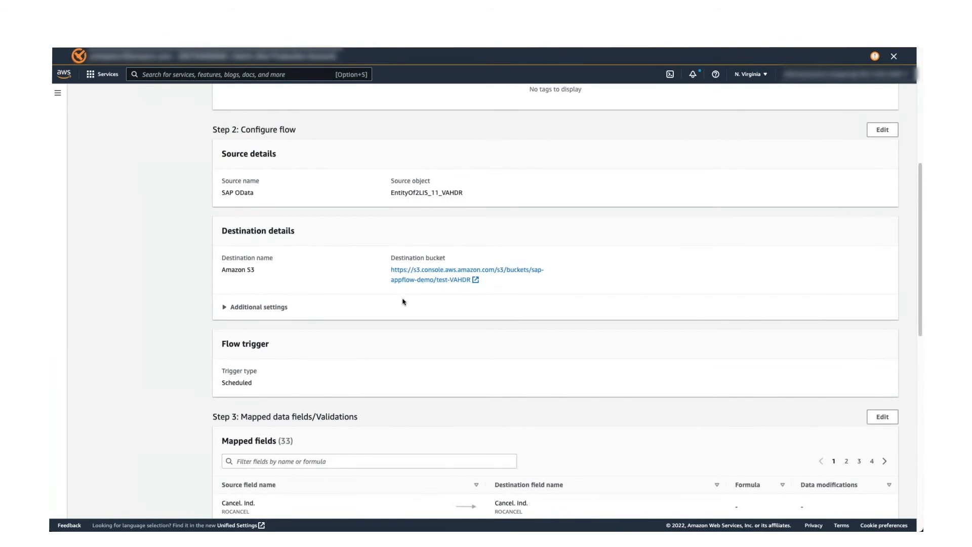
mouse_move(439, 286)
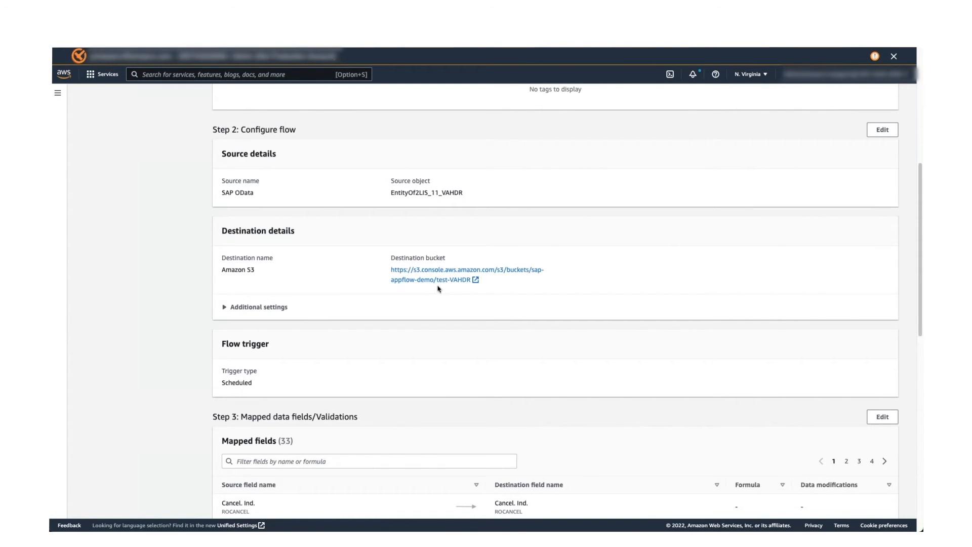
mouse_move(421, 290)
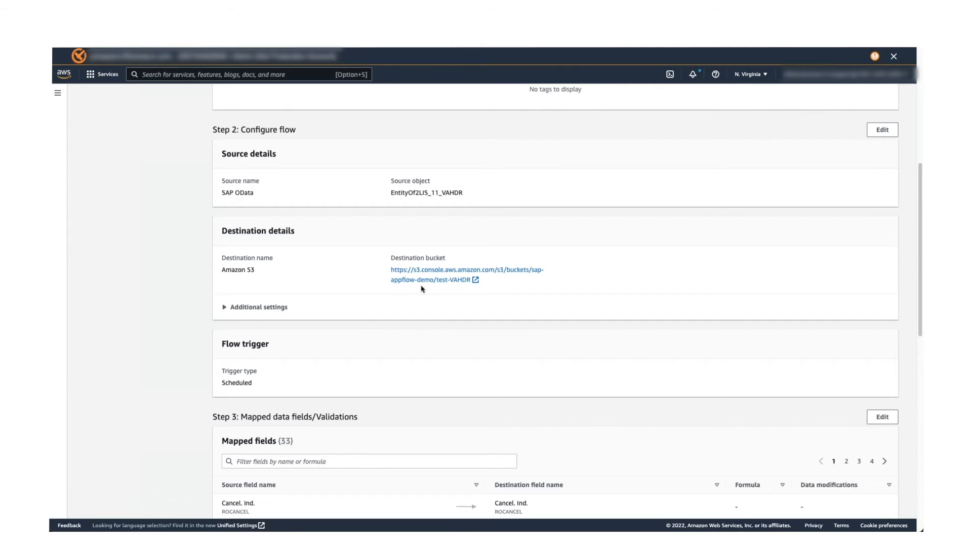
scroll(down, 3)
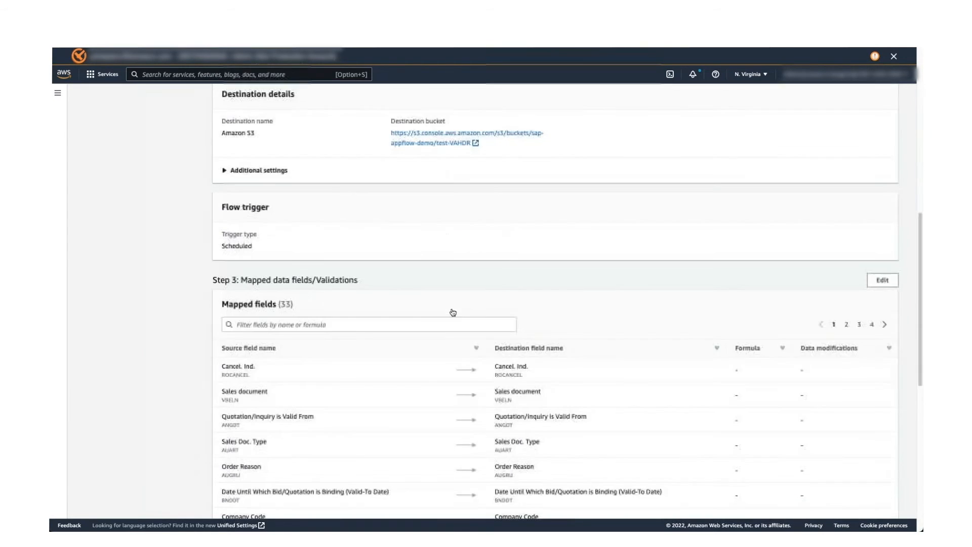
scroll(down, 3)
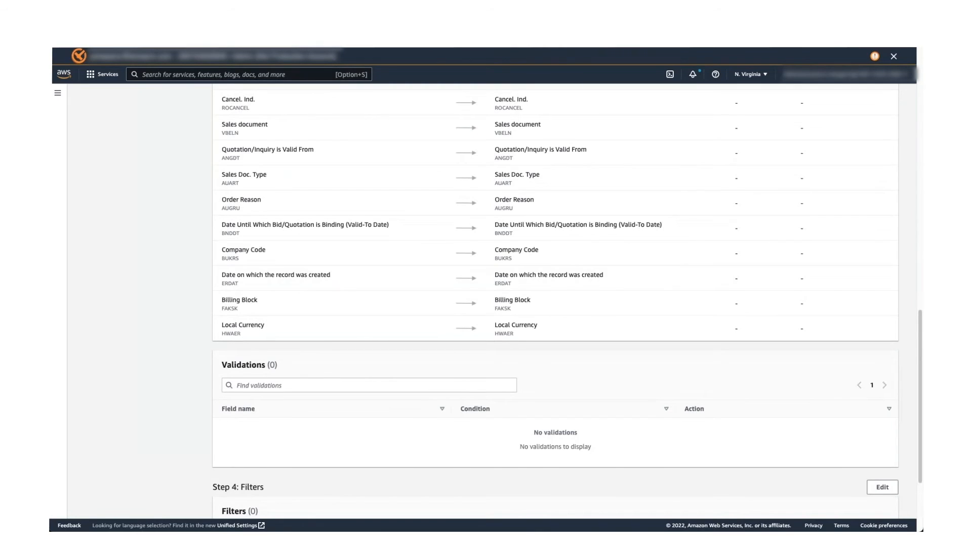
scroll(down, 3)
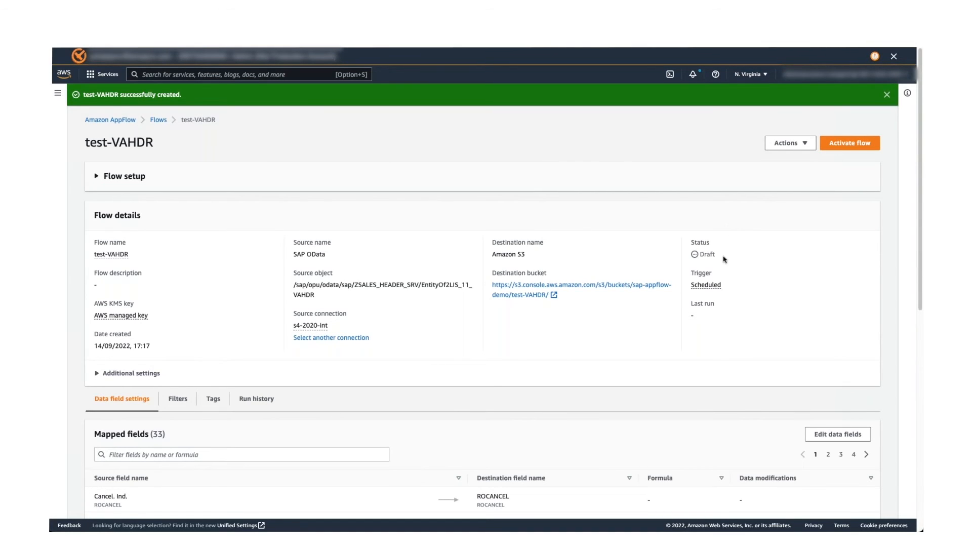
mouse_move(785, 176)
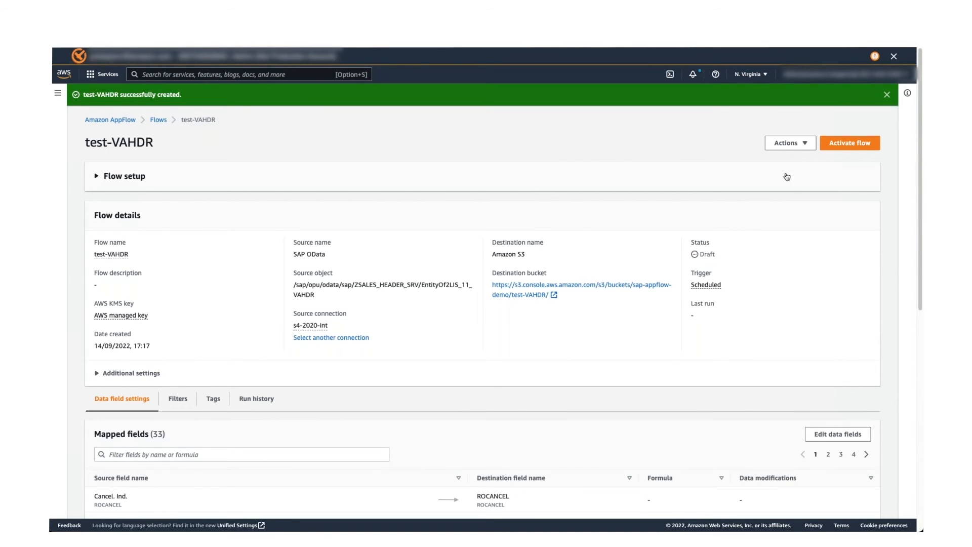
Step: Activate flow test-VAHDR and view its empty Run history
scroll(down, 3)
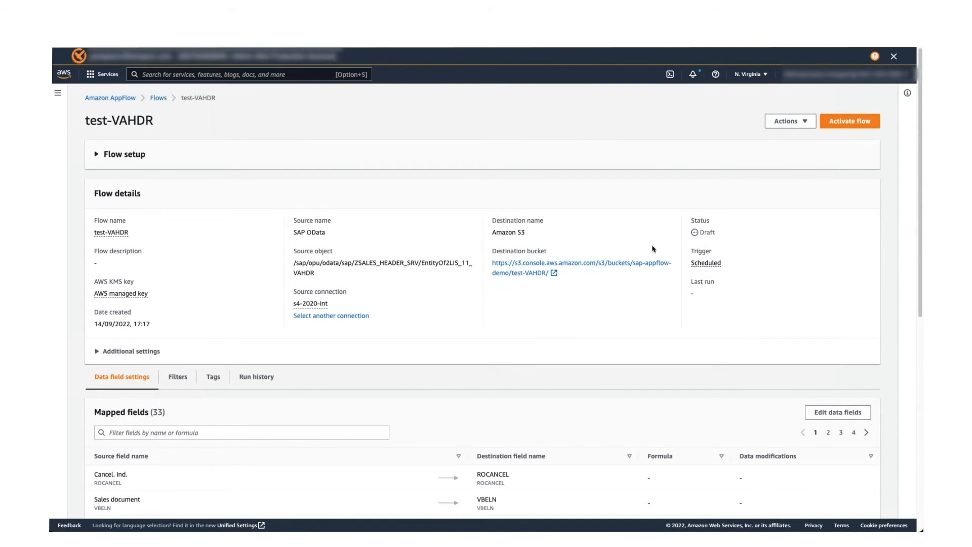
mouse_move(829, 148)
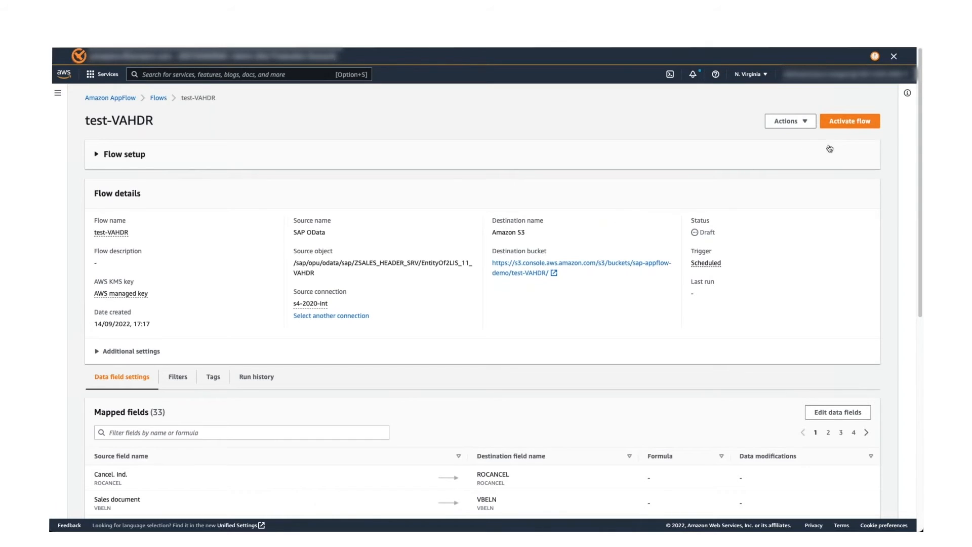
mouse_move(761, 161)
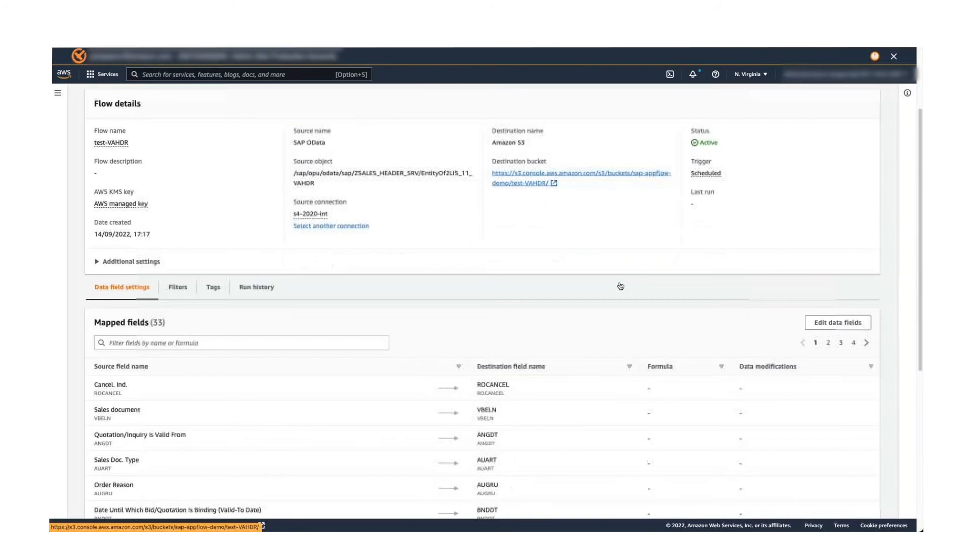
click(256, 286)
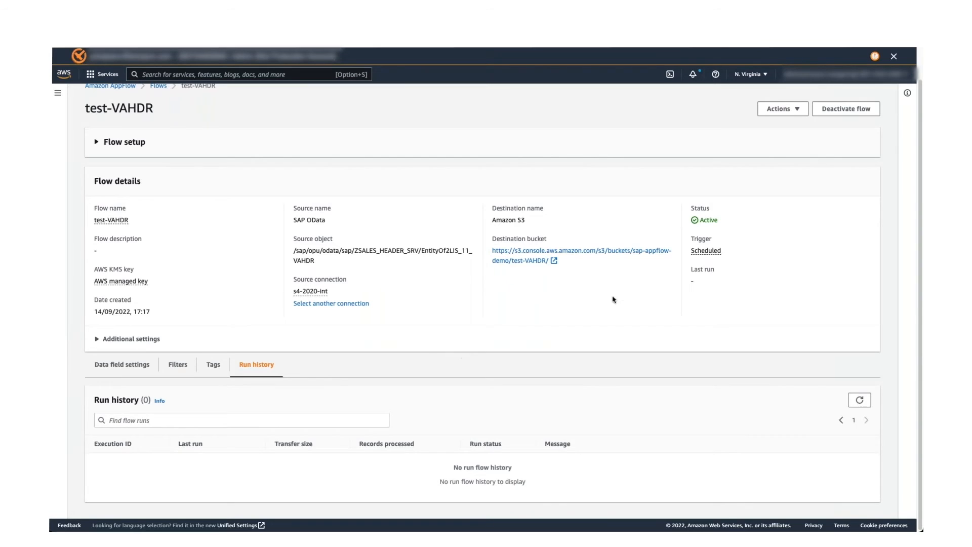
mouse_move(471, 464)
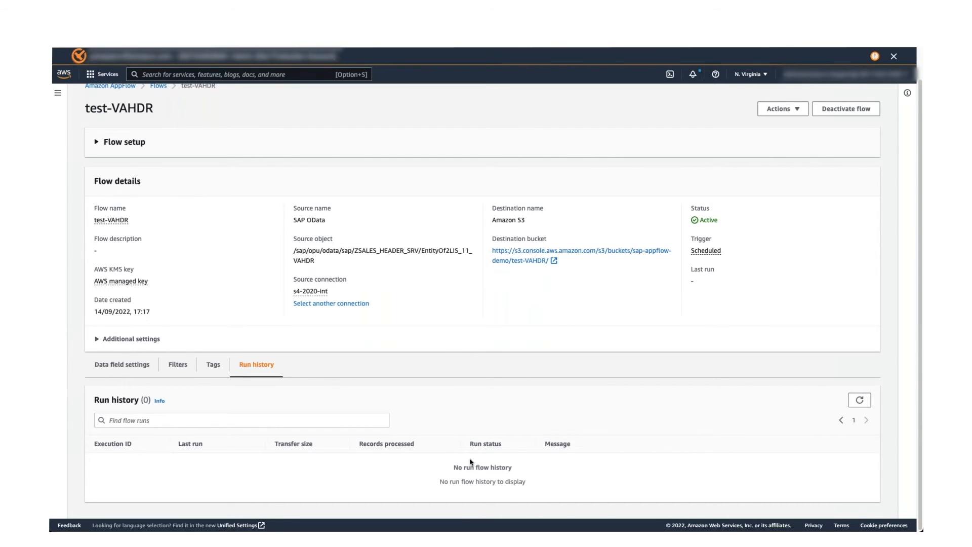
mouse_move(344, 212)
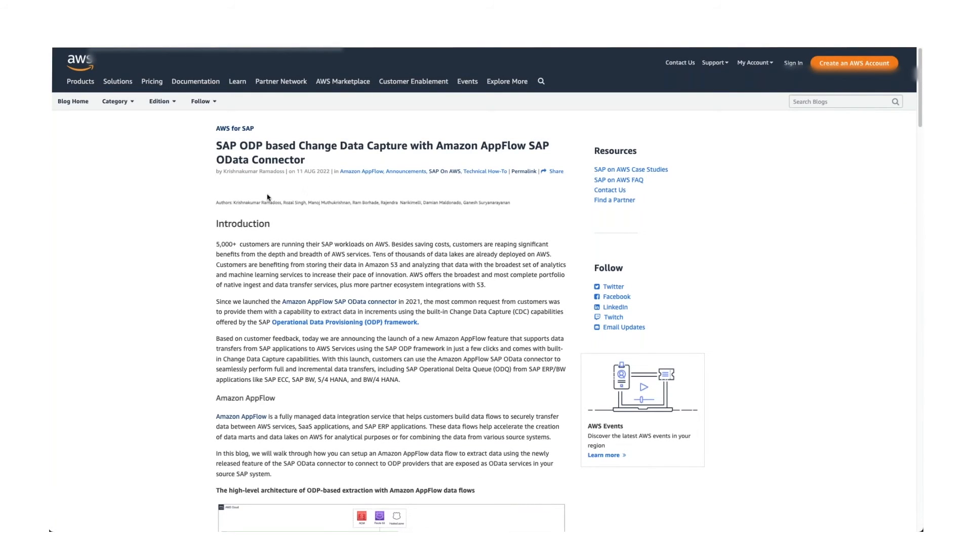
Step: Scroll through the blog post's prerequisites and flow setup for ODP-based OData flows
scroll(down, 3)
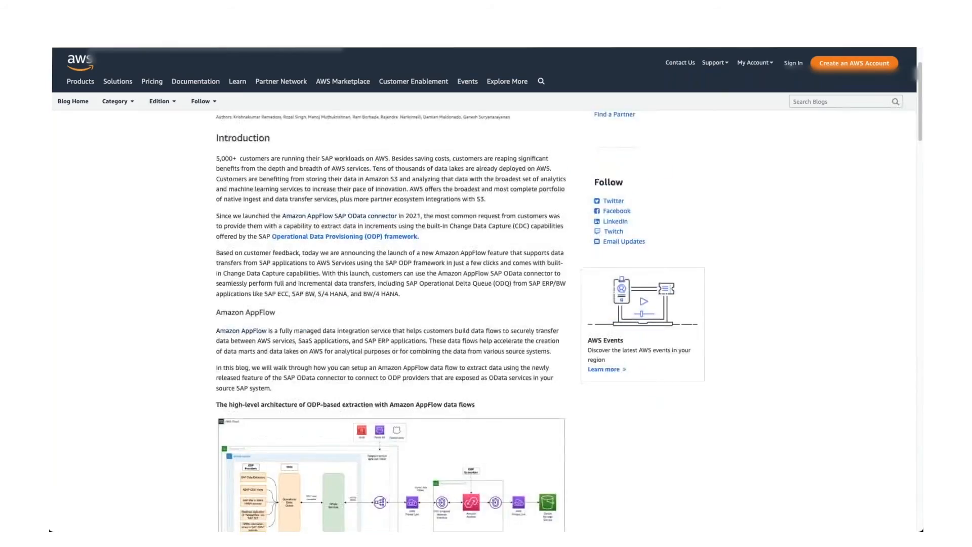
scroll(down, 3)
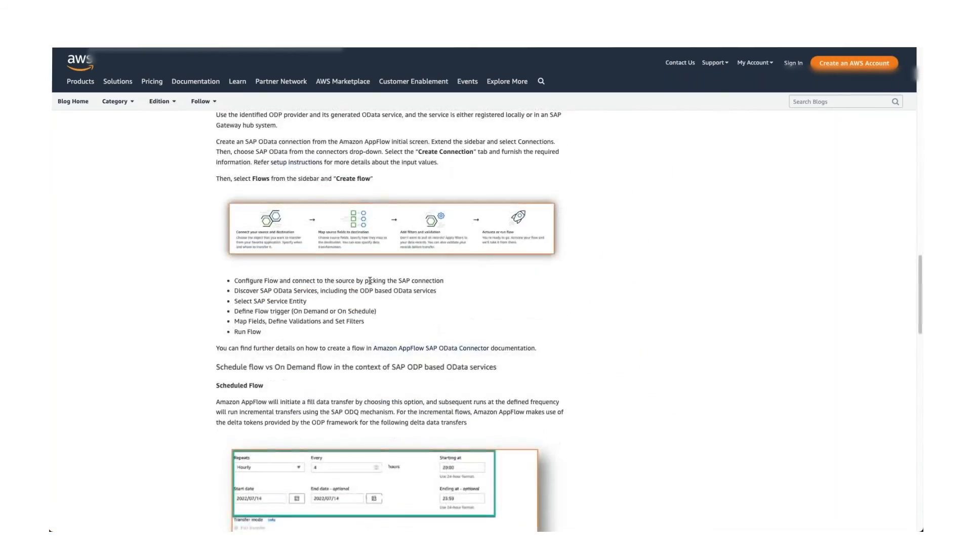
scroll(down, 3)
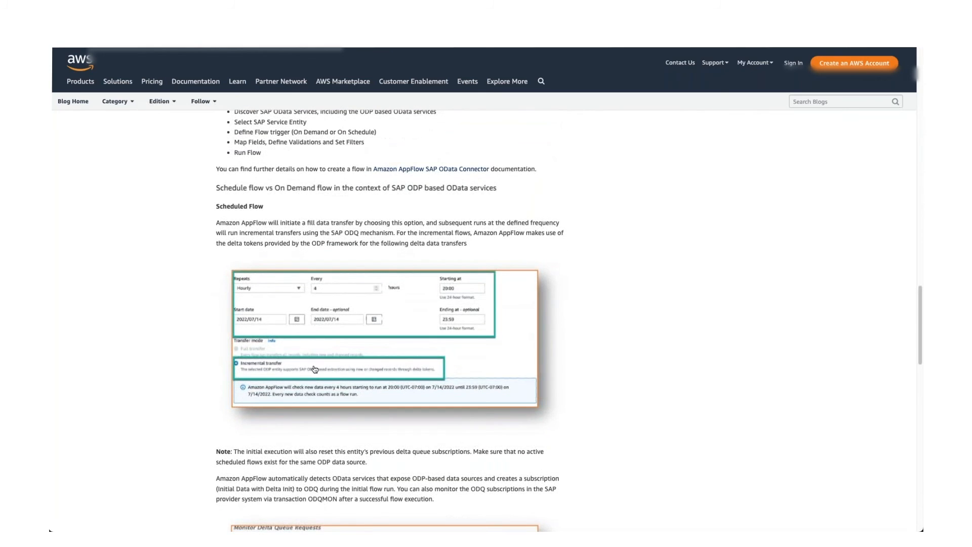
scroll(down, 3)
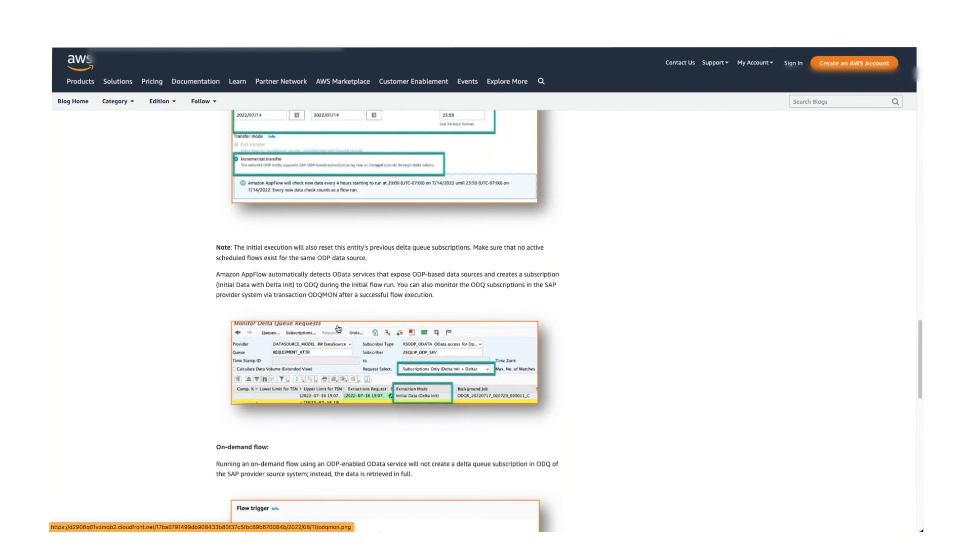
scroll(down, 3)
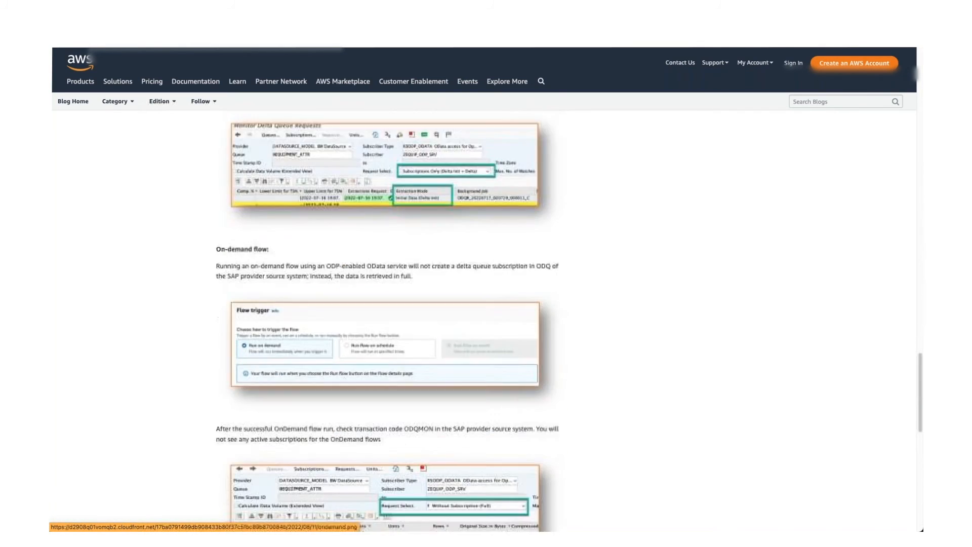
scroll(down, 3)
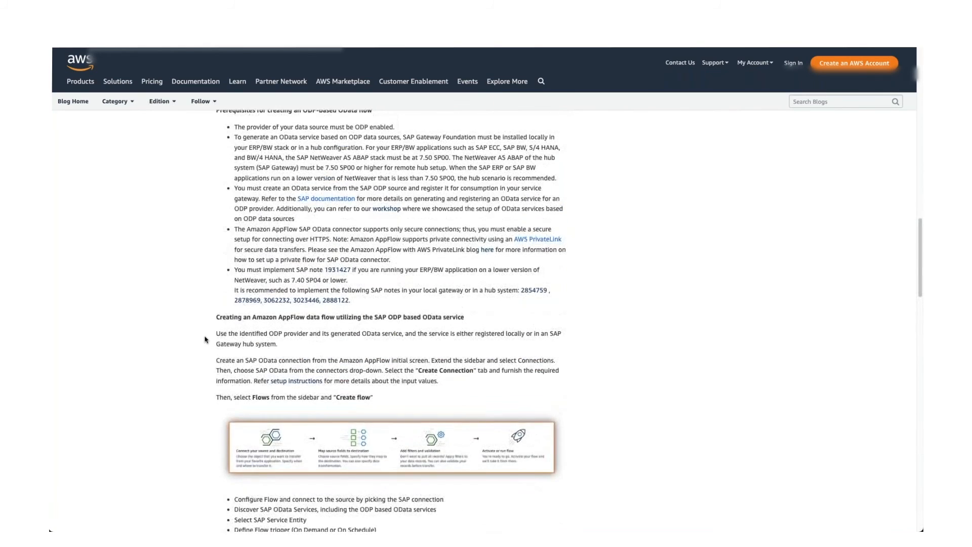
scroll(up, 3)
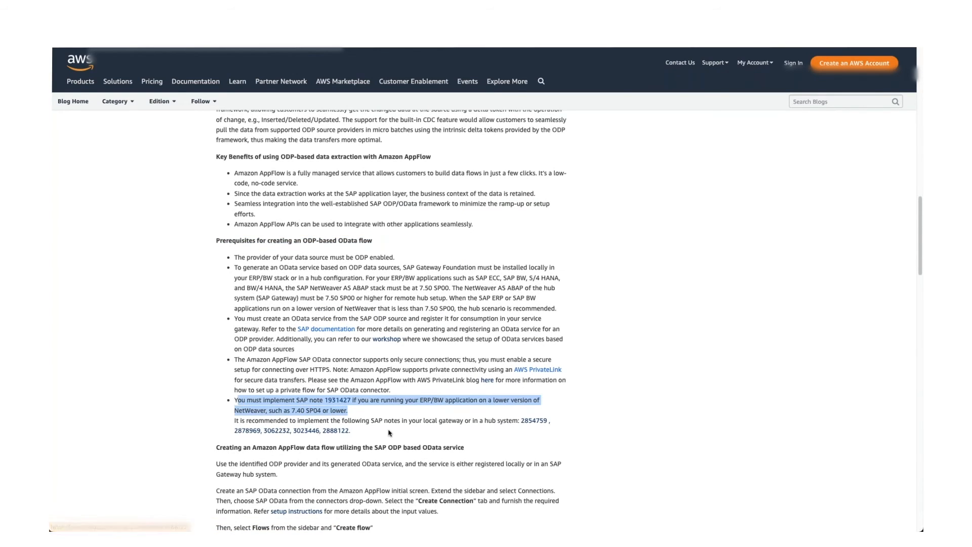
mouse_move(386, 353)
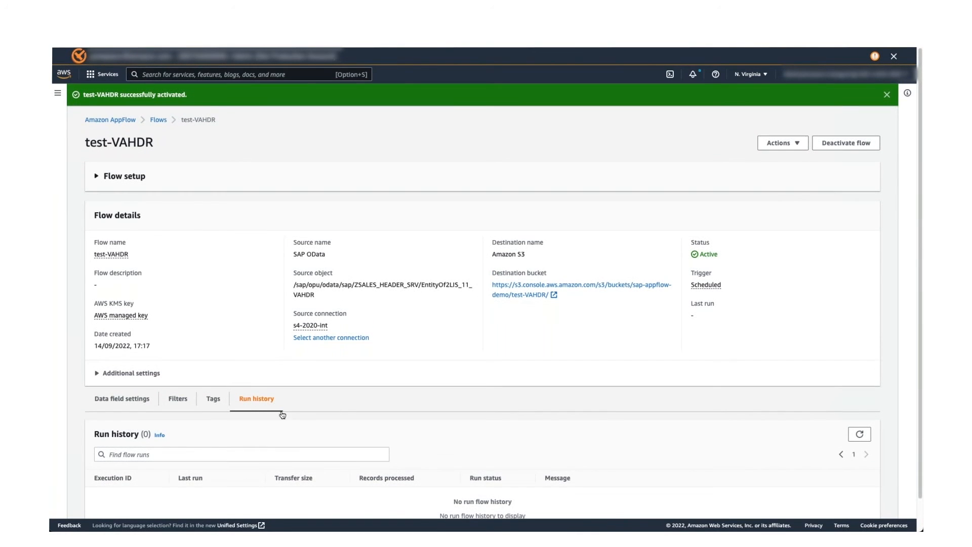
Step: Switch back to the AppFlow console tab showing the test-VAHDR flow's run history
click(883, 93)
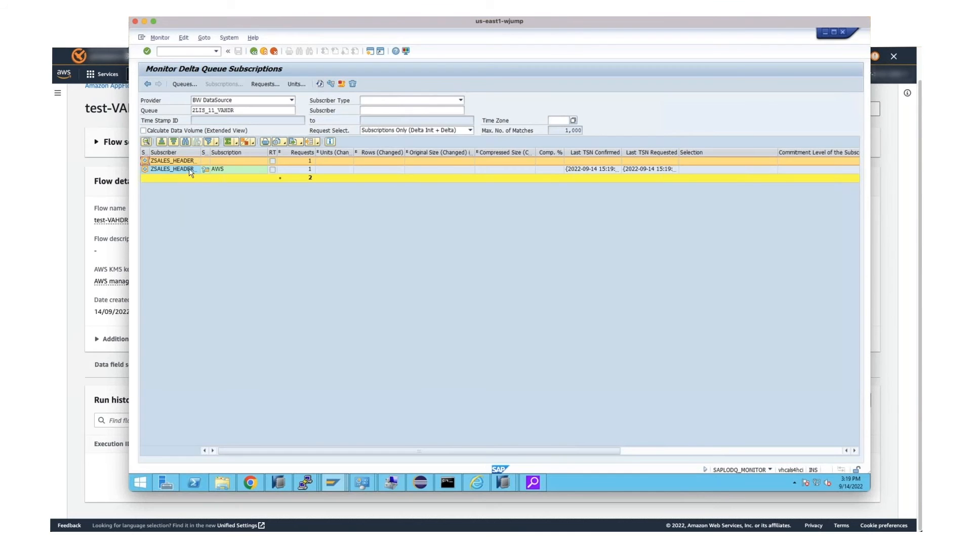
mouse_move(563, 175)
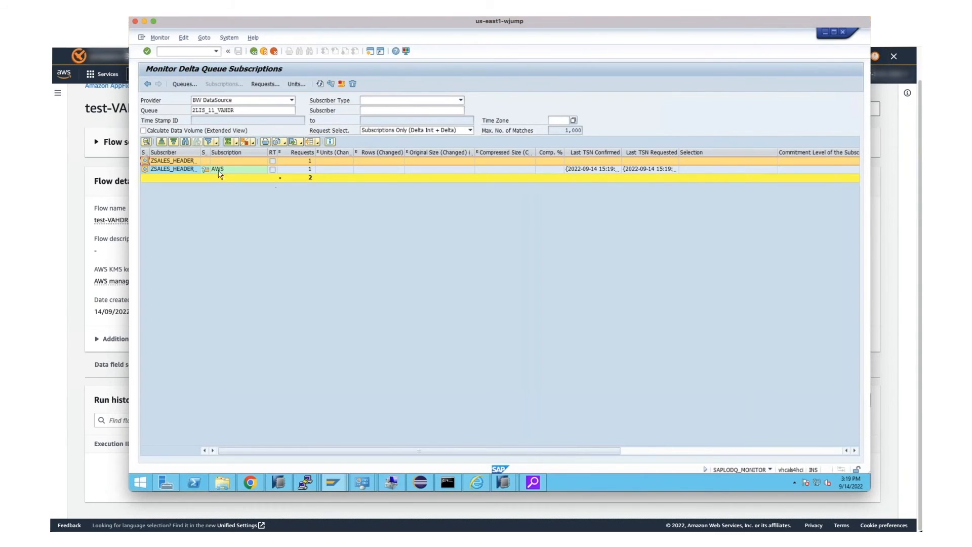
Step: Display the AWS subscription's data units for 2LIS_11_VAHDR, showing 5,852 rows of initial data
click(265, 84)
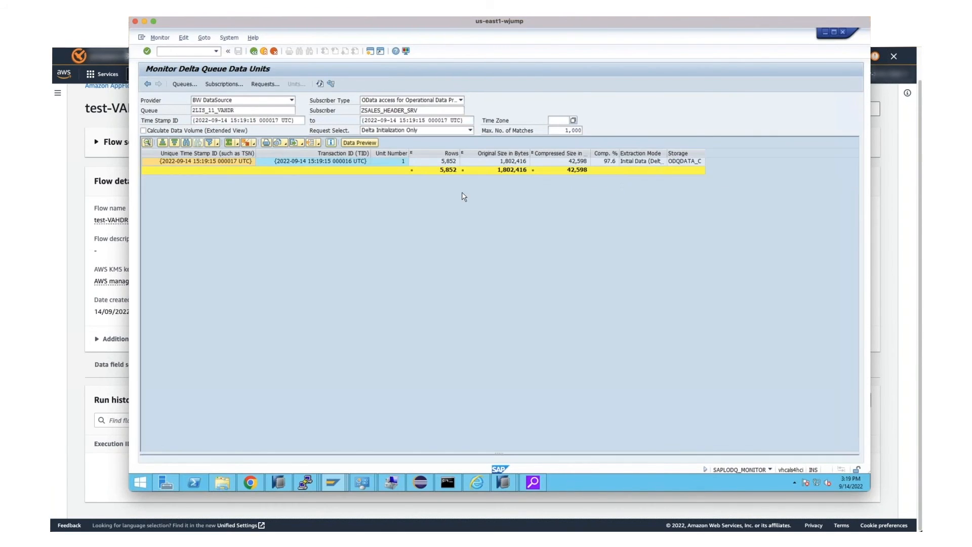
mouse_move(670, 162)
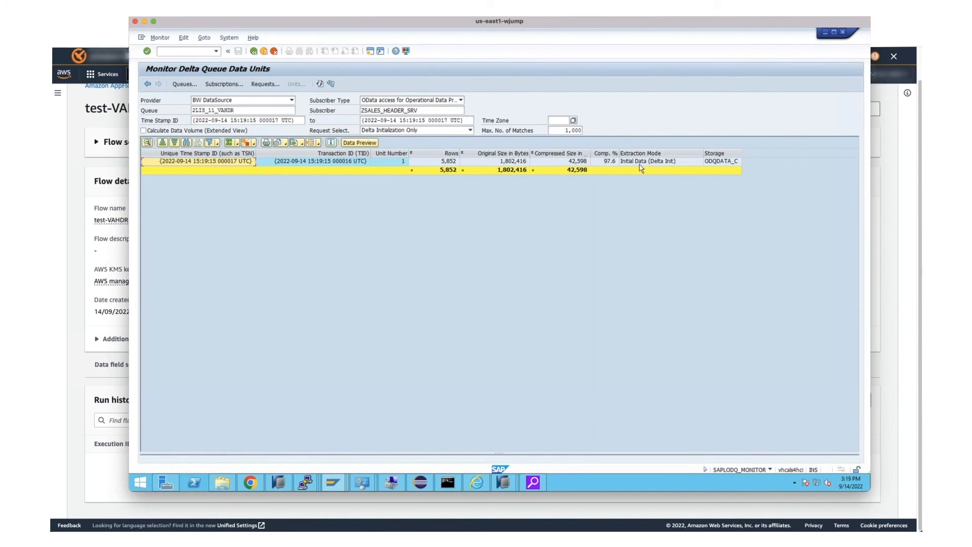
mouse_move(433, 174)
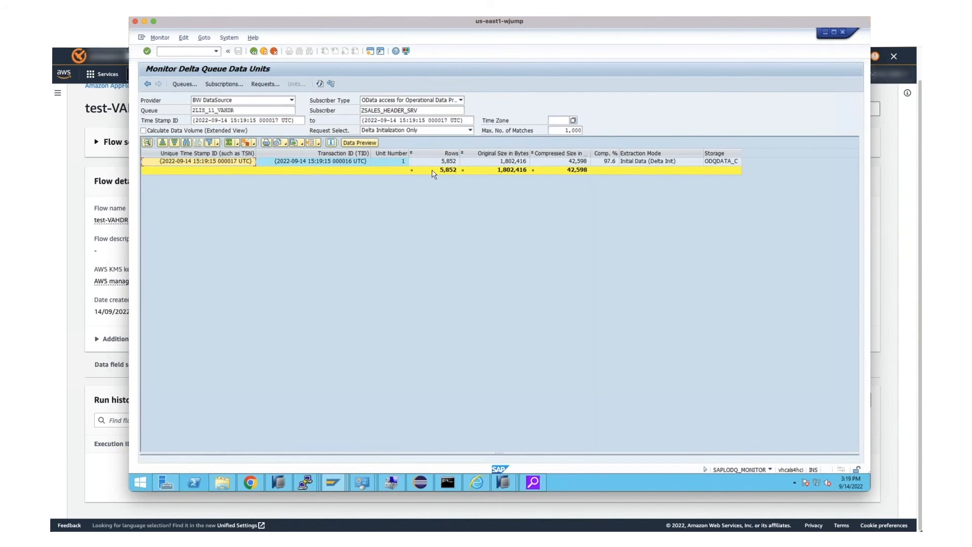
click(447, 161)
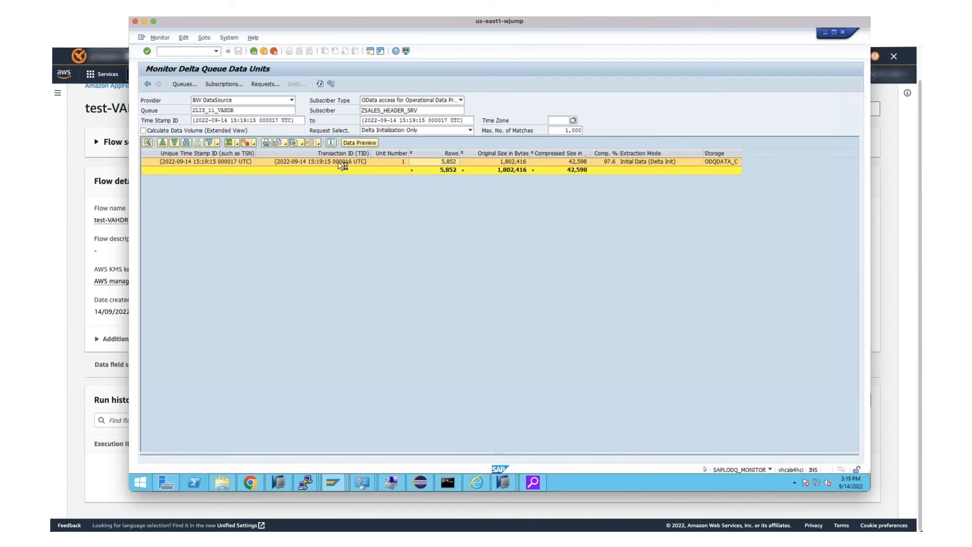
click(358, 143)
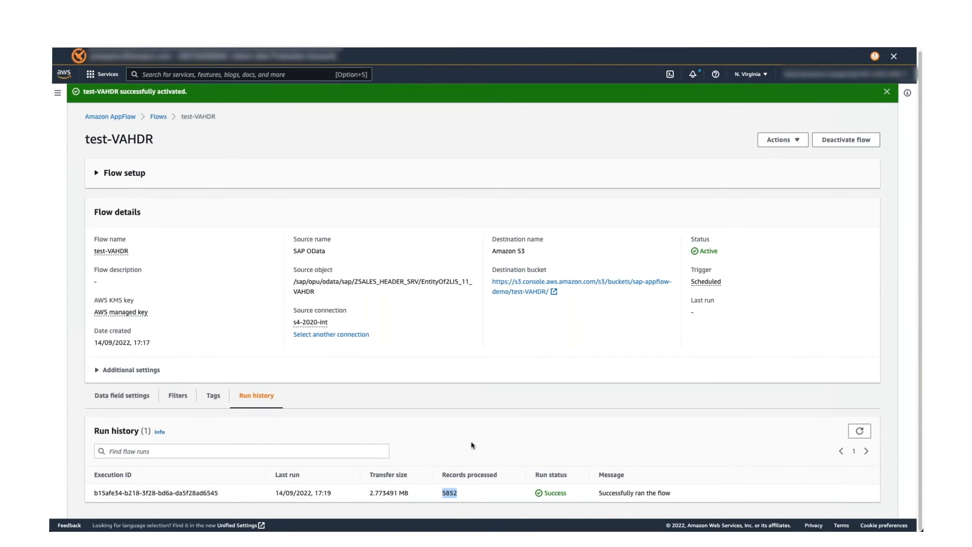
mouse_move(491, 336)
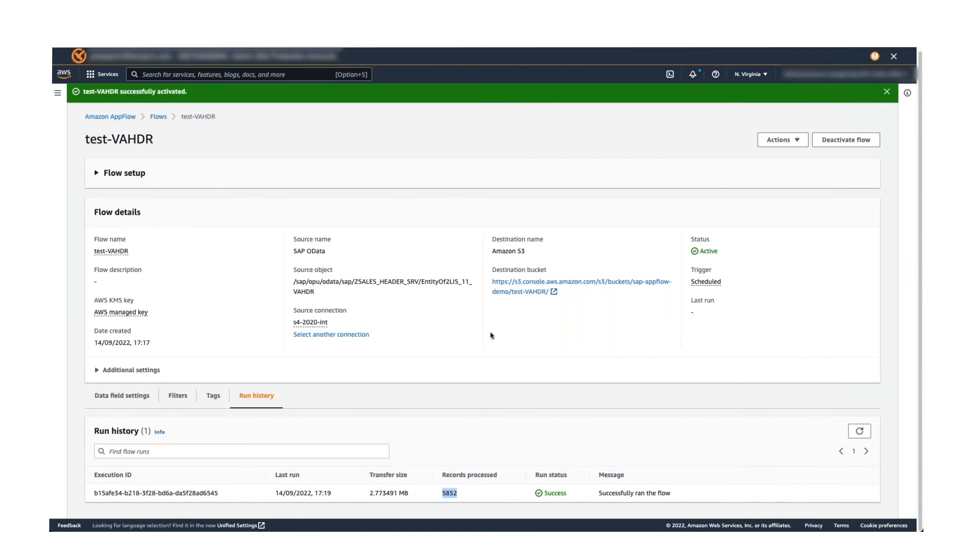
mouse_move(515, 295)
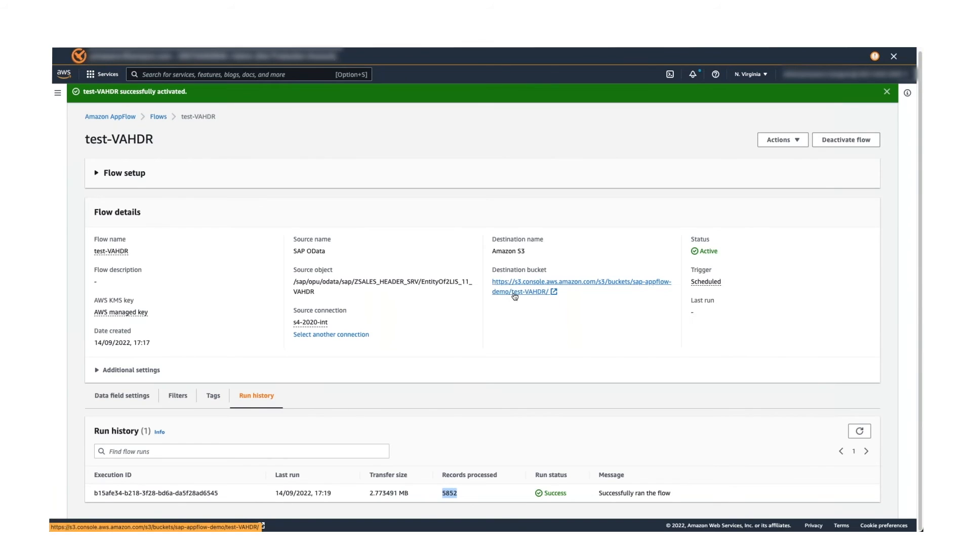
Step: Select the flow's single output object in the test-VAHDR S3 folder and start Query with S3 Select
click(522, 291)
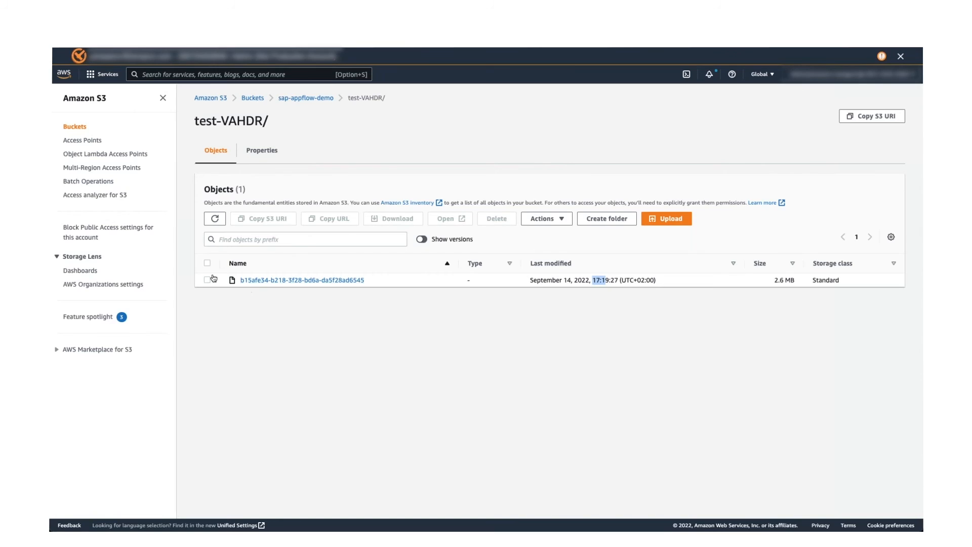
click(545, 219)
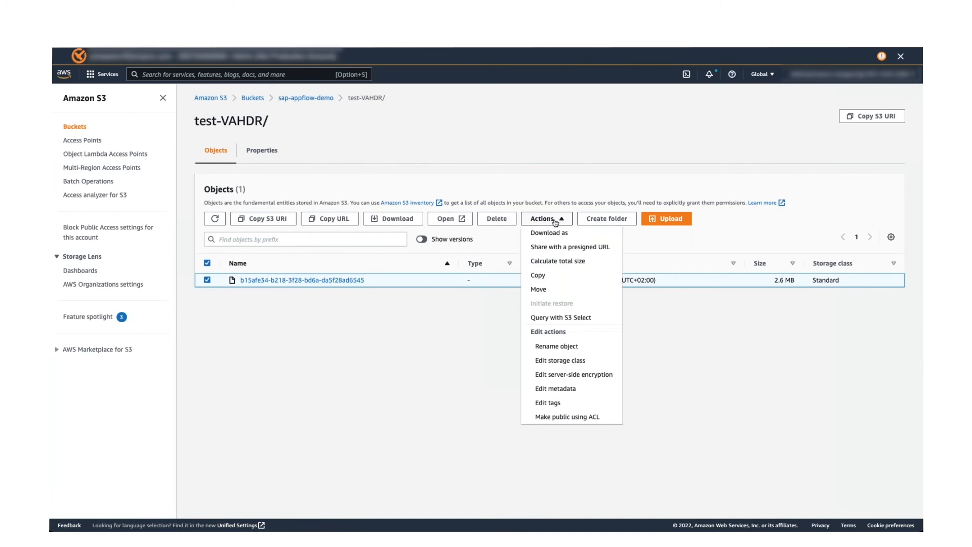
mouse_move(572, 319)
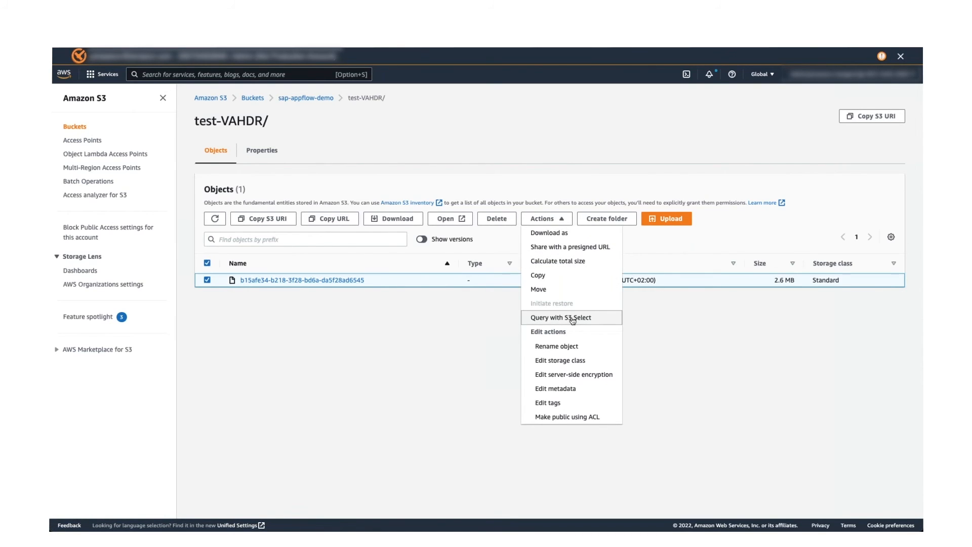
click(561, 317)
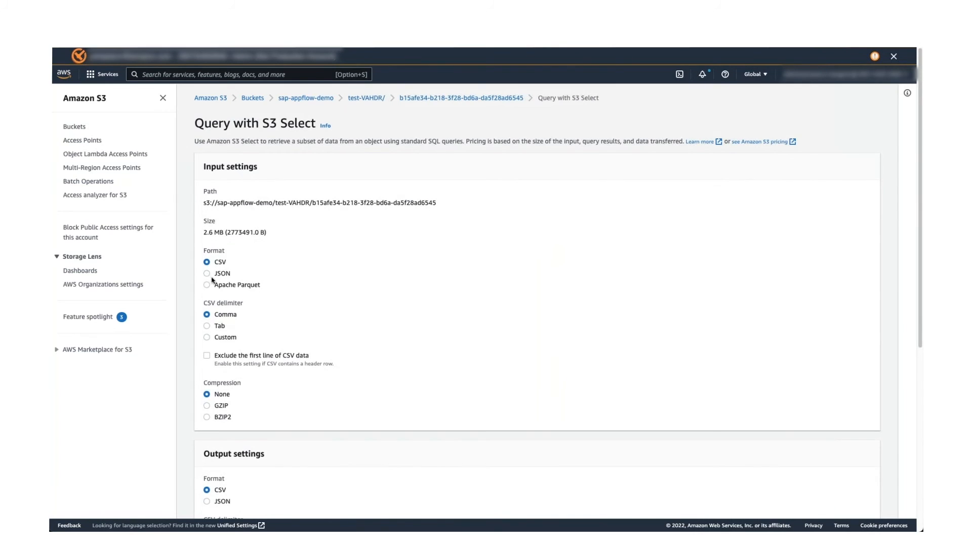
scroll(down, 3)
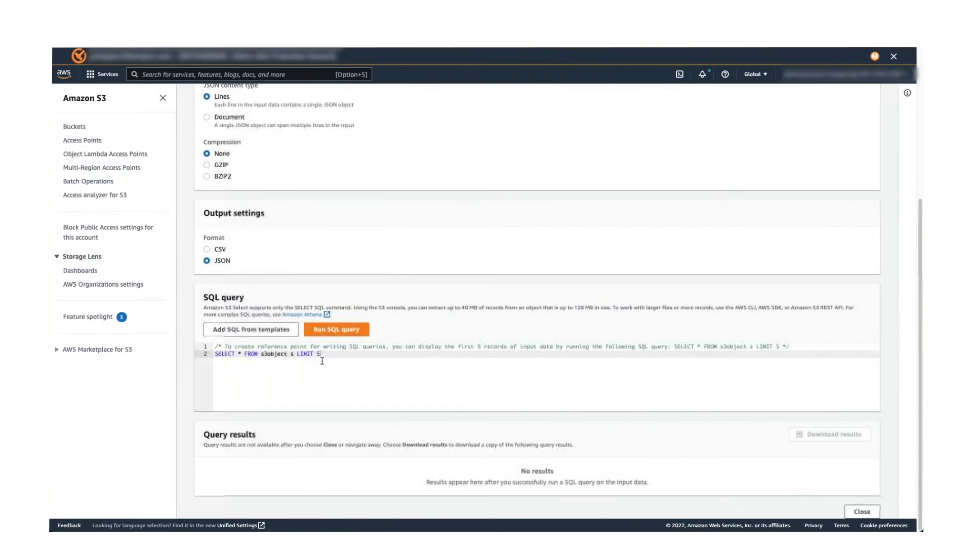
Step: Run the sample SQL query returning the first 5 records as JSON and inspect the first record's fields
click(336, 329)
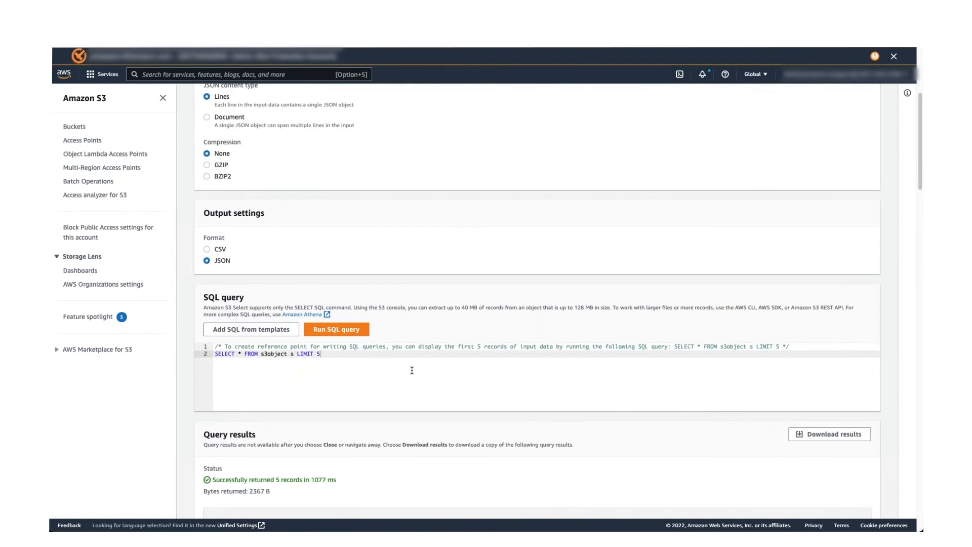
scroll(down, 3)
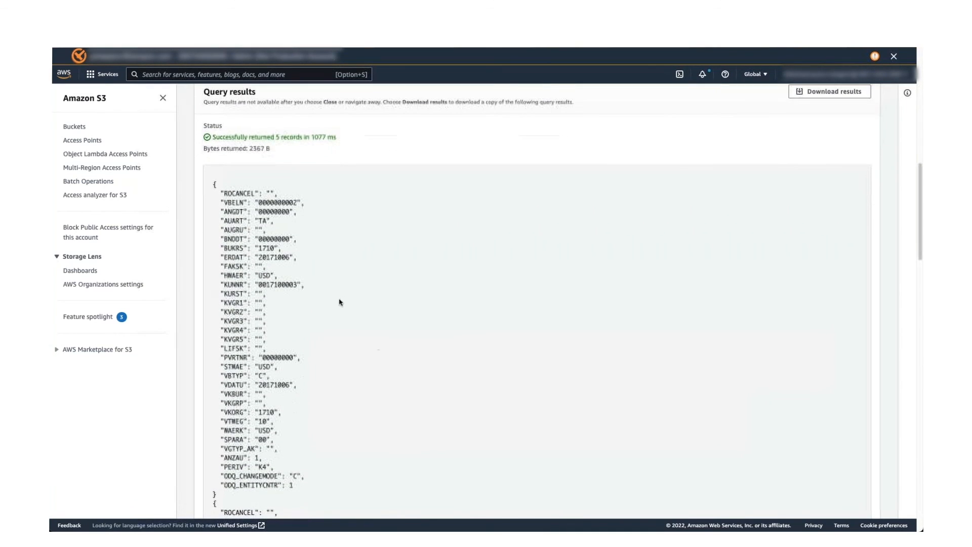
drag(214, 193, 267, 266)
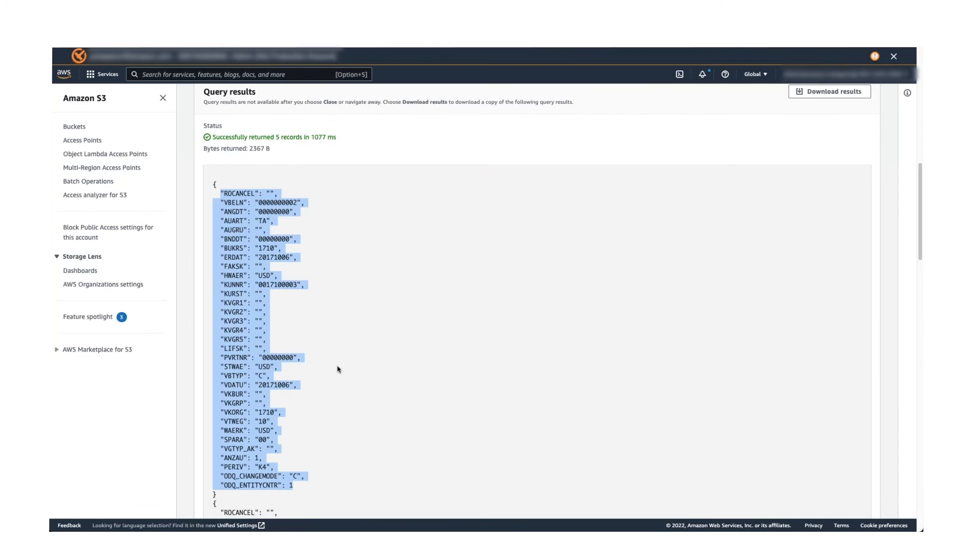
scroll(down, 3)
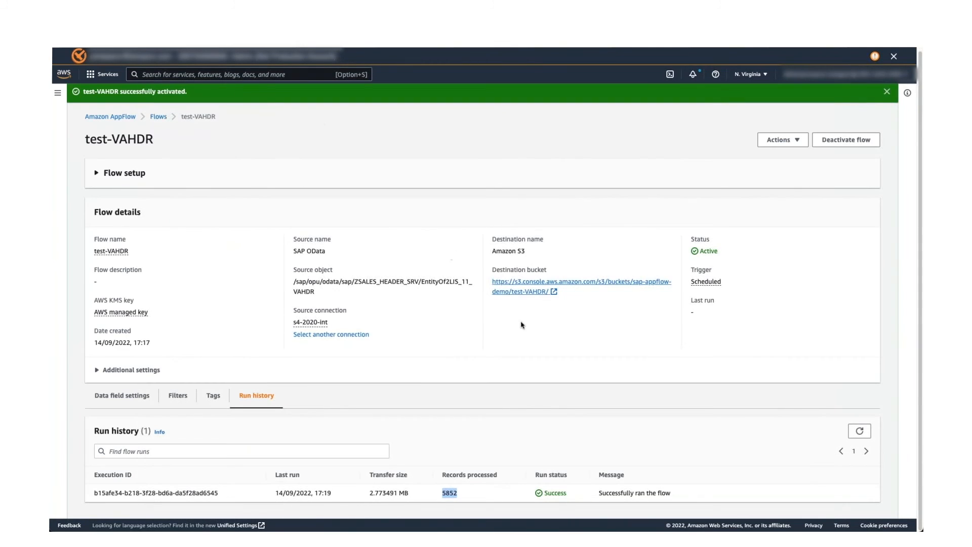
mouse_move(789, 426)
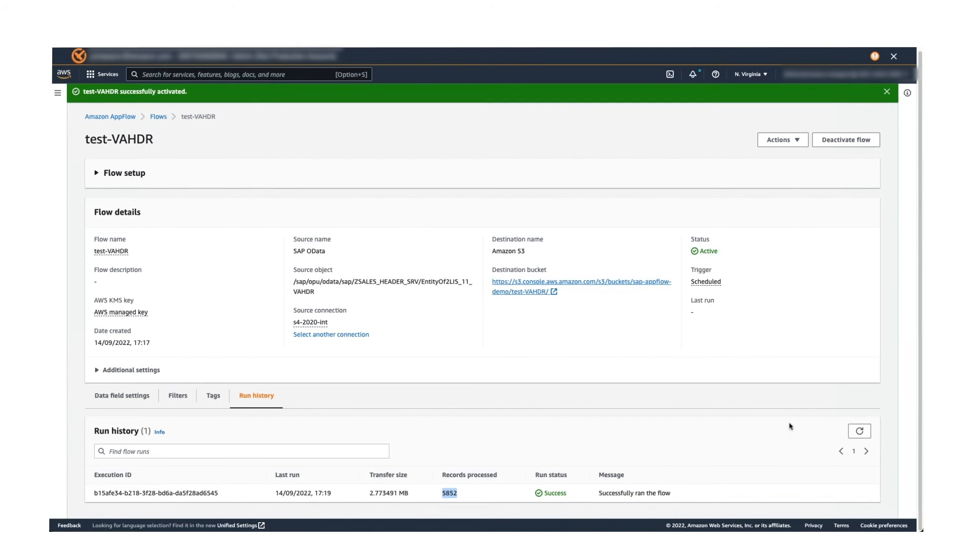
mouse_move(115, 375)
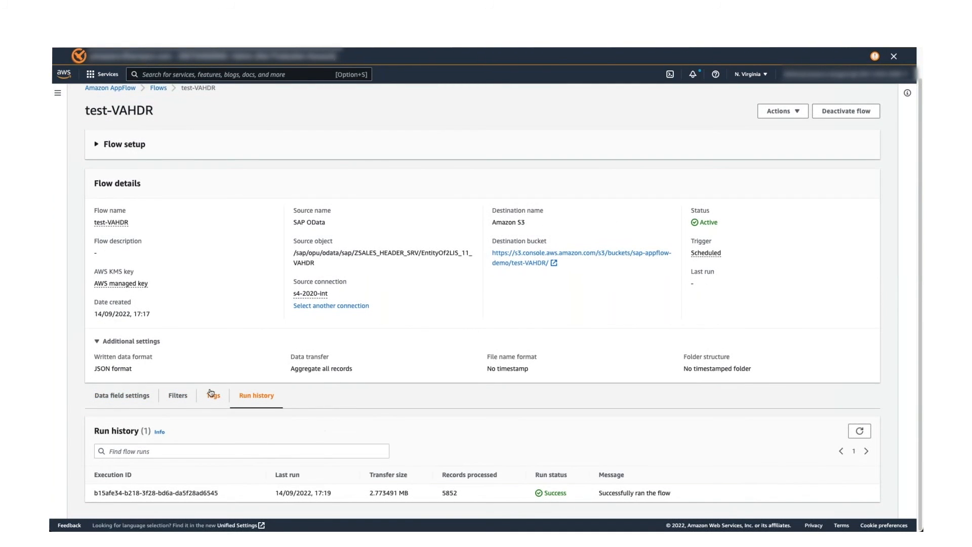
Step: Review the flow's Data field settings and Filters, return to Run history, then switch to the SAP window
click(122, 394)
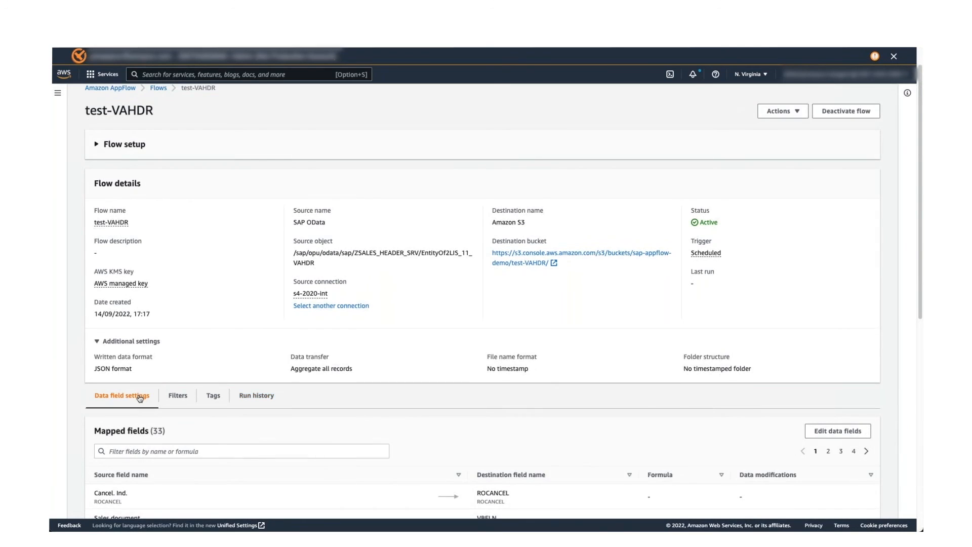
click(178, 394)
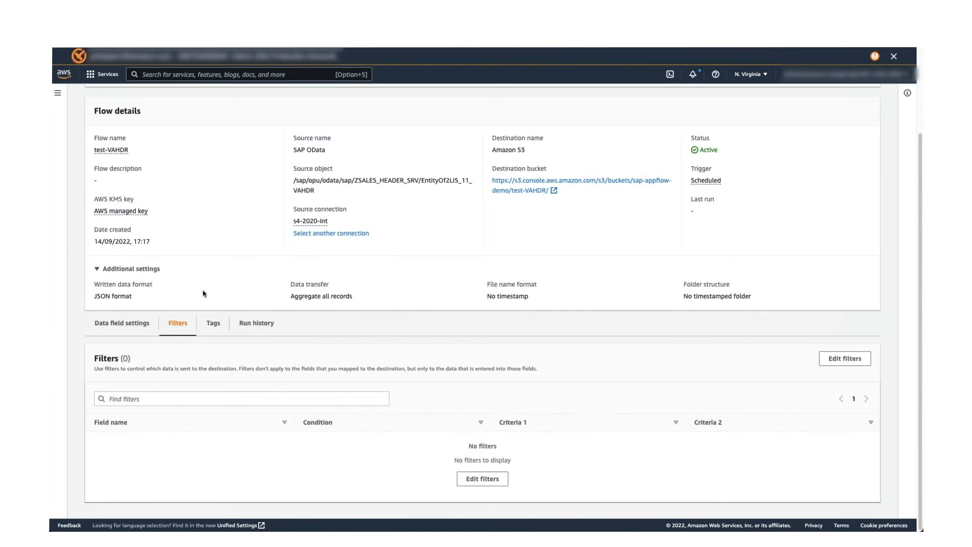
click(256, 323)
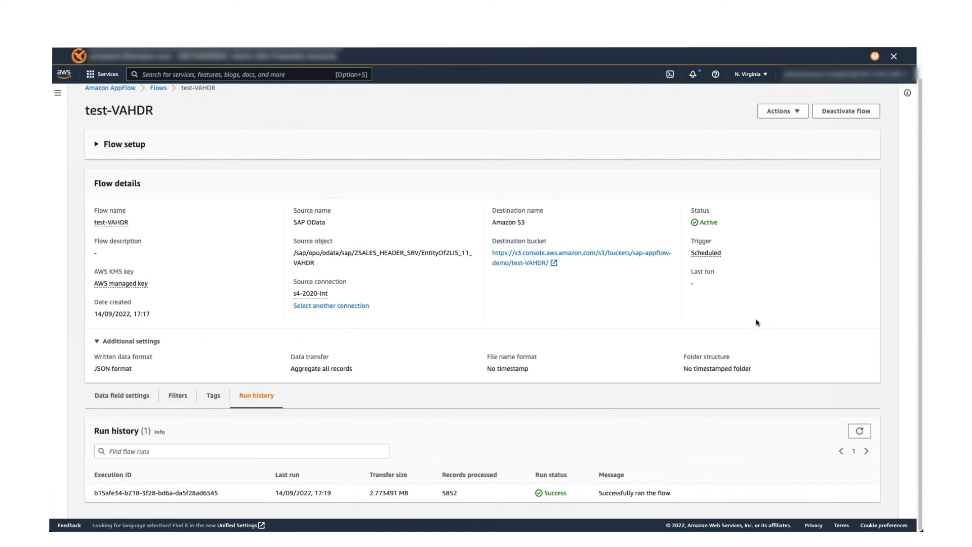
mouse_move(559, 460)
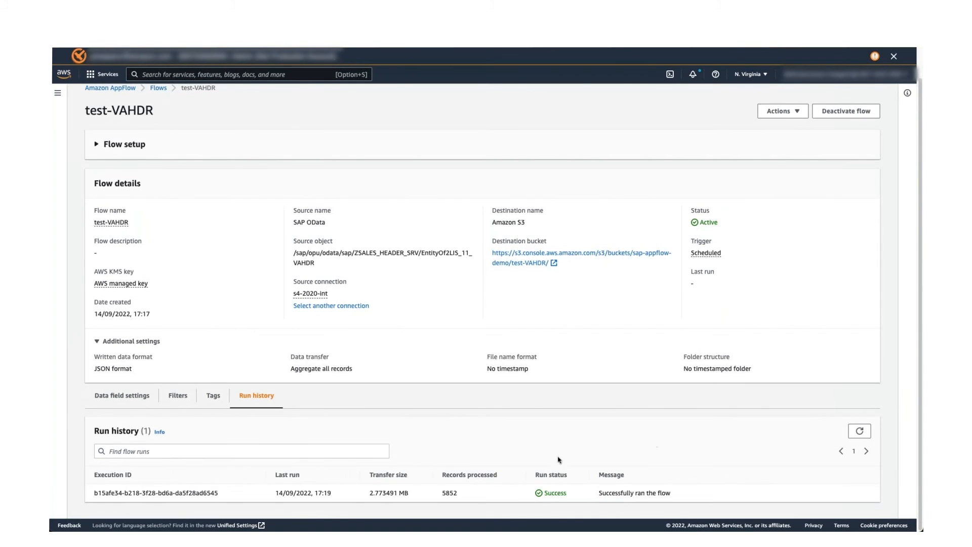
mouse_move(443, 420)
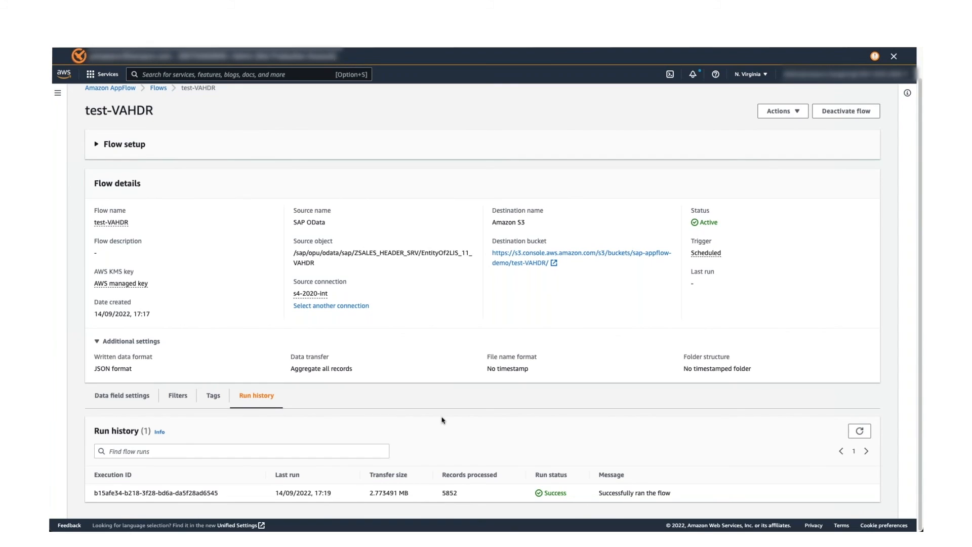
mouse_move(356, 363)
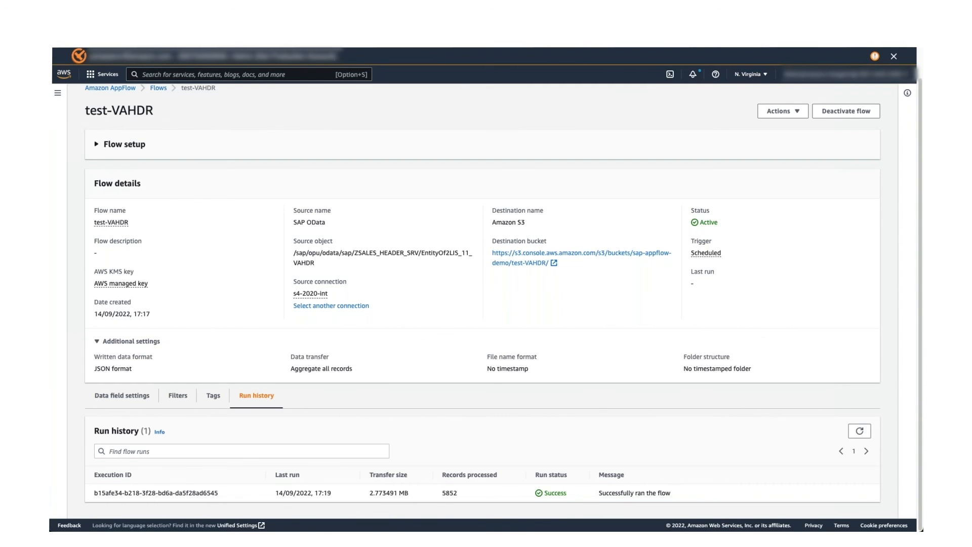
mouse_move(552, 277)
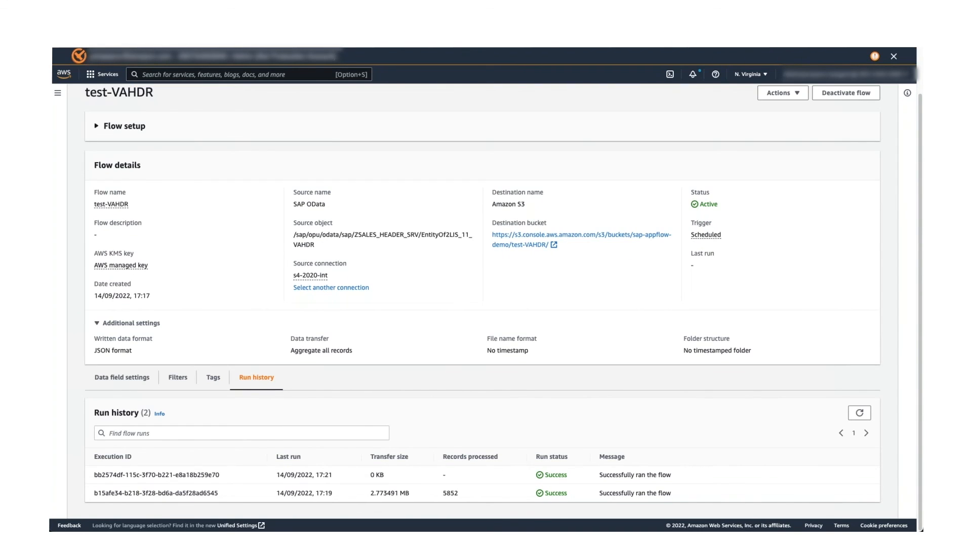
mouse_move(339, 478)
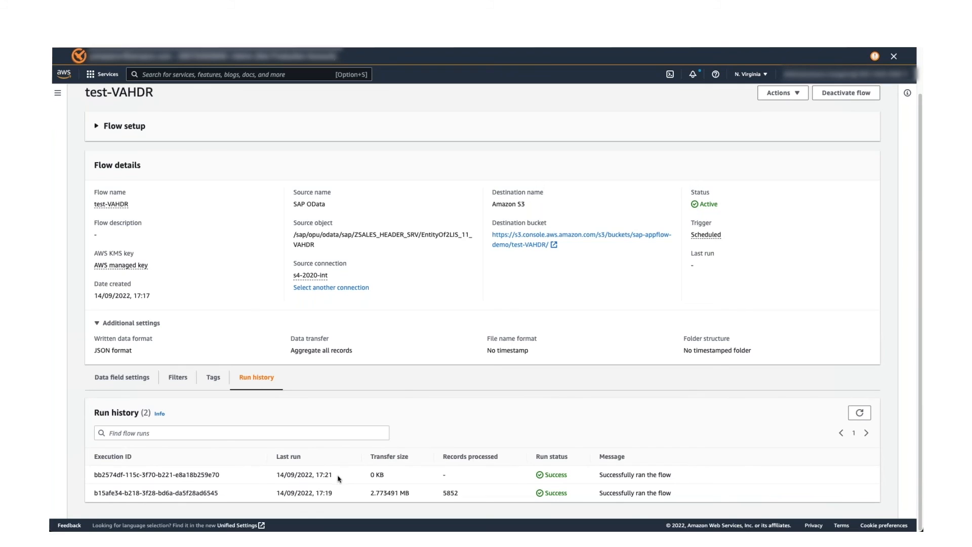
mouse_move(607, 483)
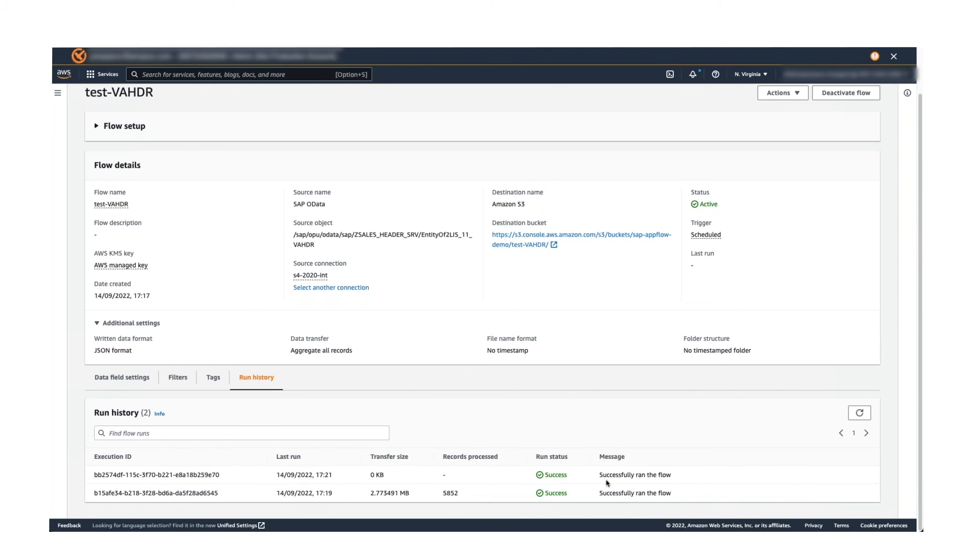
double_click(376, 474)
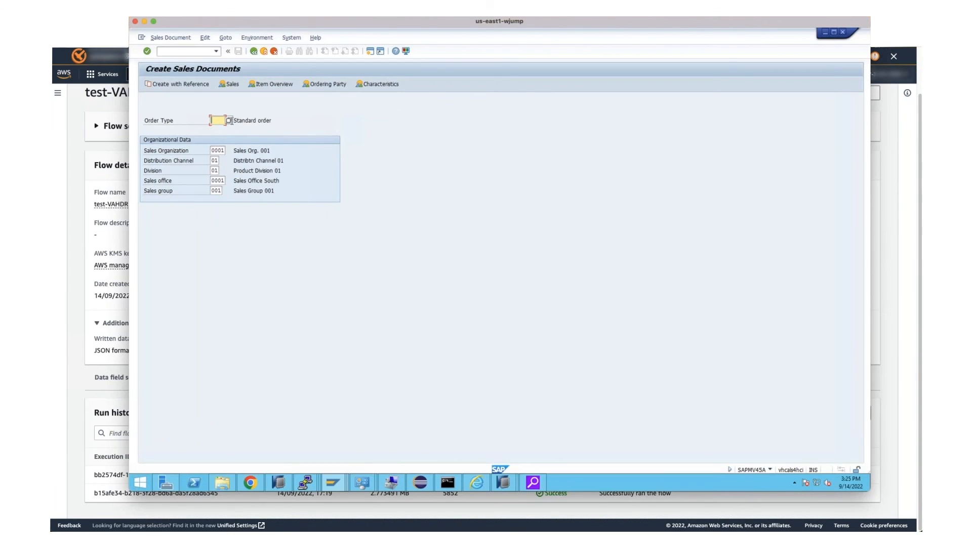
Step: Choose the standard order document type in VA01 and copy referenced order 205 into the new order
click(229, 119)
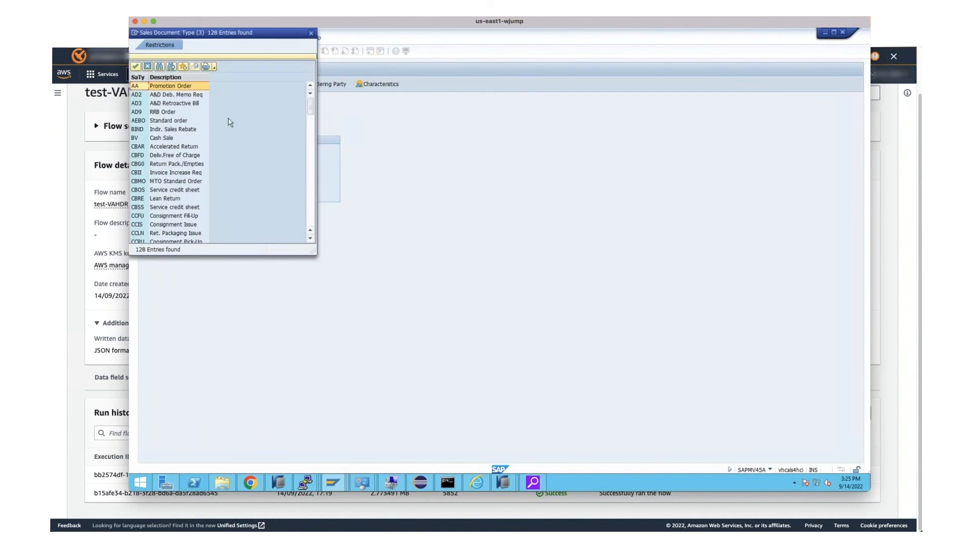
scroll(down, 3)
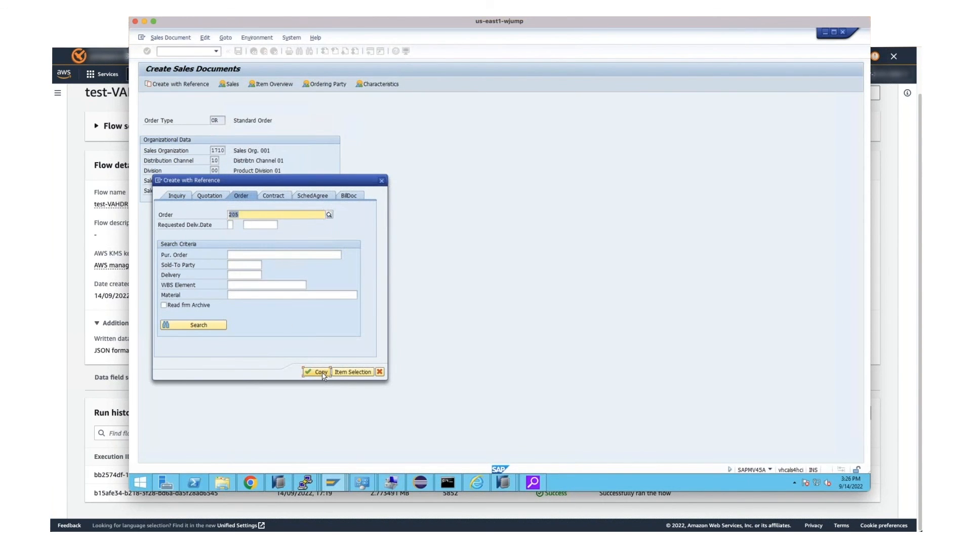
click(315, 372)
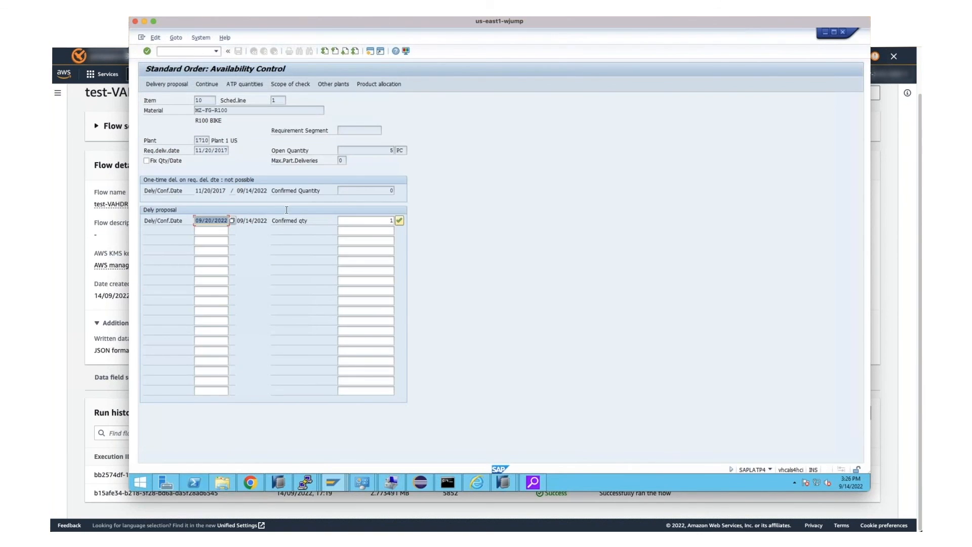
mouse_move(260, 180)
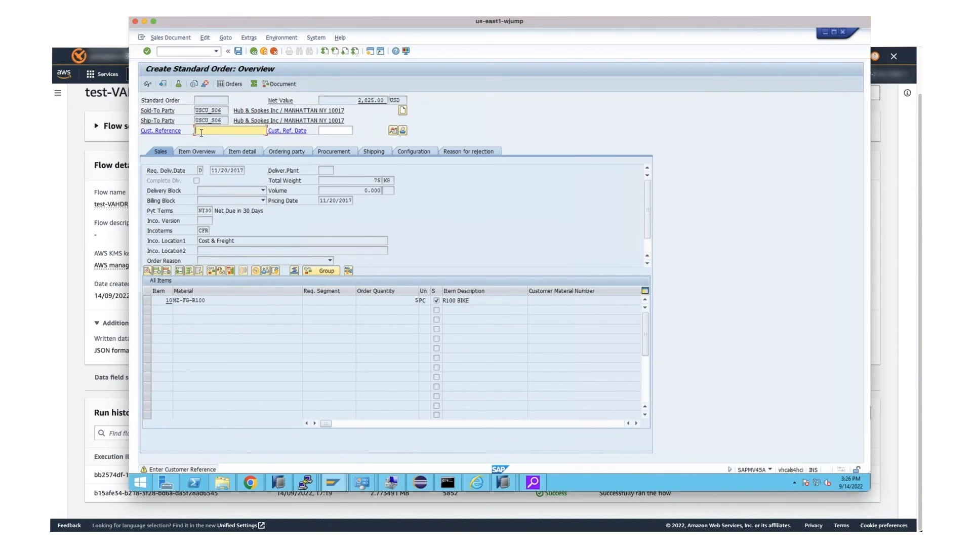
Step: Enter customer reference TEST1, save the new standard order and go back to the main menu
text(TEST1)
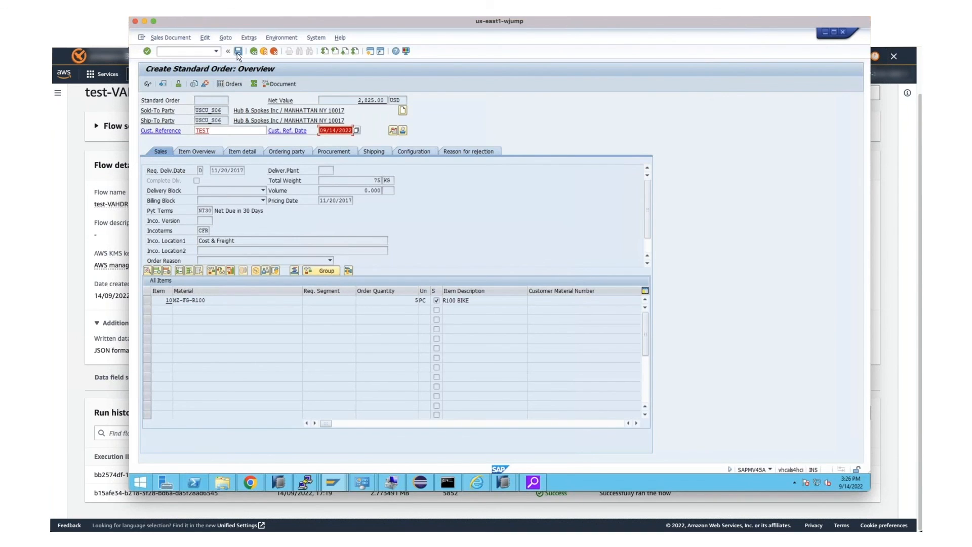
click(242, 51)
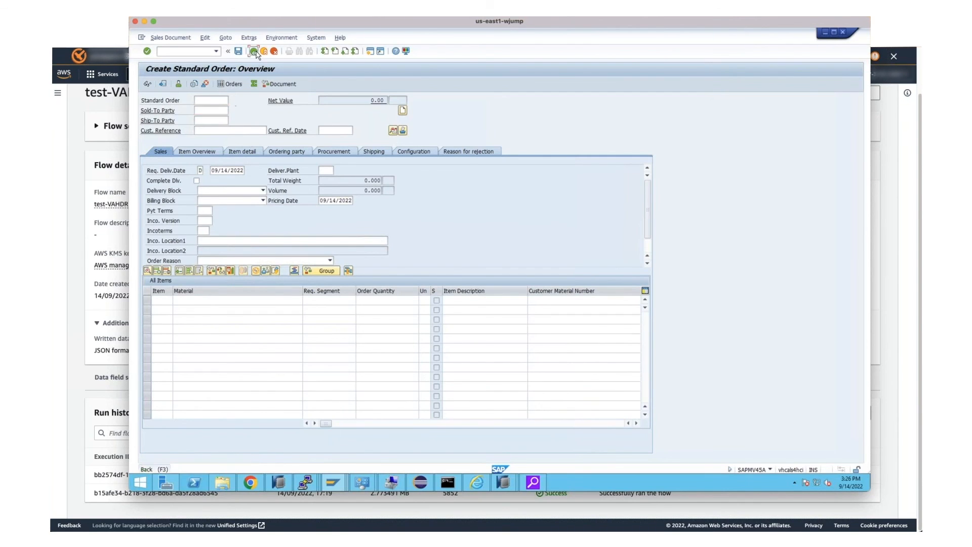
click(251, 51)
text(va01)
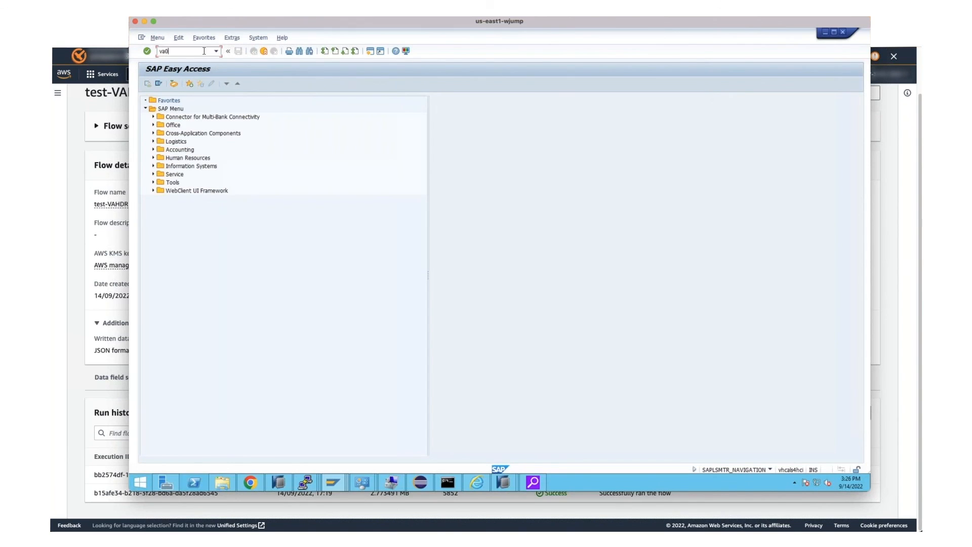
Step: Launch transaction ODQMON to inspect the 2LIS_11_VAHDR delta queue
key(Enter)
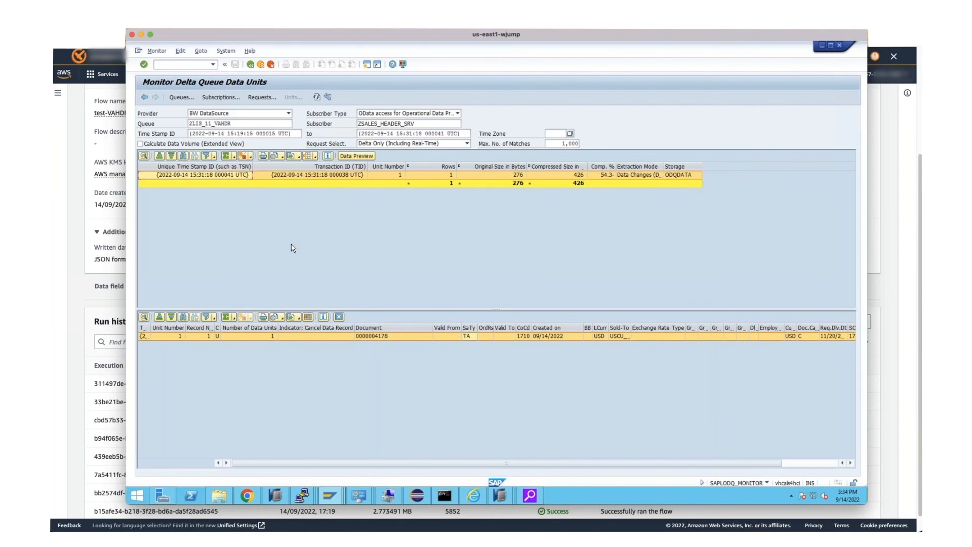
mouse_move(95, 285)
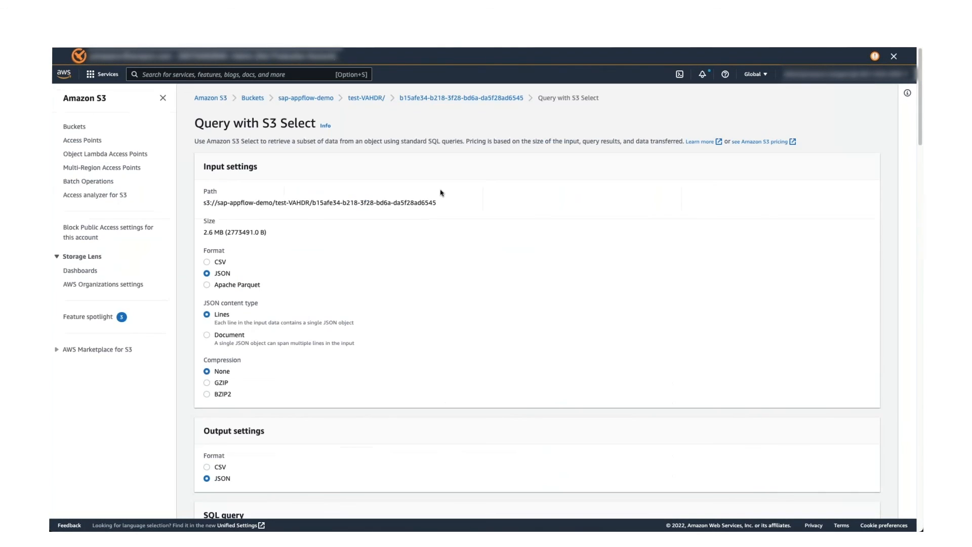
click(365, 98)
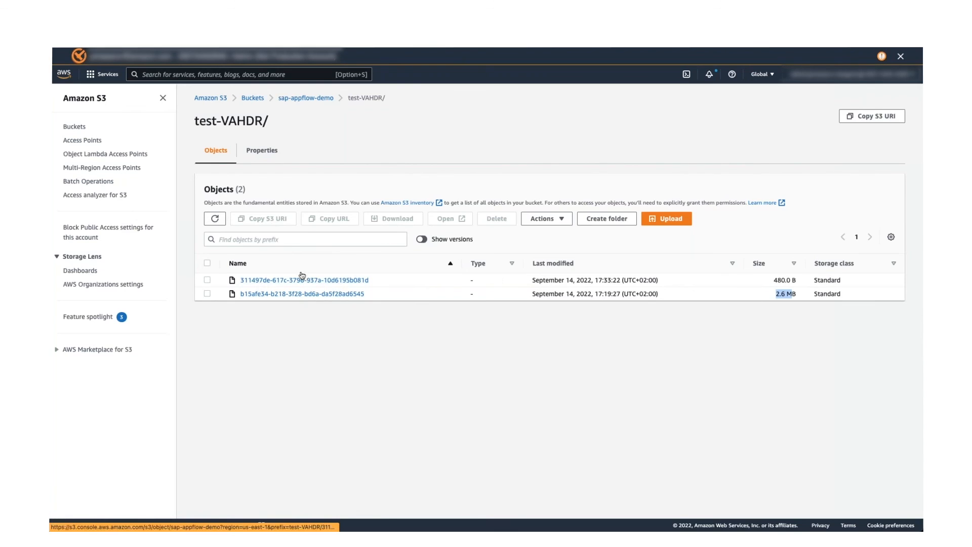
click(304, 279)
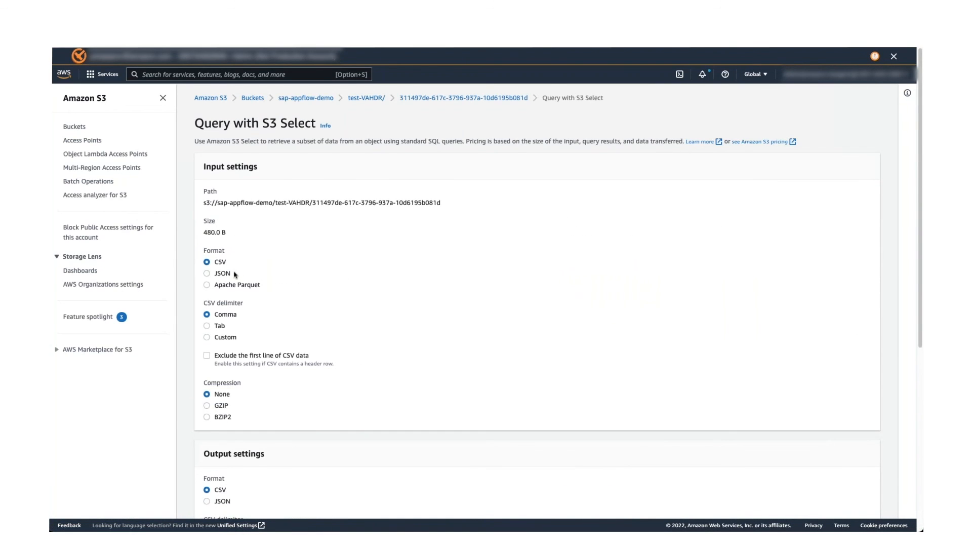
click(206, 274)
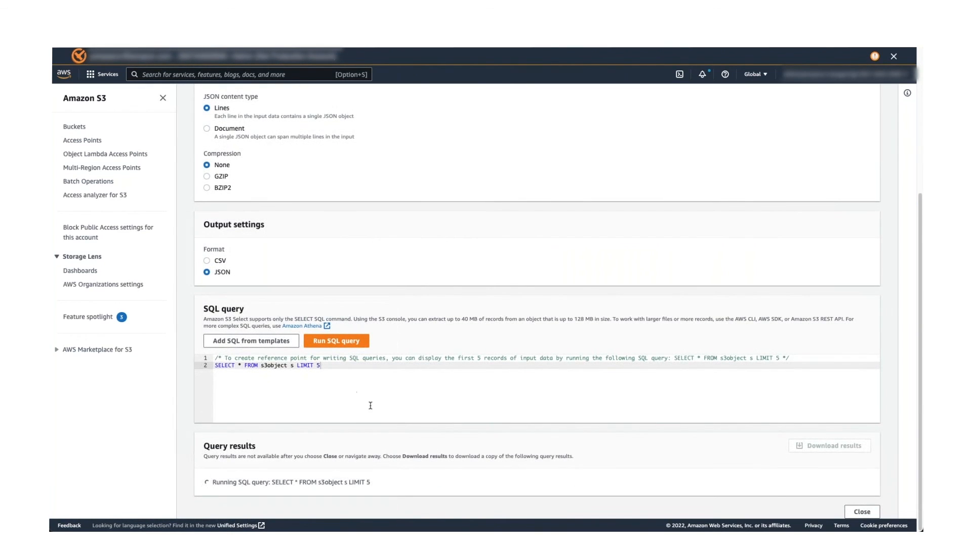
click(336, 340)
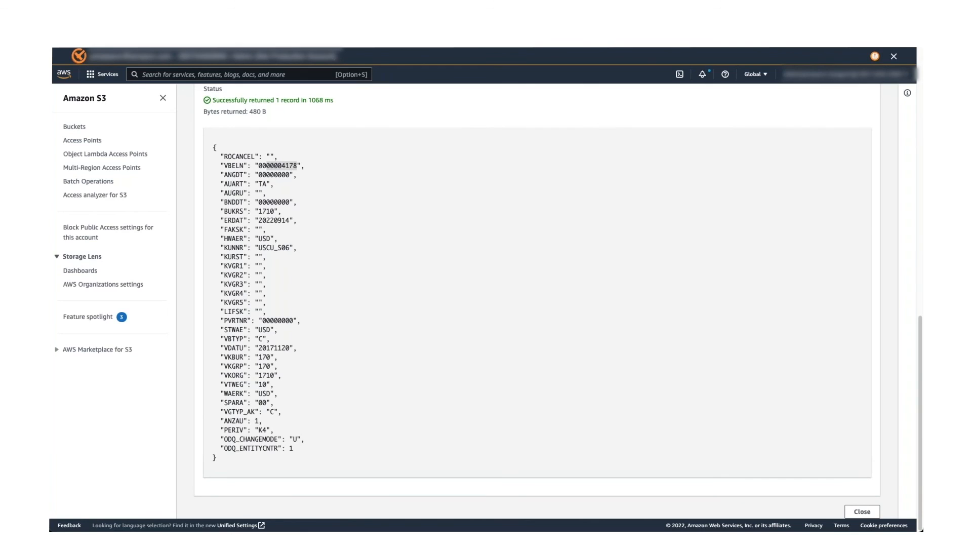
mouse_move(212, 120)
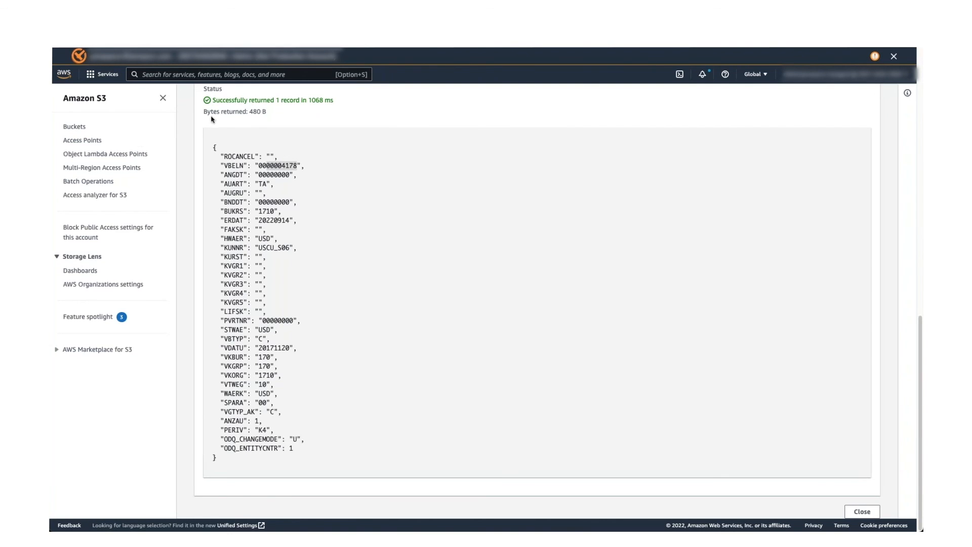